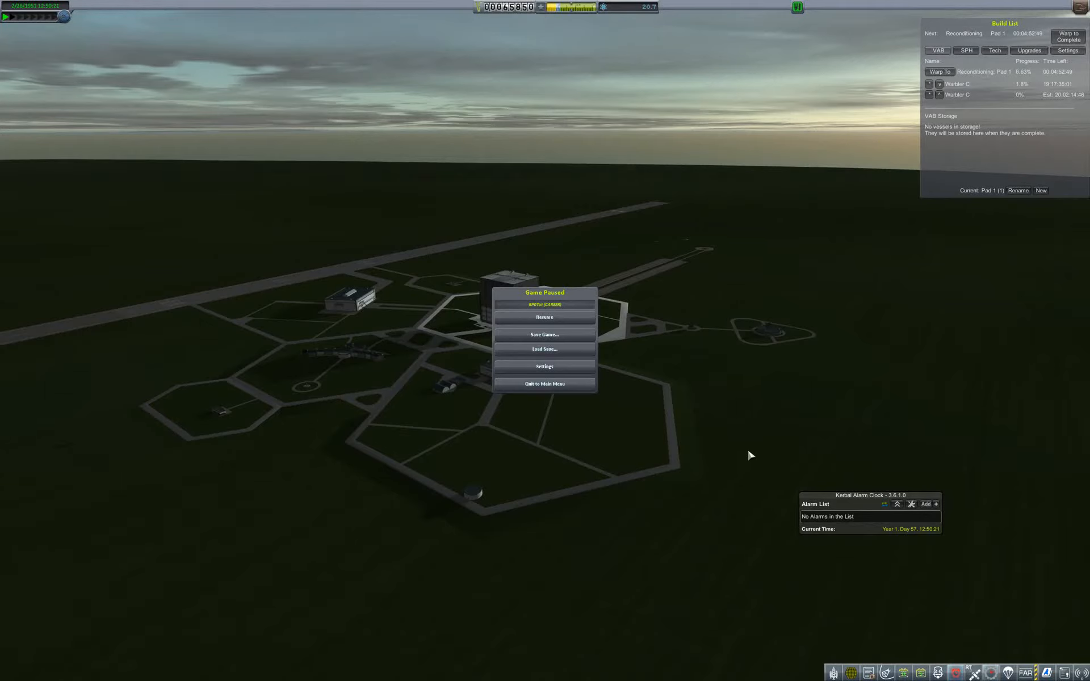
mouse_move(543, 318)
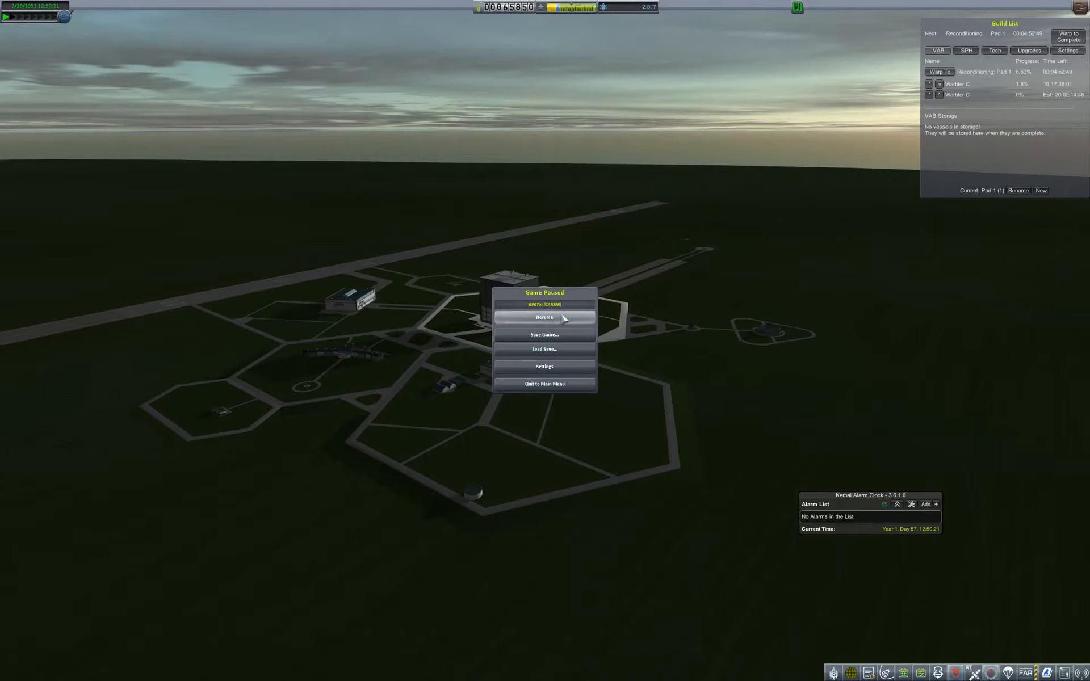
Resume the paused game to return to the Space Center view
left_click(544, 318)
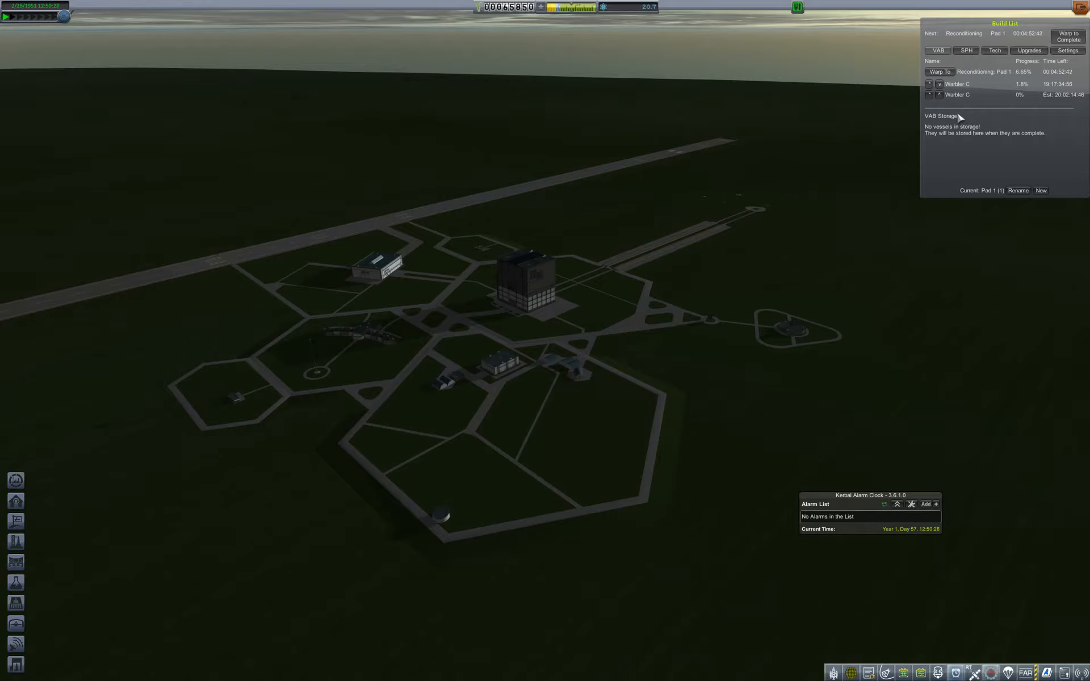
mouse_move(611, 403)
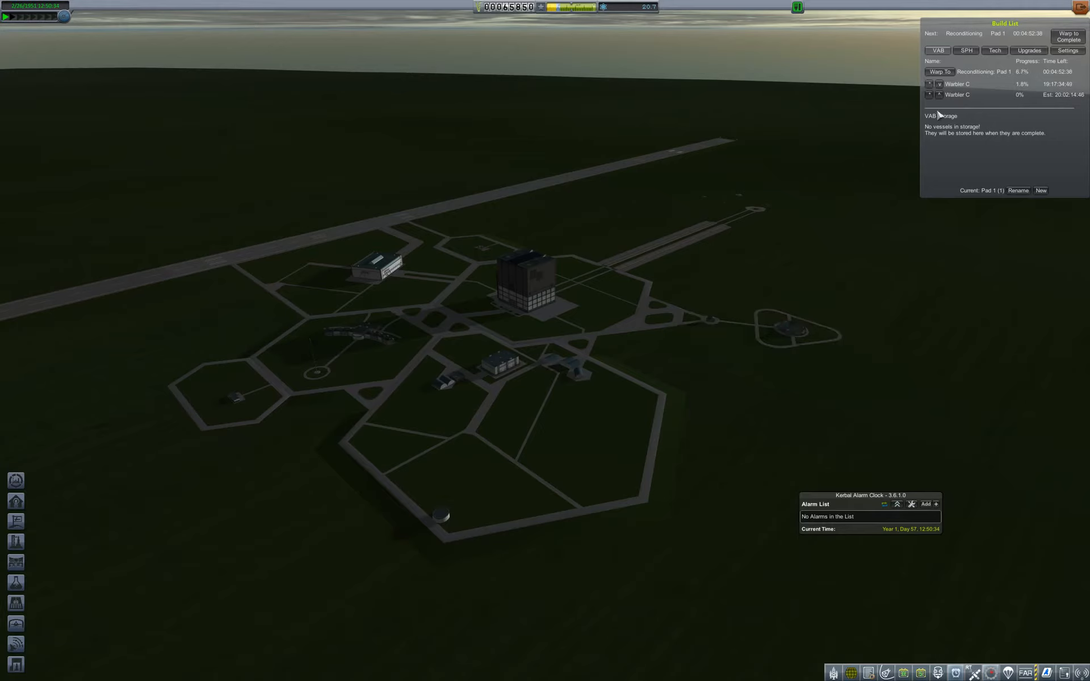
mouse_move(948, 137)
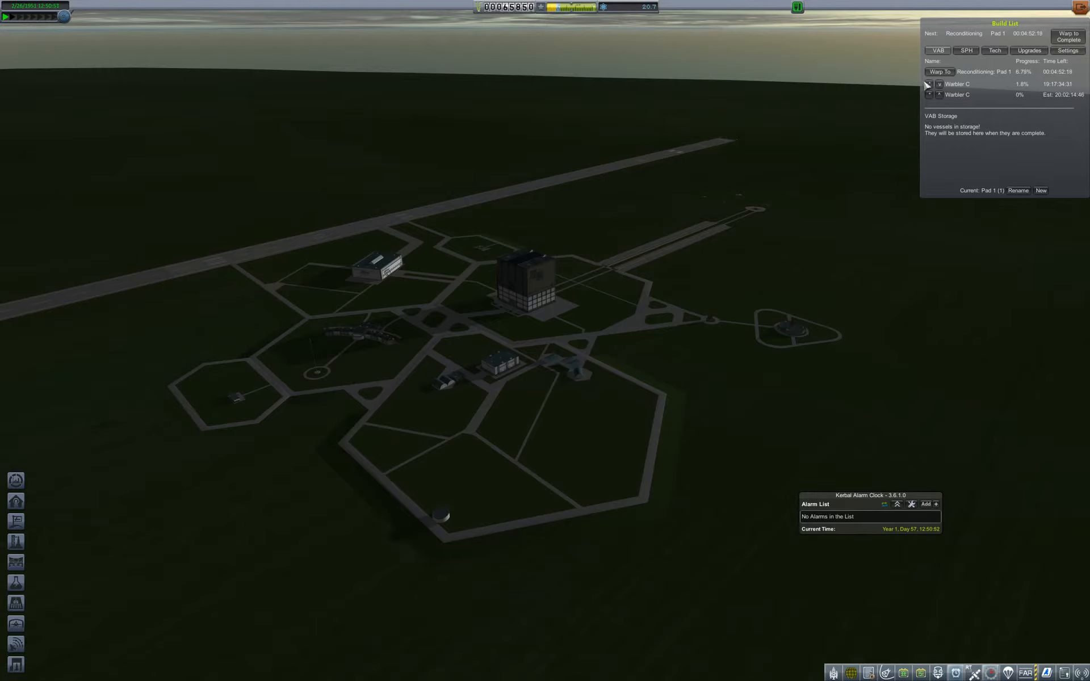
mouse_move(631, 409)
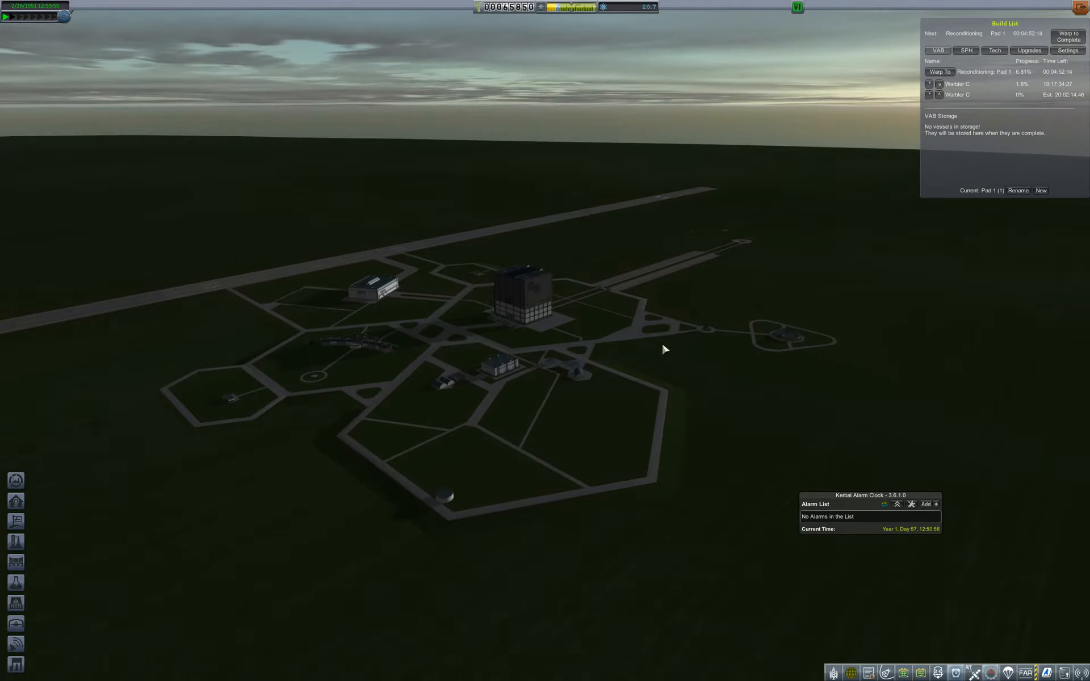
mouse_move(560, 347)
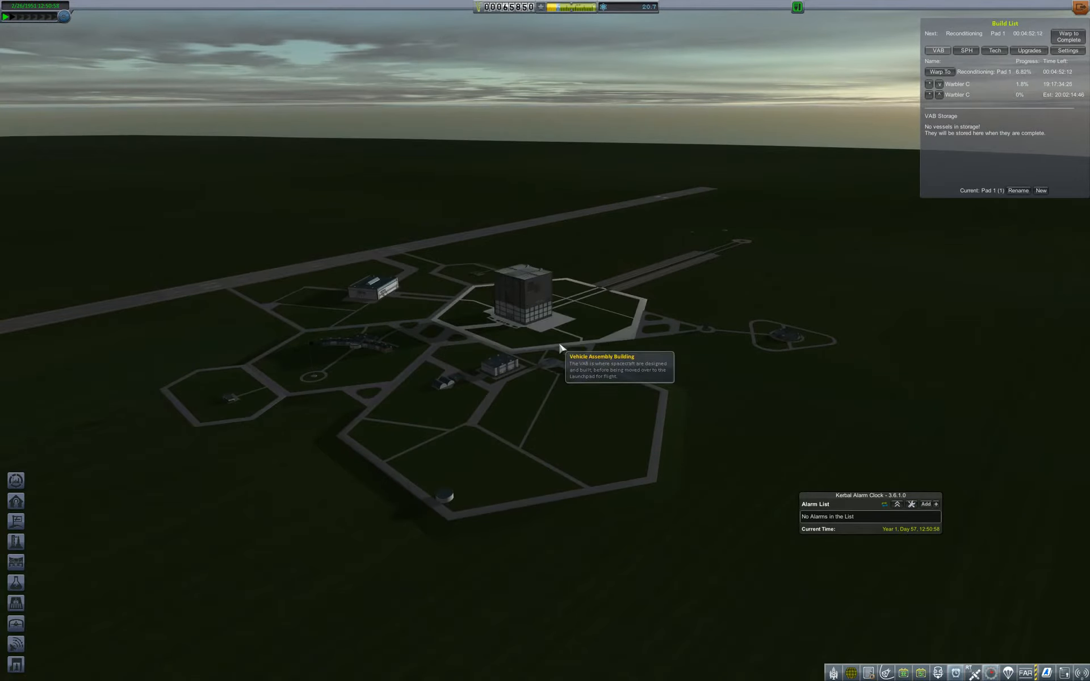
mouse_move(782, 373)
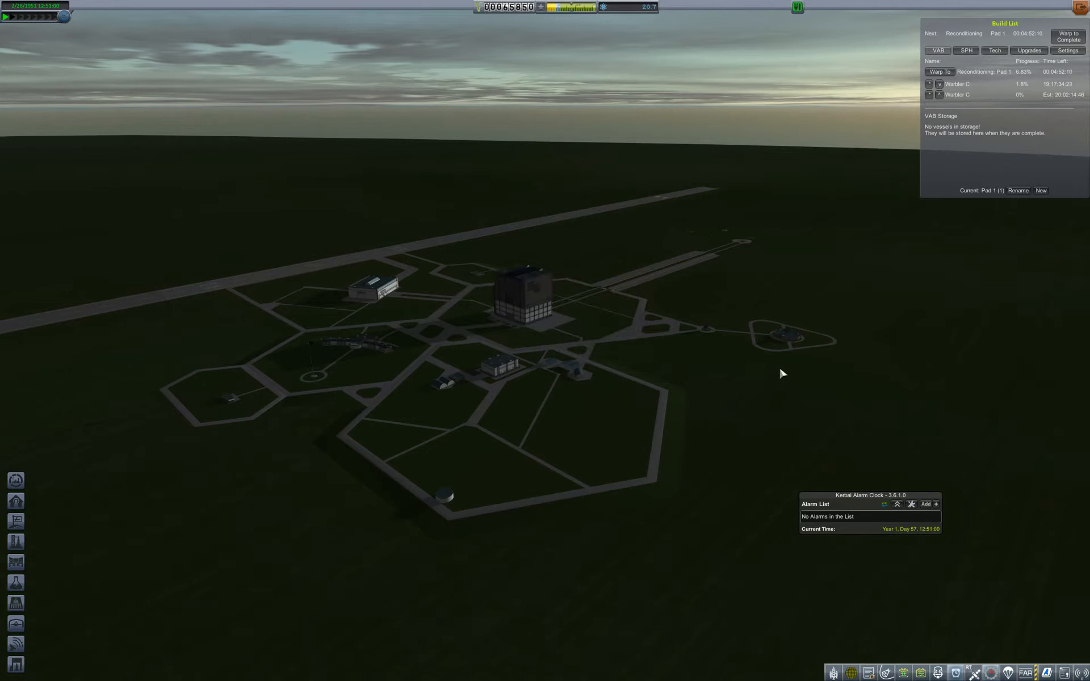
mouse_move(788, 337)
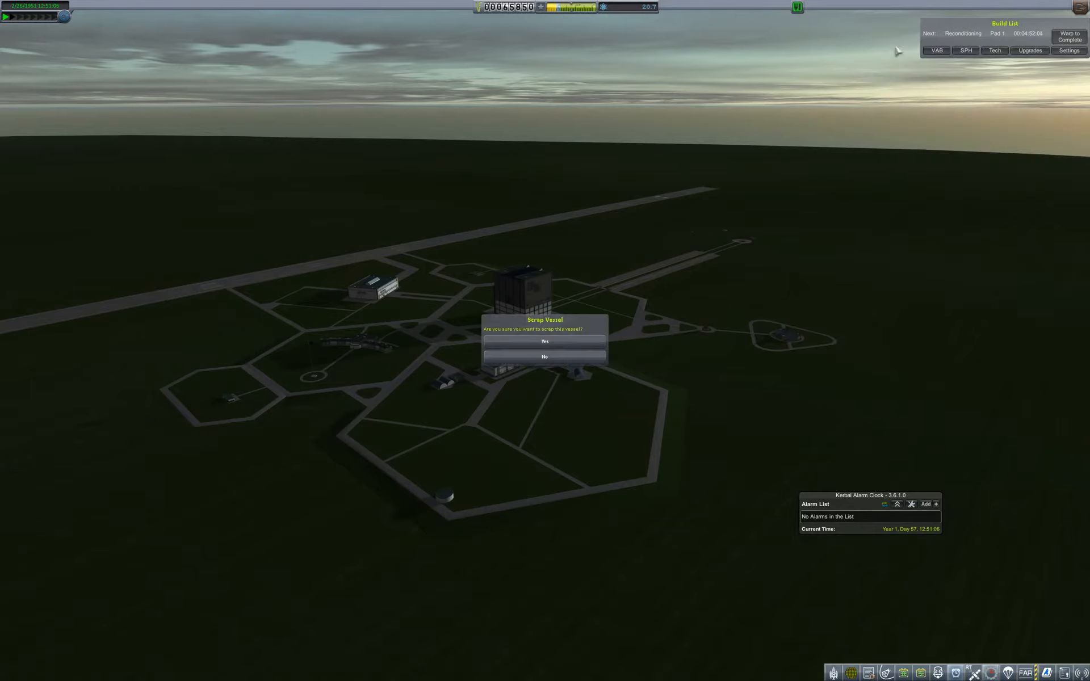
Confirm scrapping the first Warbler C, then scrap the remaining one and confirm
left_click(543, 342)
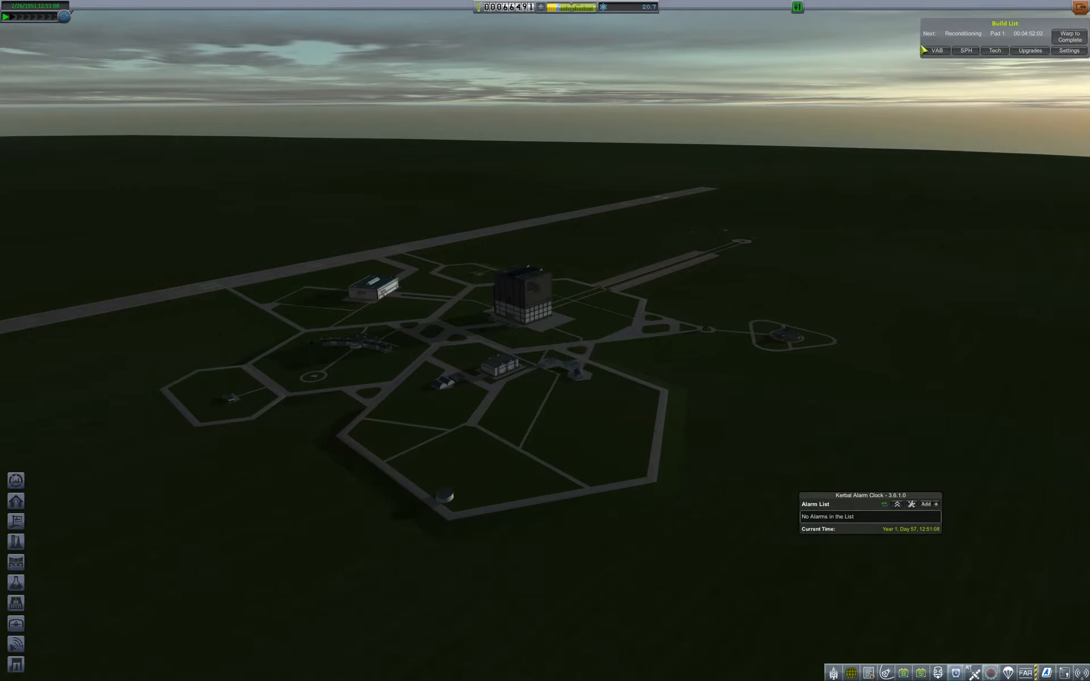
left_click(963, 33)
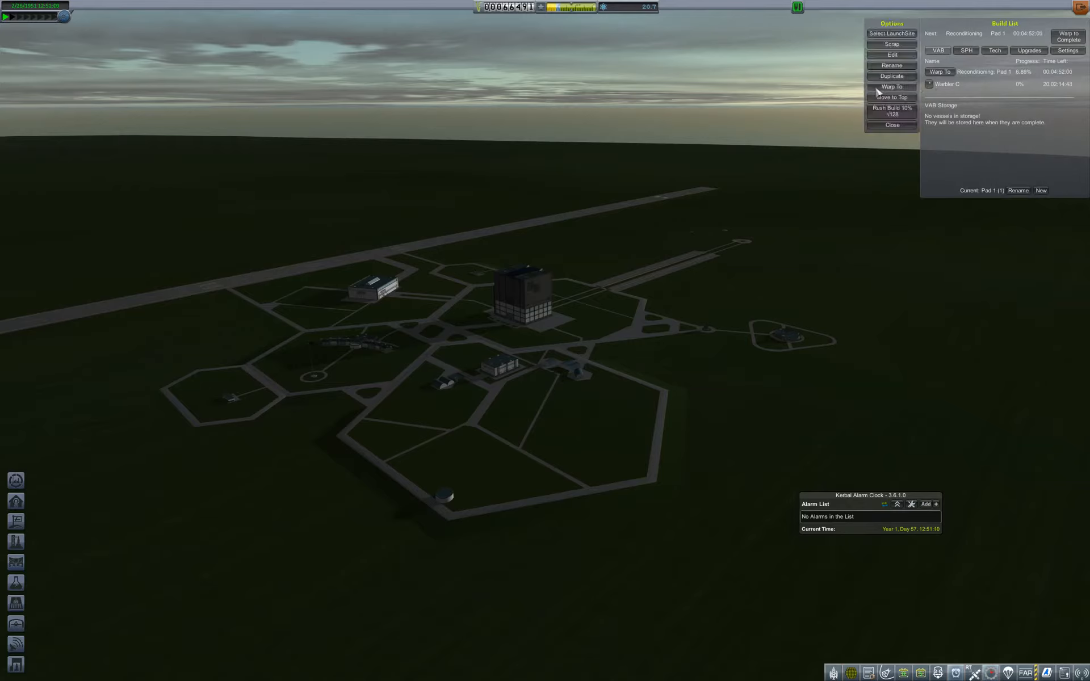
left_click(892, 44)
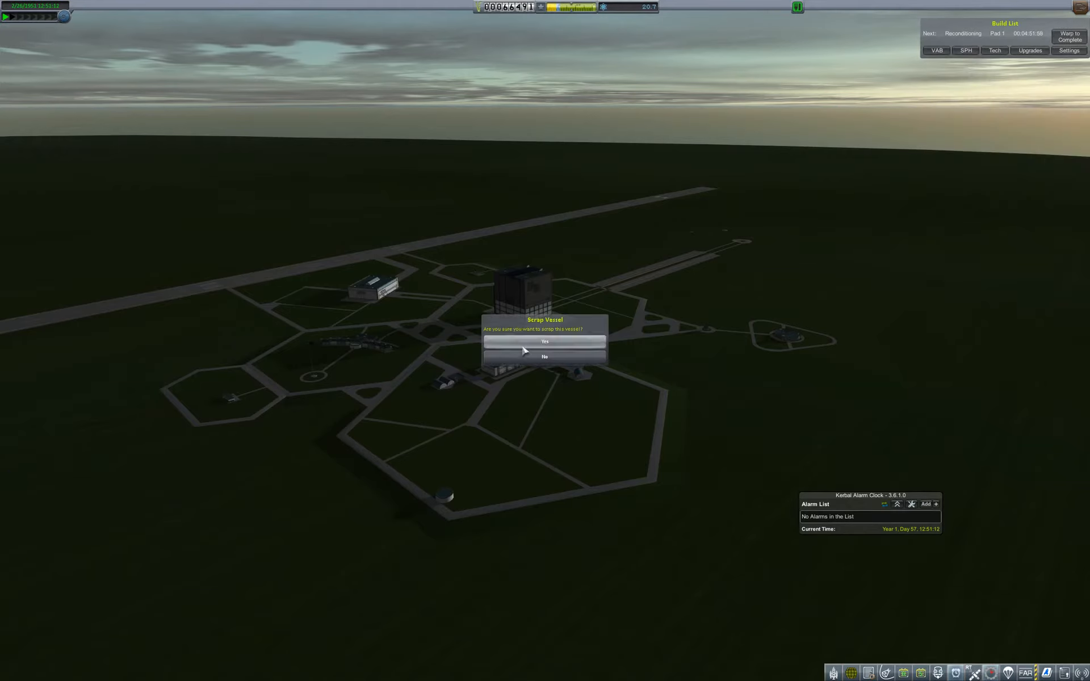
left_click(543, 342)
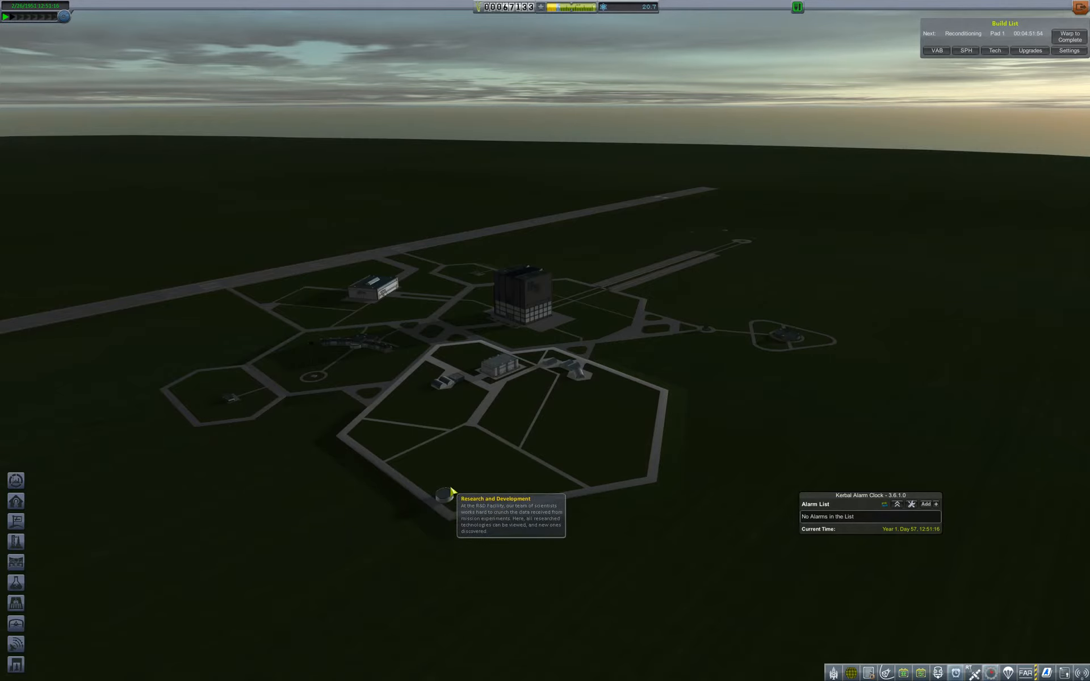
Enter R&D, queue Early Orbital Rocketry and inspect the Early Construction node
left_click(439, 494)
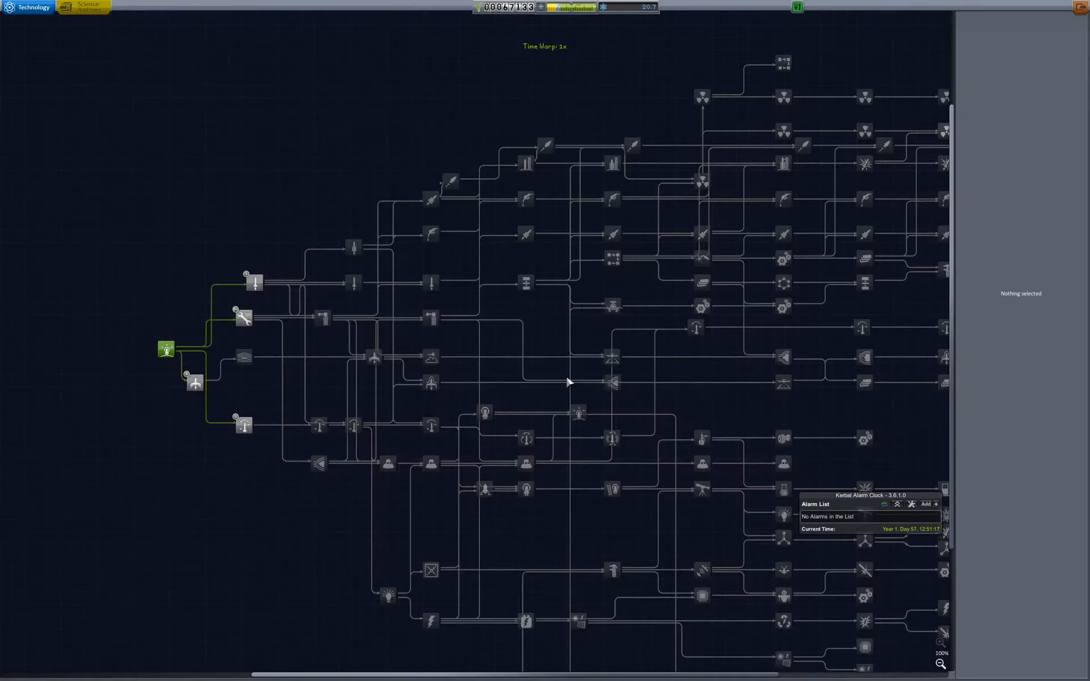
mouse_move(687, 8)
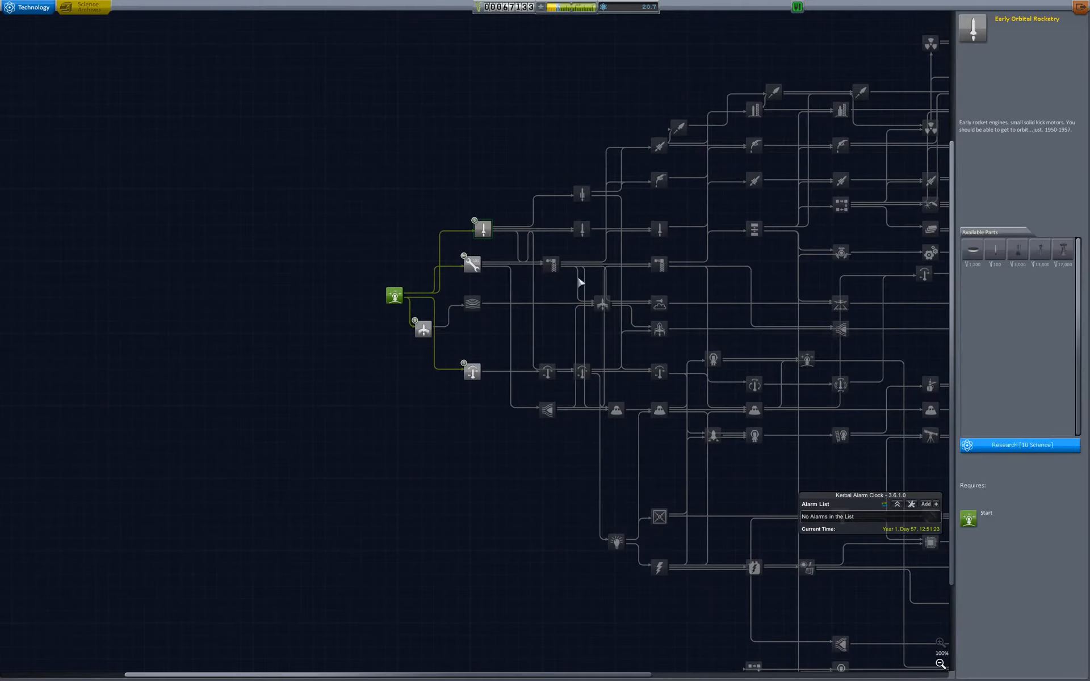
left_click(482, 228)
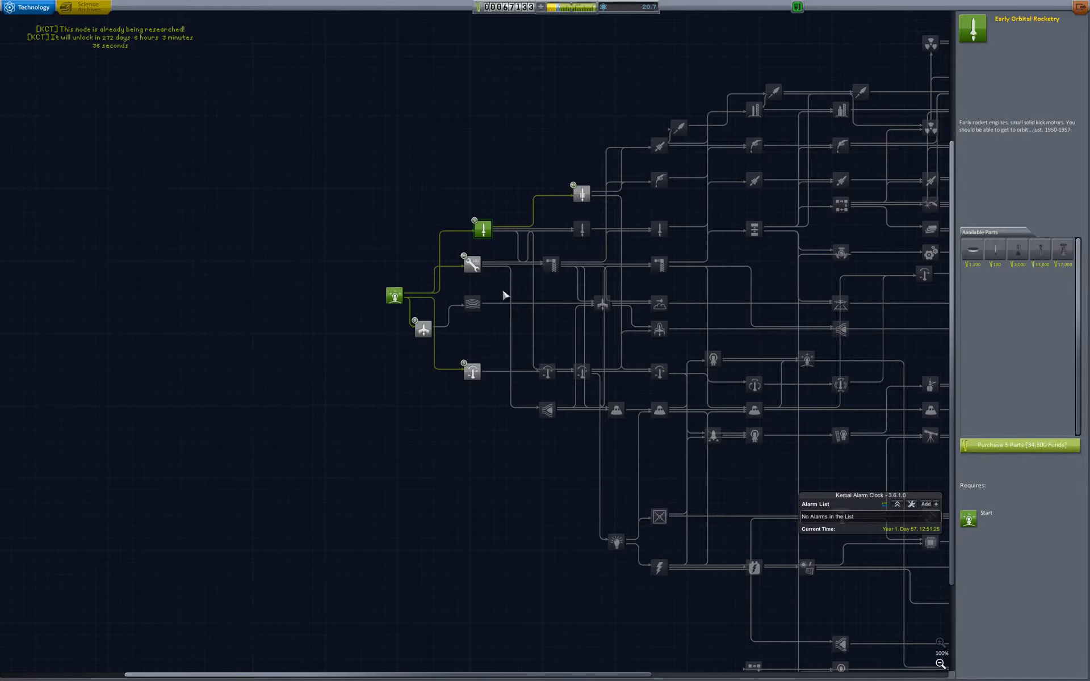
left_click_drag(504, 295, 481, 290)
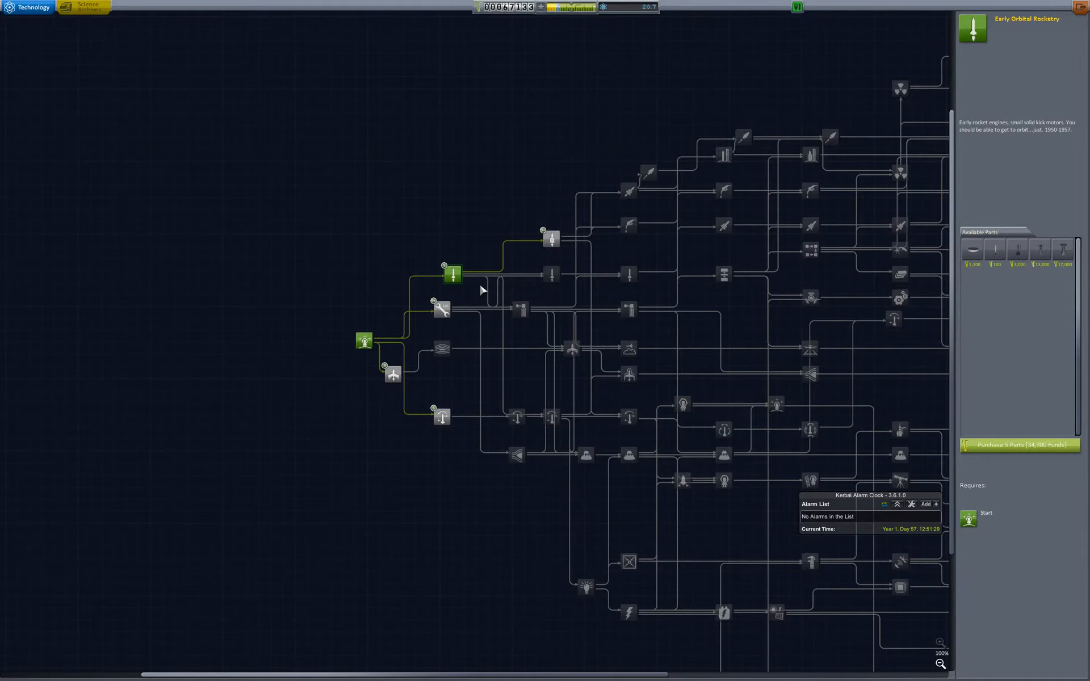
mouse_move(476, 297)
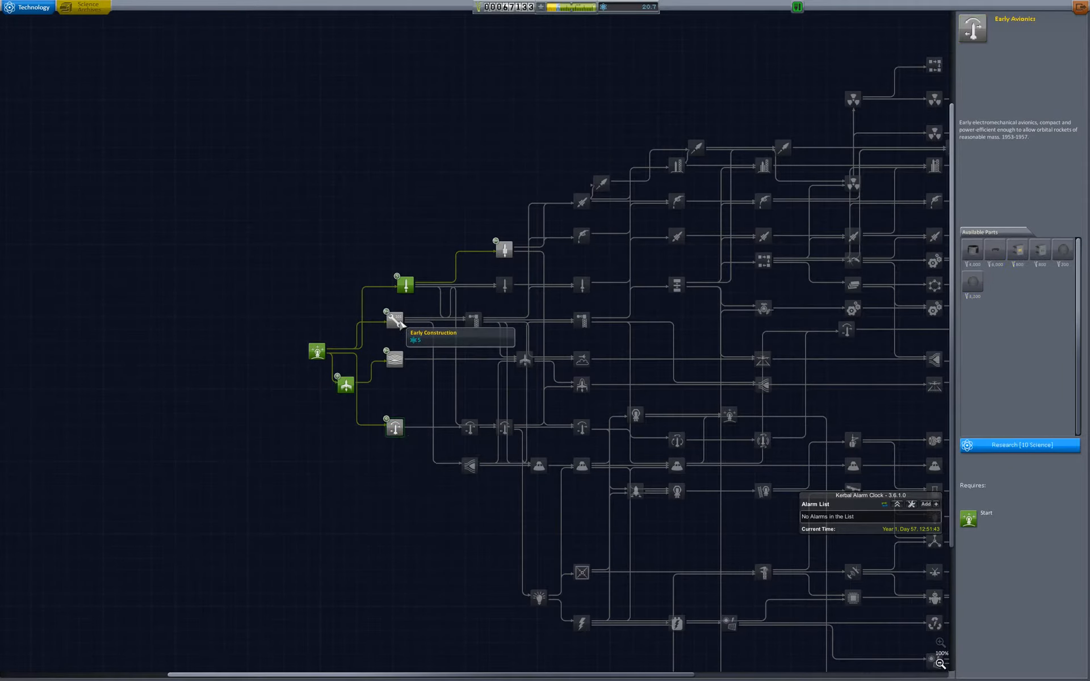
left_click(394, 320)
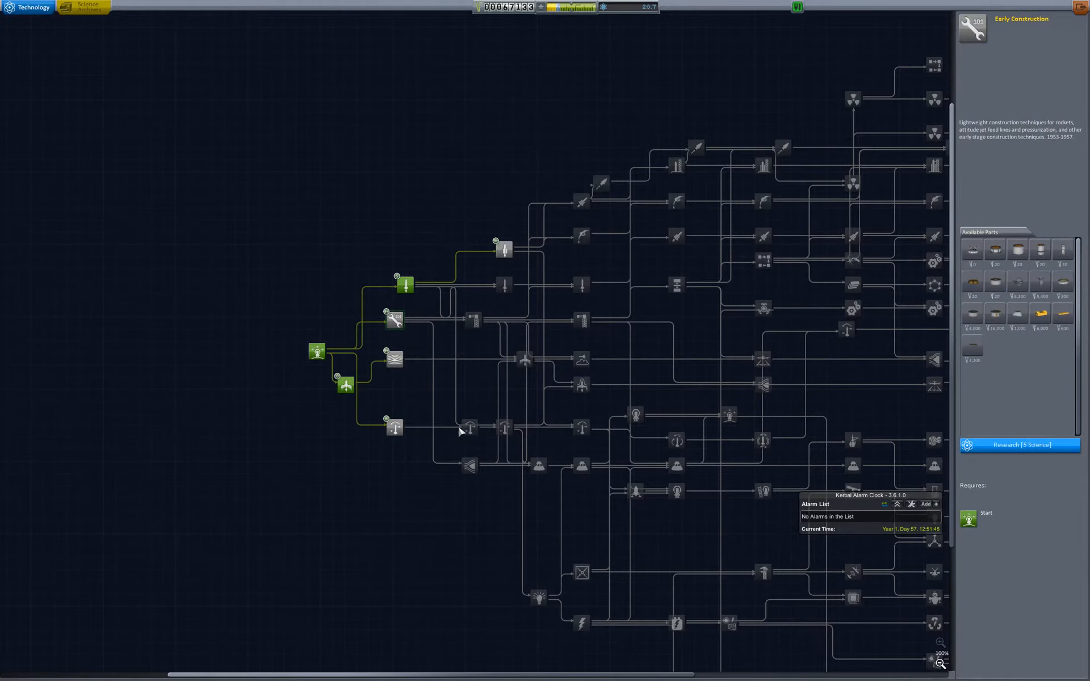
mouse_move(402, 382)
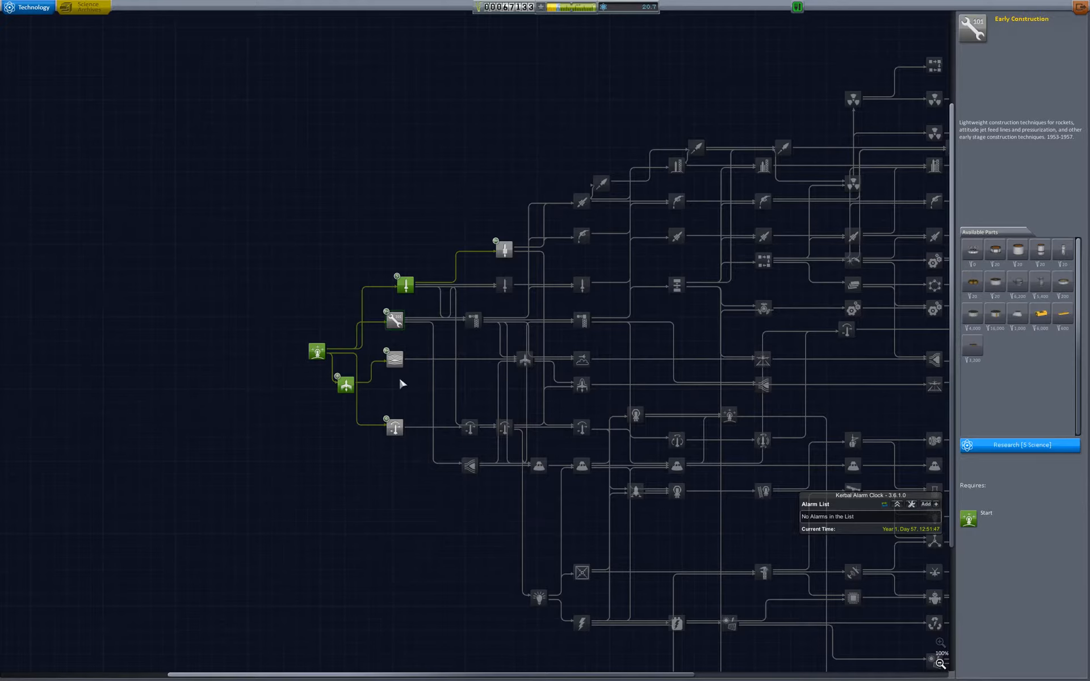
mouse_move(679, 388)
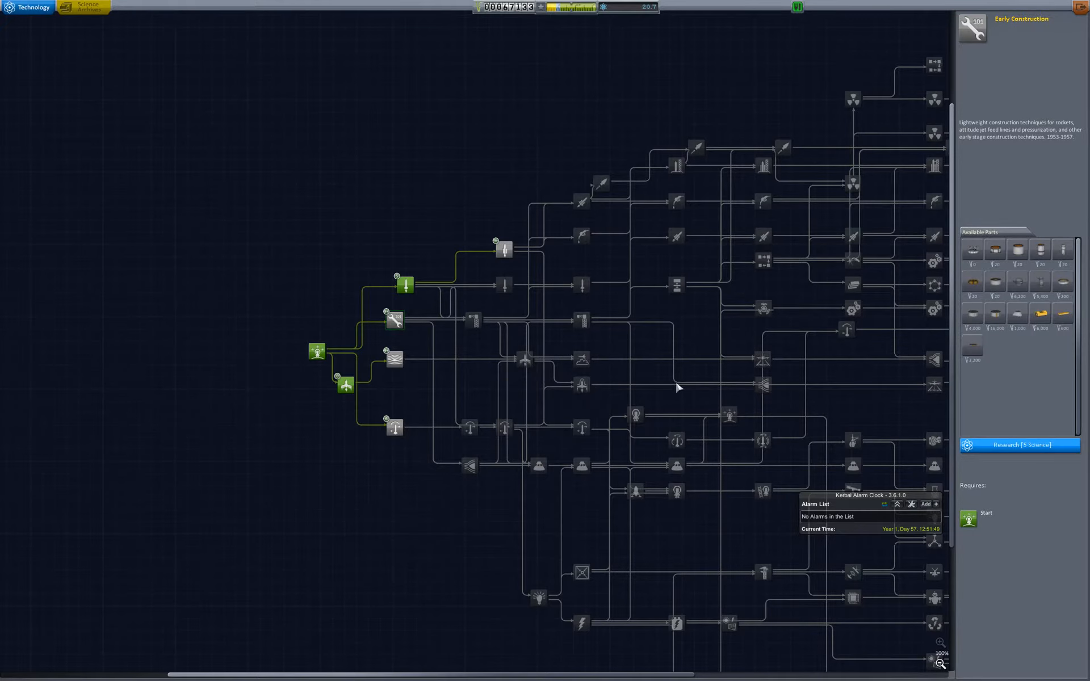
mouse_move(637, 431)
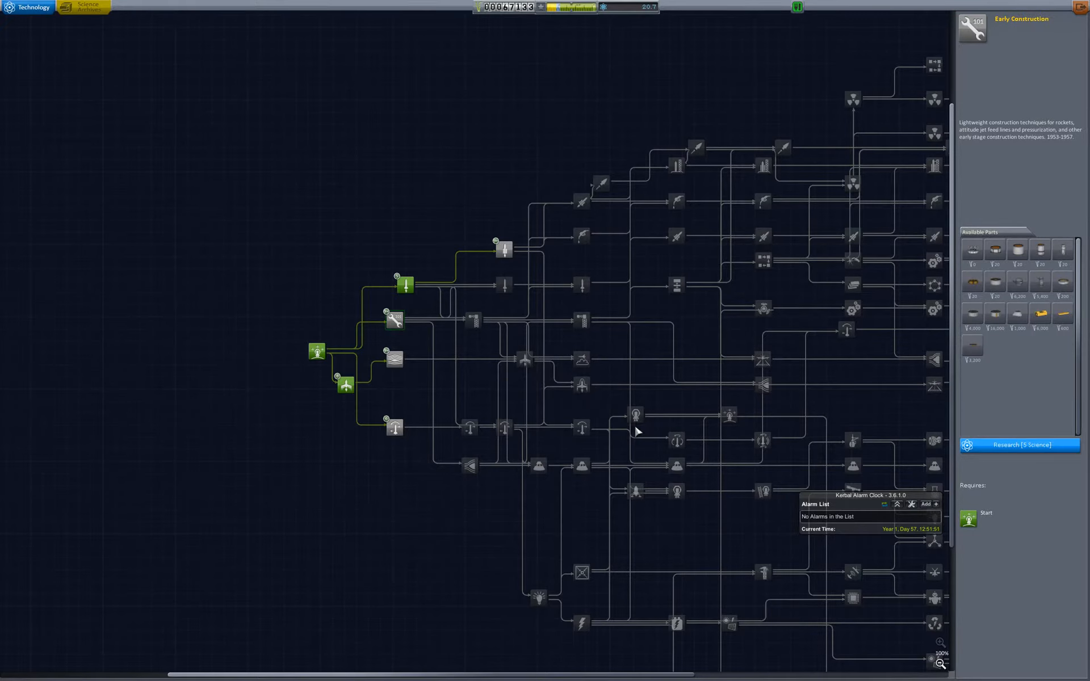
mouse_move(398, 374)
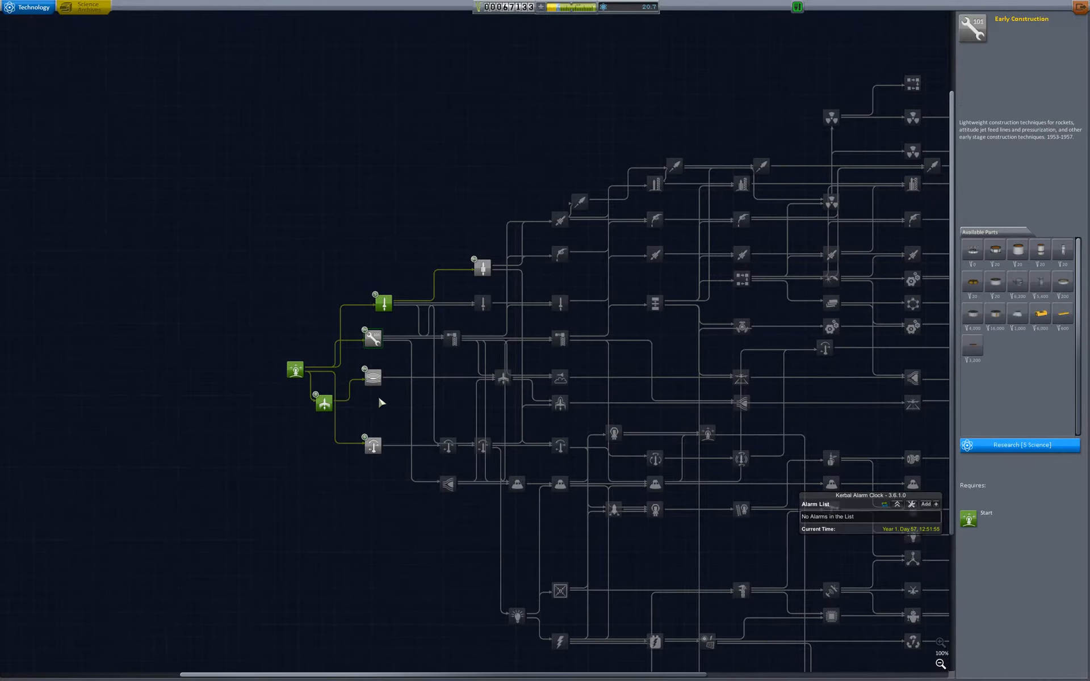
mouse_move(386, 389)
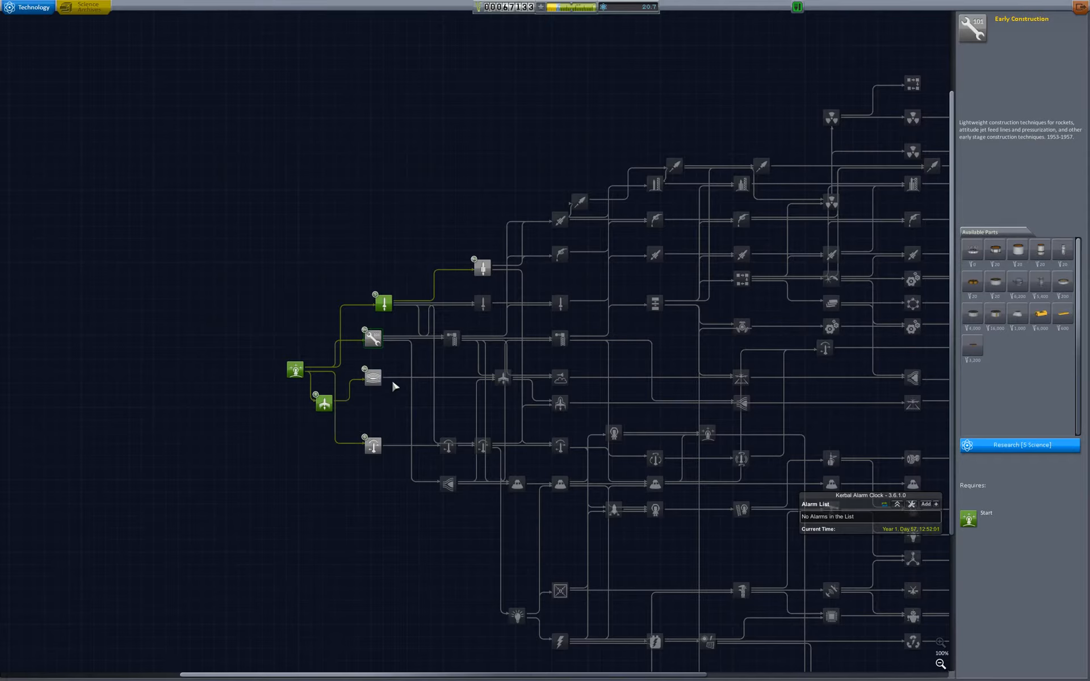
mouse_move(431, 429)
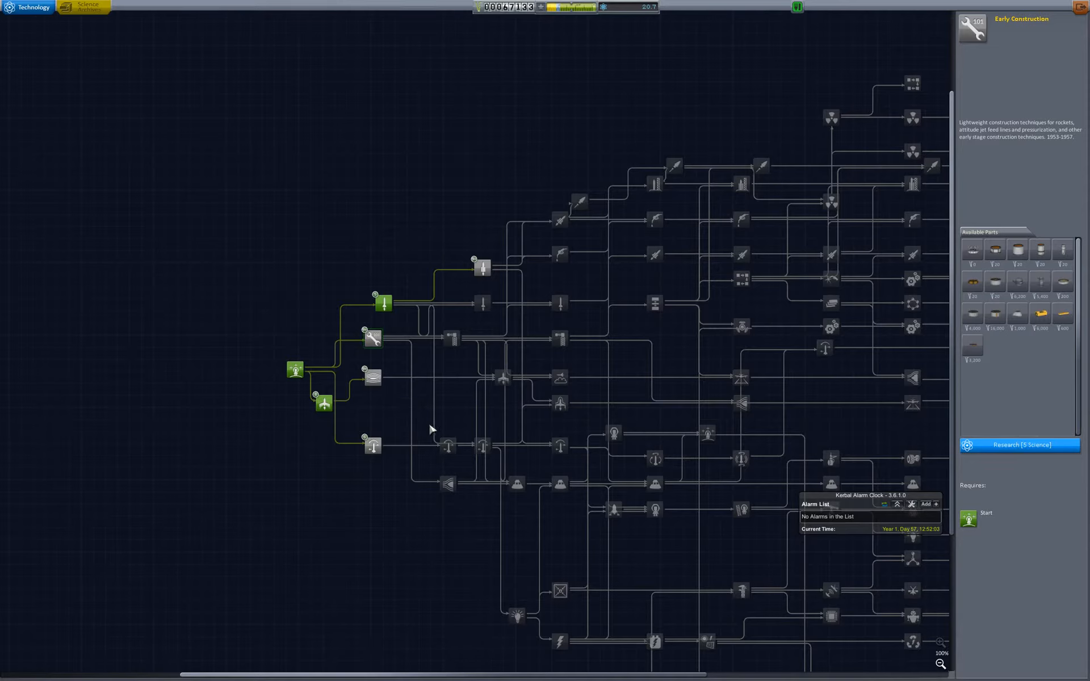
mouse_move(390, 311)
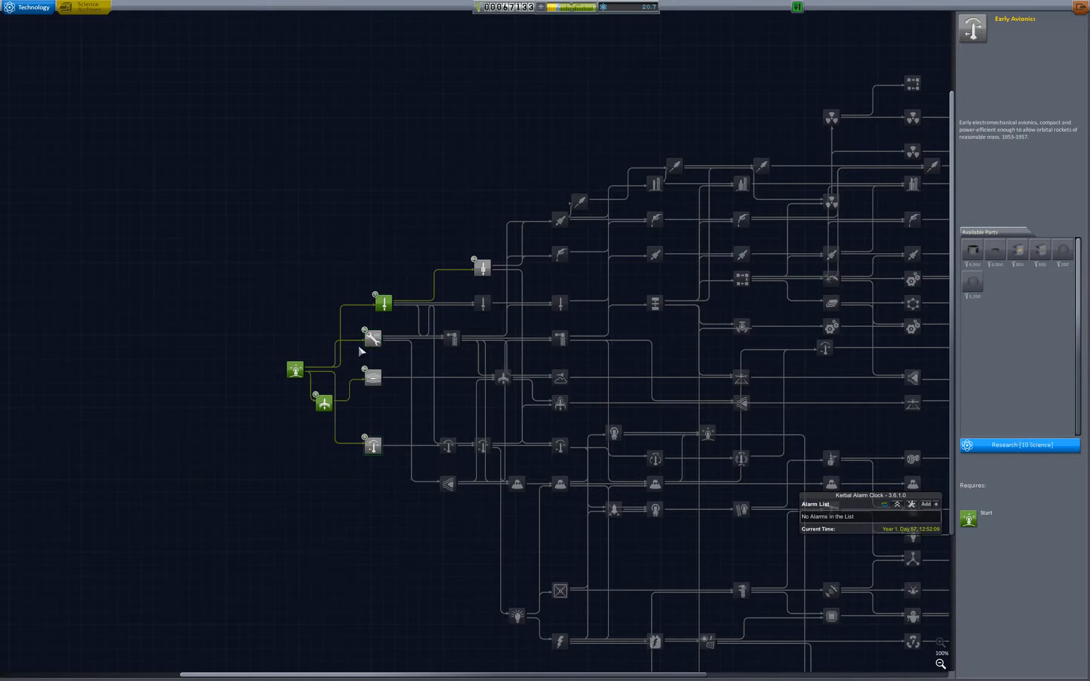
mouse_move(937, 429)
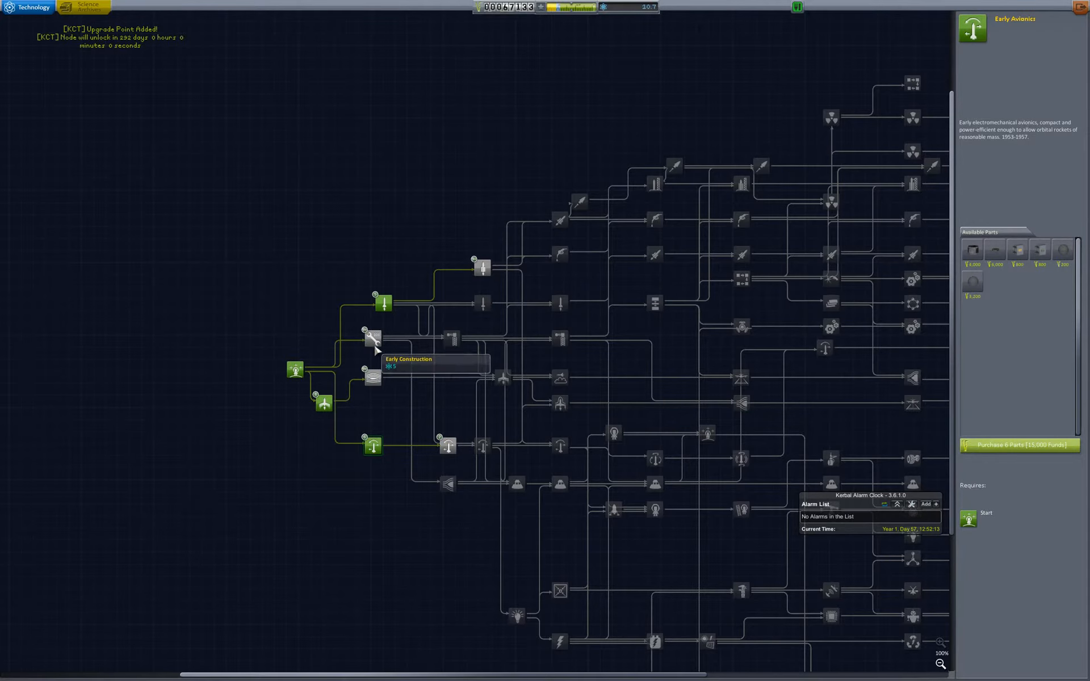
Unlock Early Construction and queue Basic Avionics for research
left_click(372, 339)
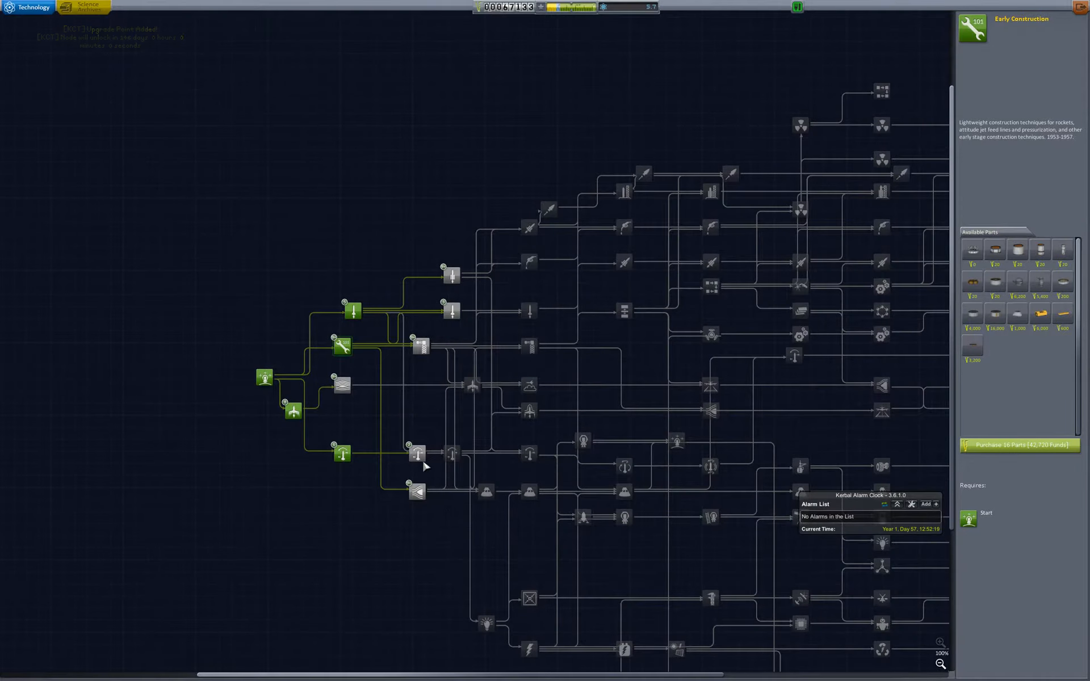
left_click(417, 453)
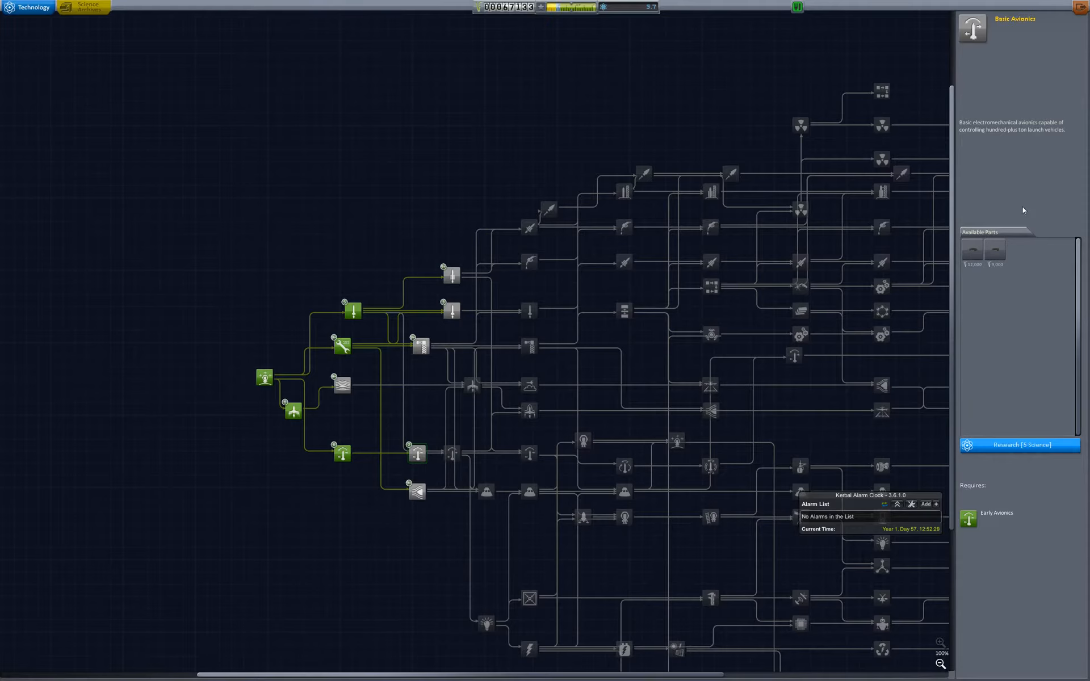
mouse_move(972, 249)
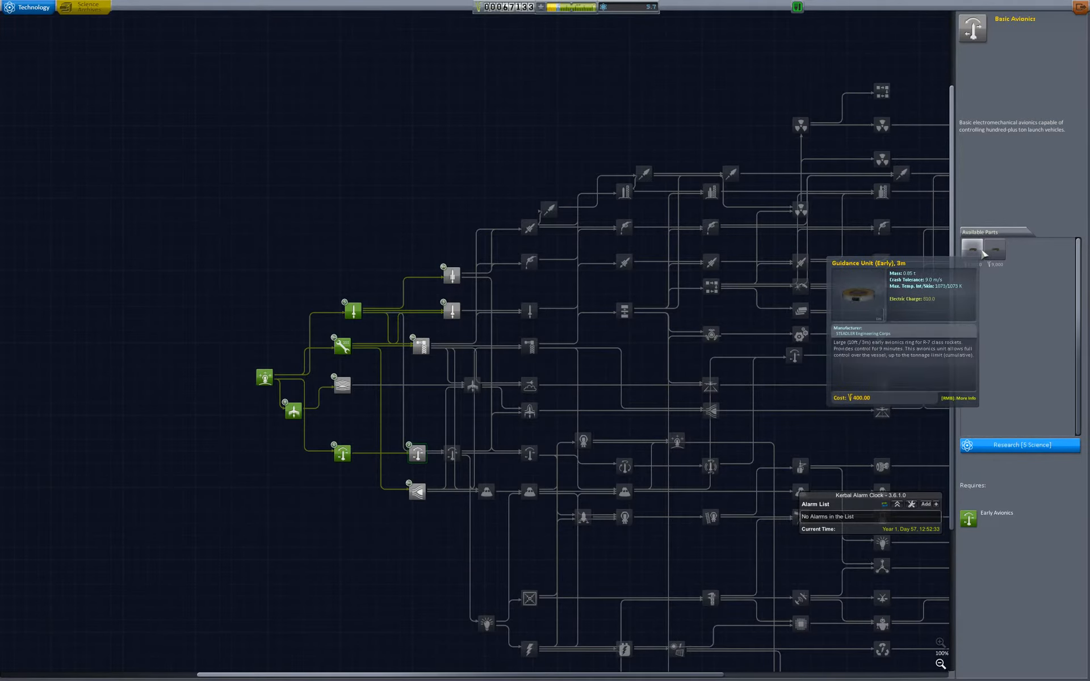
mouse_move(976, 265)
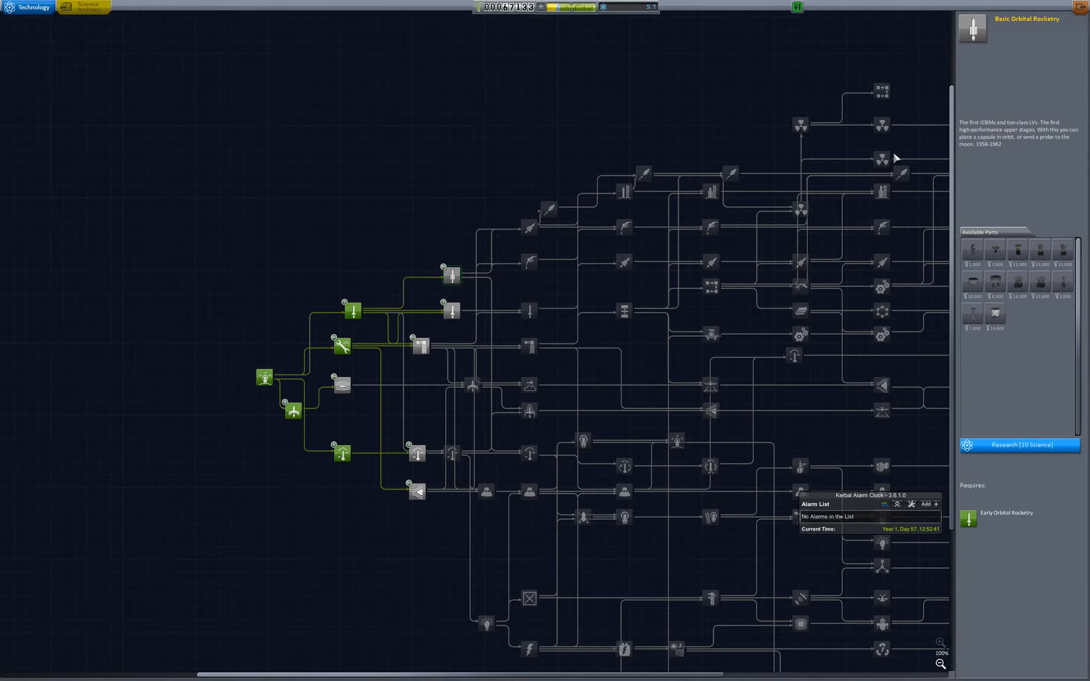
mouse_move(1041, 282)
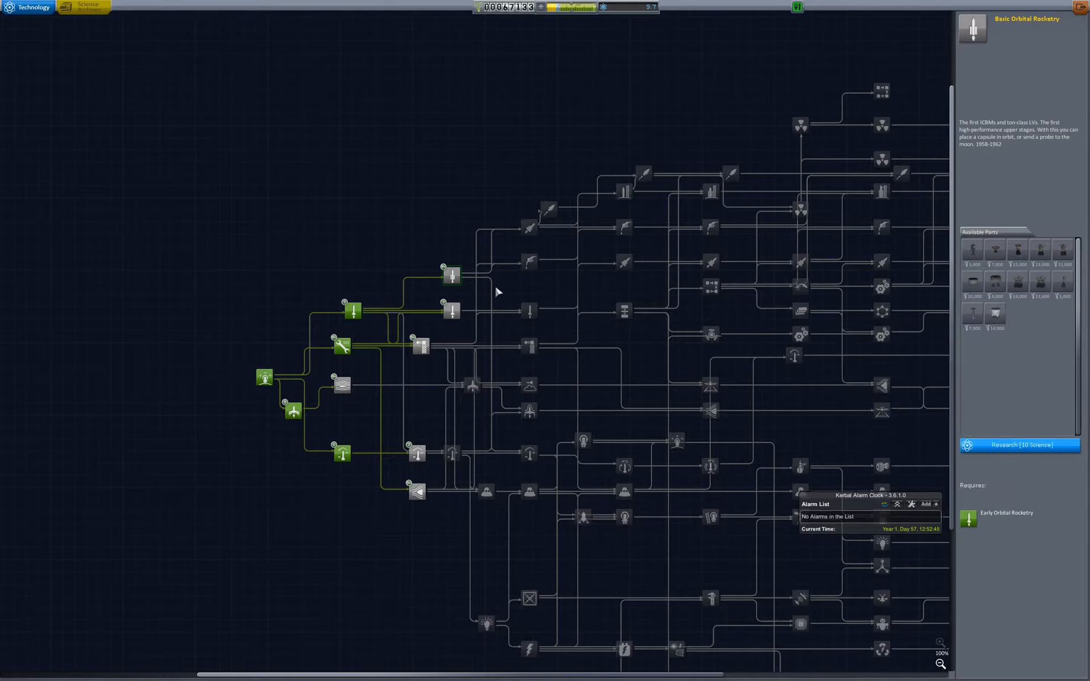
mouse_move(468, 328)
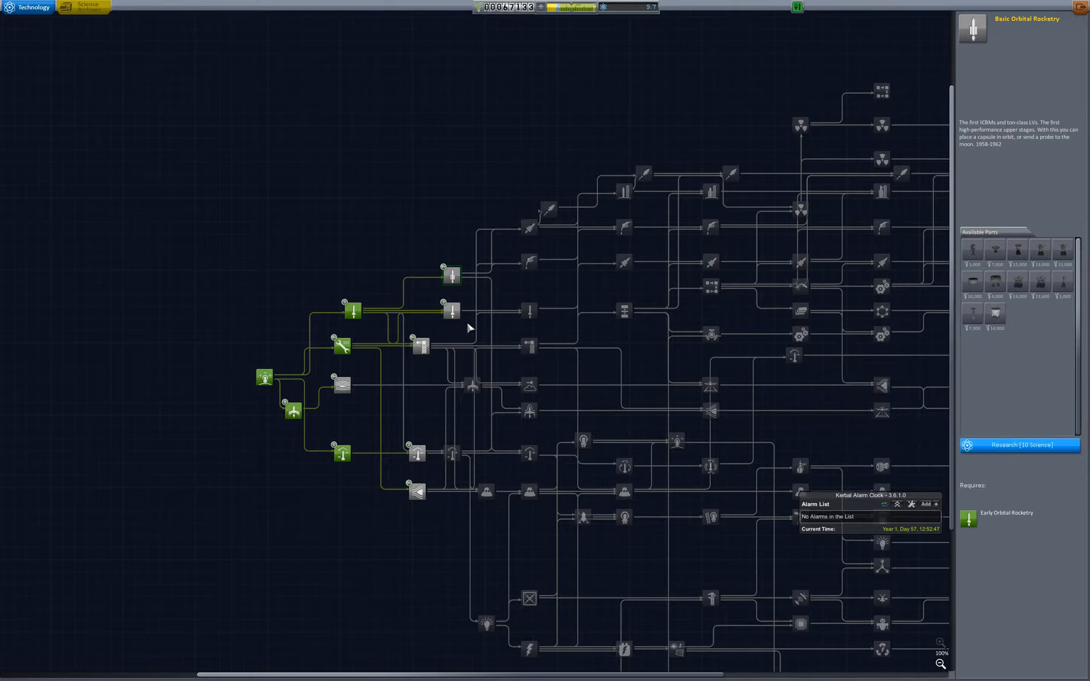
mouse_move(452, 311)
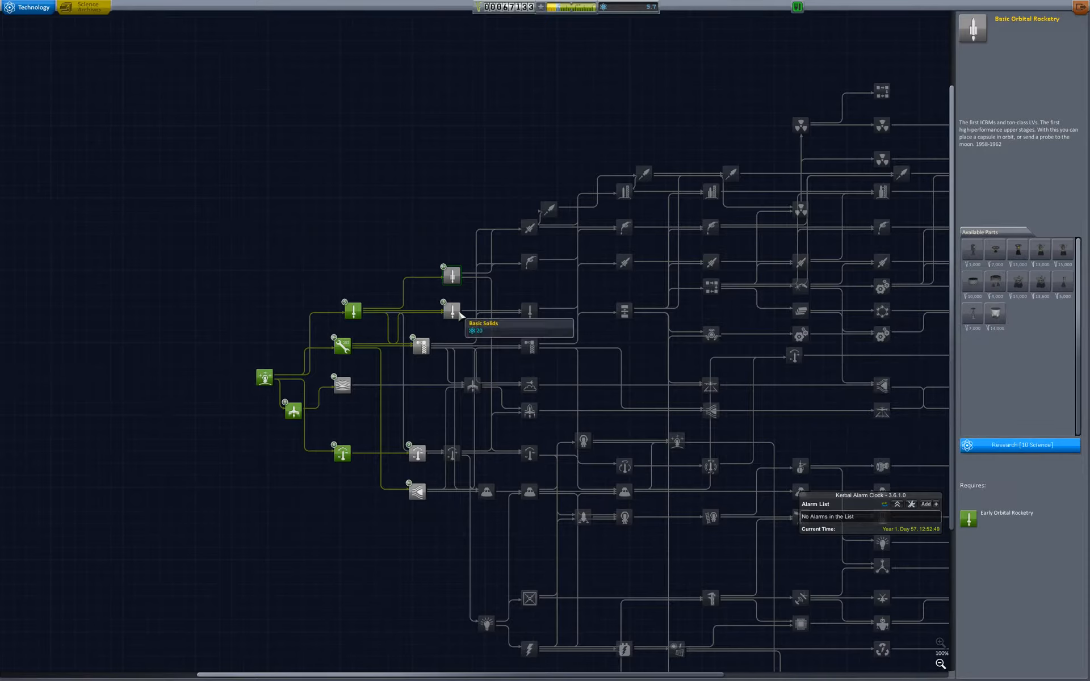
mouse_move(429, 388)
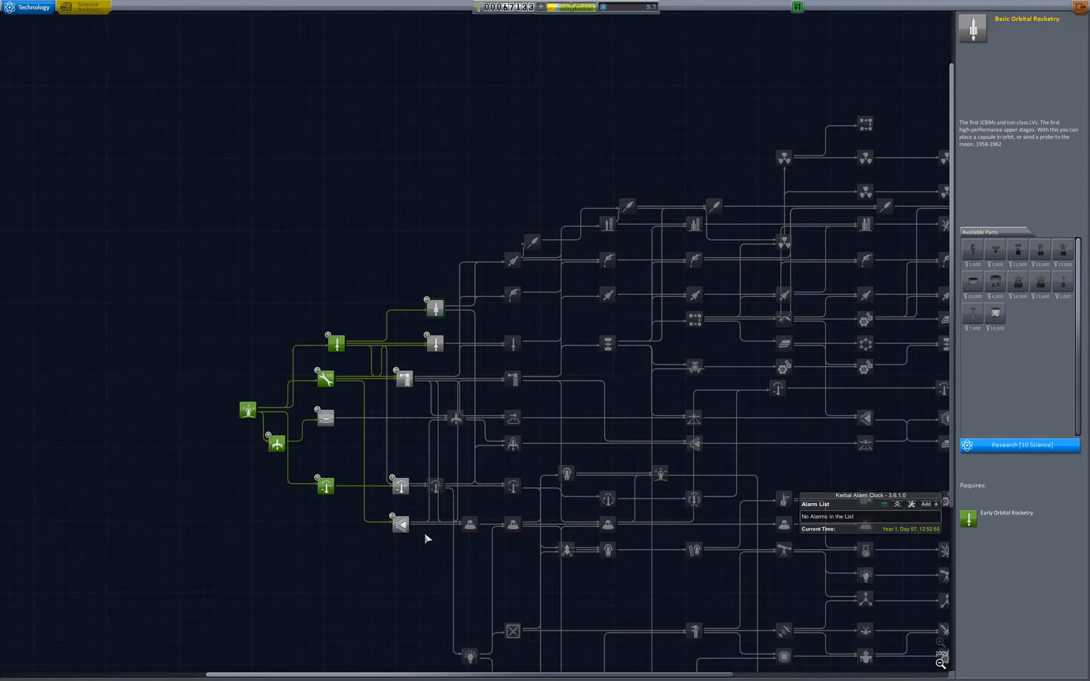
mouse_move(399, 487)
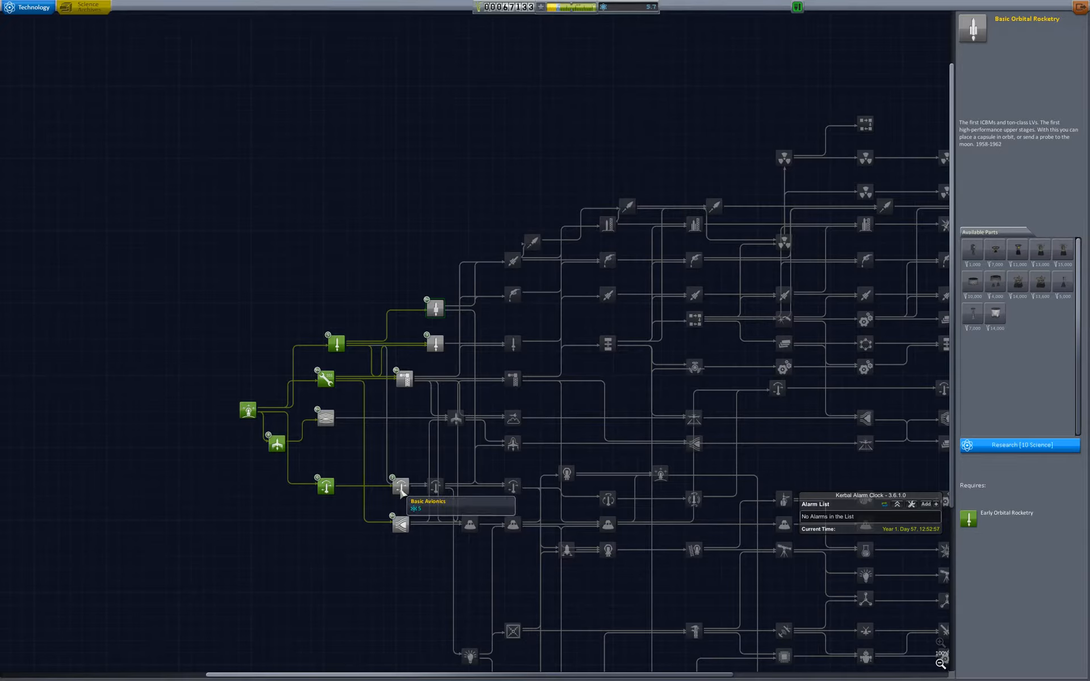
left_click(401, 487)
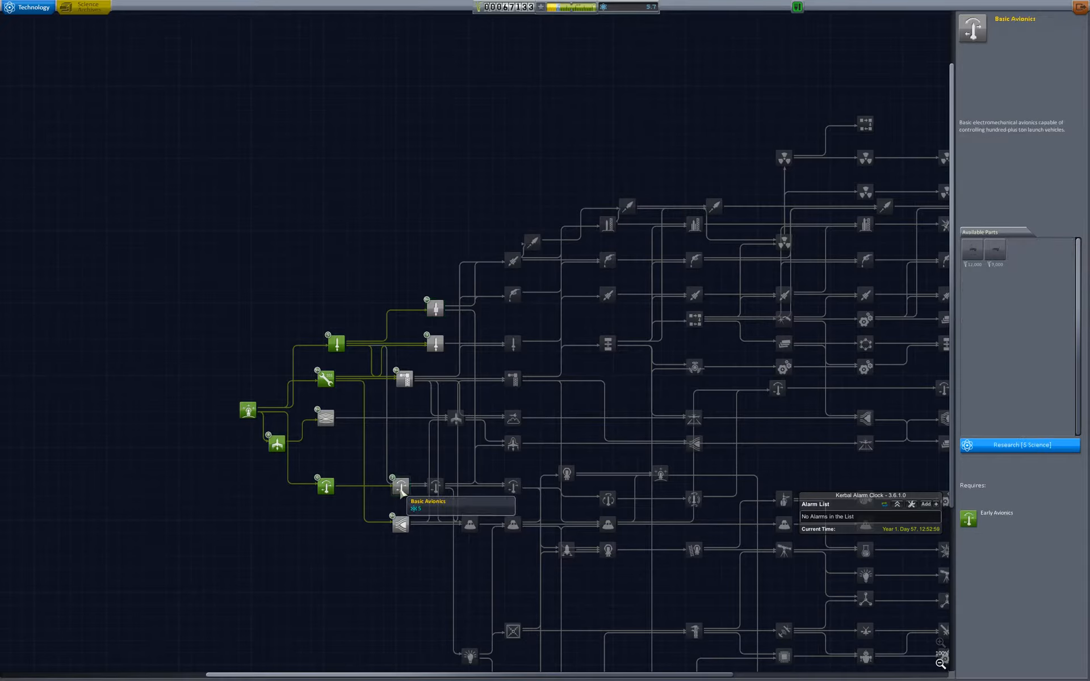
mouse_move(431, 355)
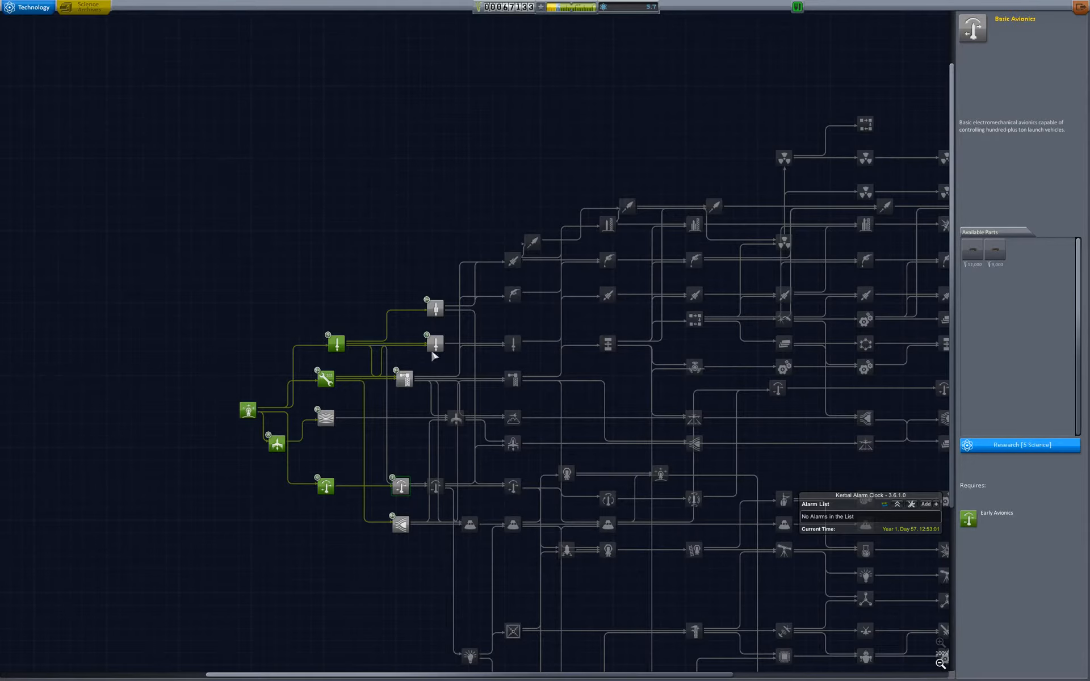
mouse_move(407, 488)
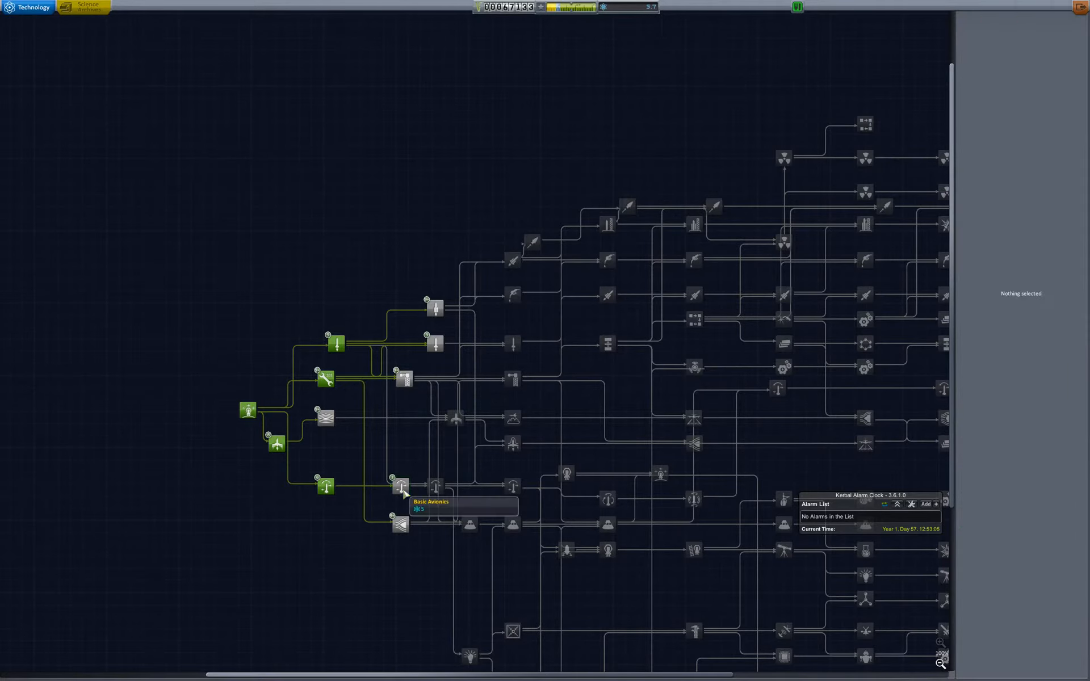
Leave the R&D tech tree for the Space Center overview
left_click(401, 484)
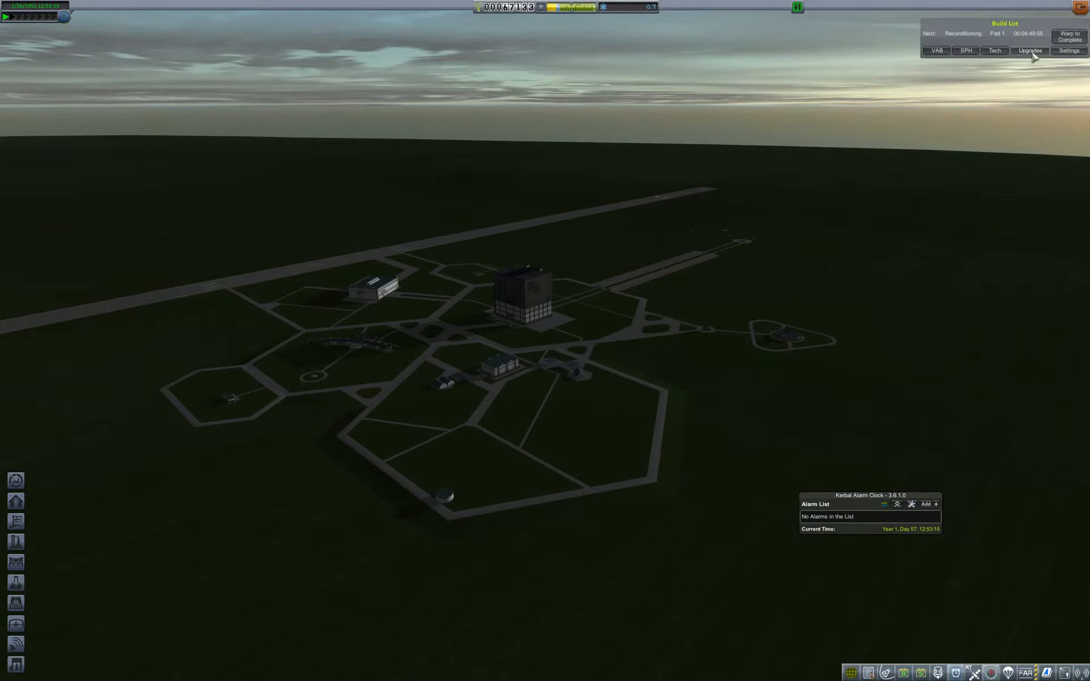
Spend the last upgrade point on R&D development, raising it to 17 sci/yr
left_click(1029, 50)
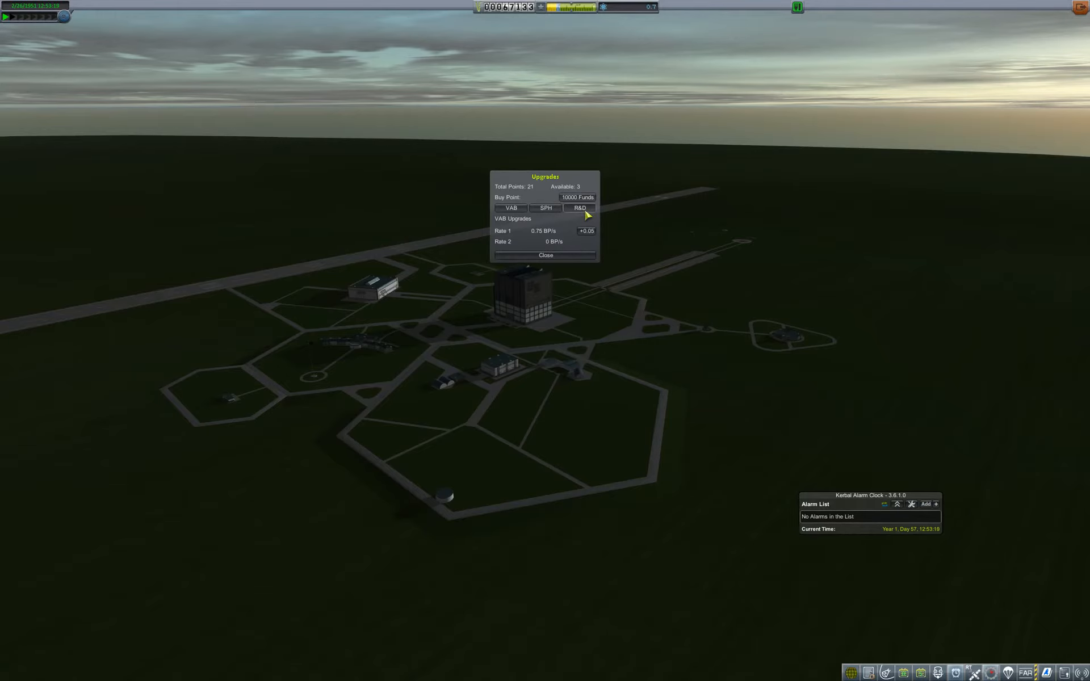
left_click(580, 208)
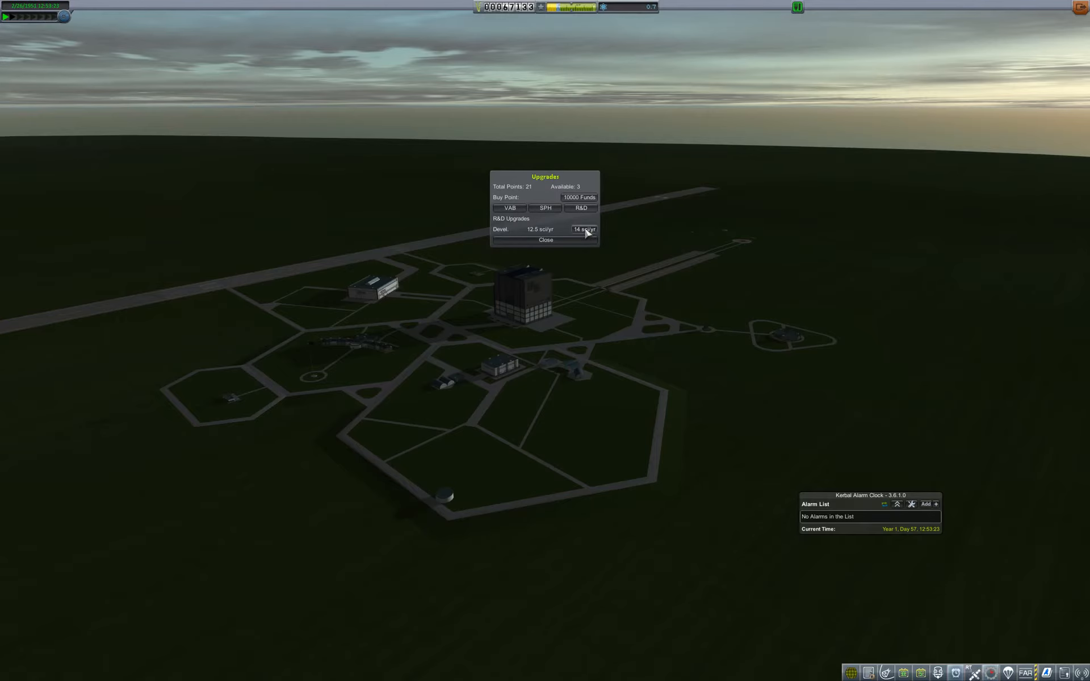
left_click(583, 229)
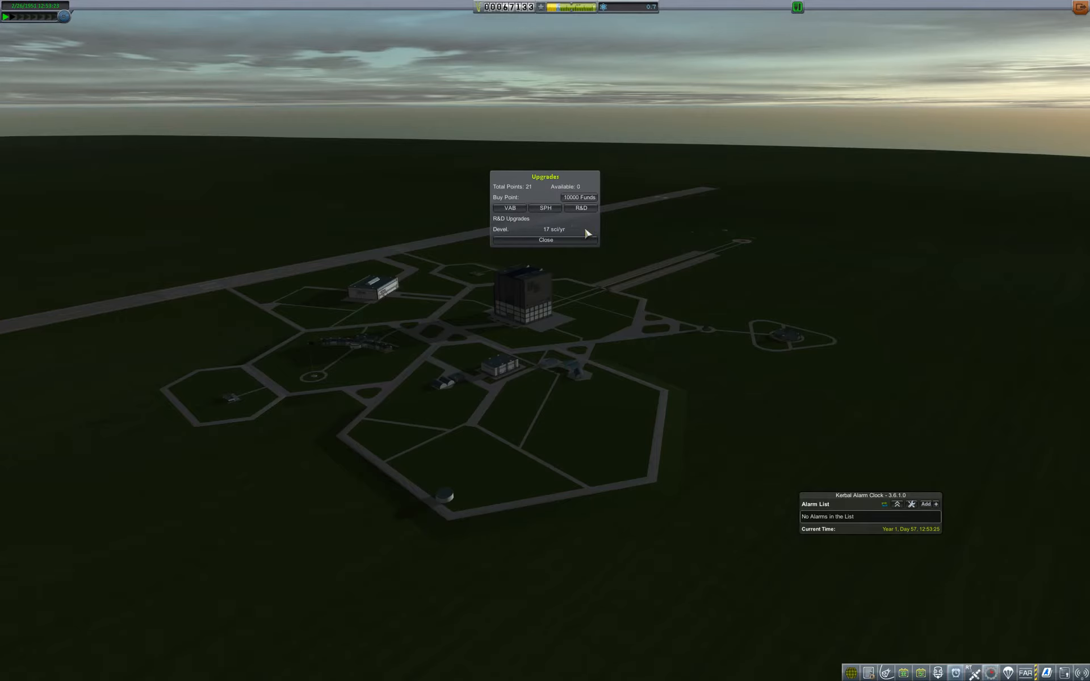
mouse_move(535, 228)
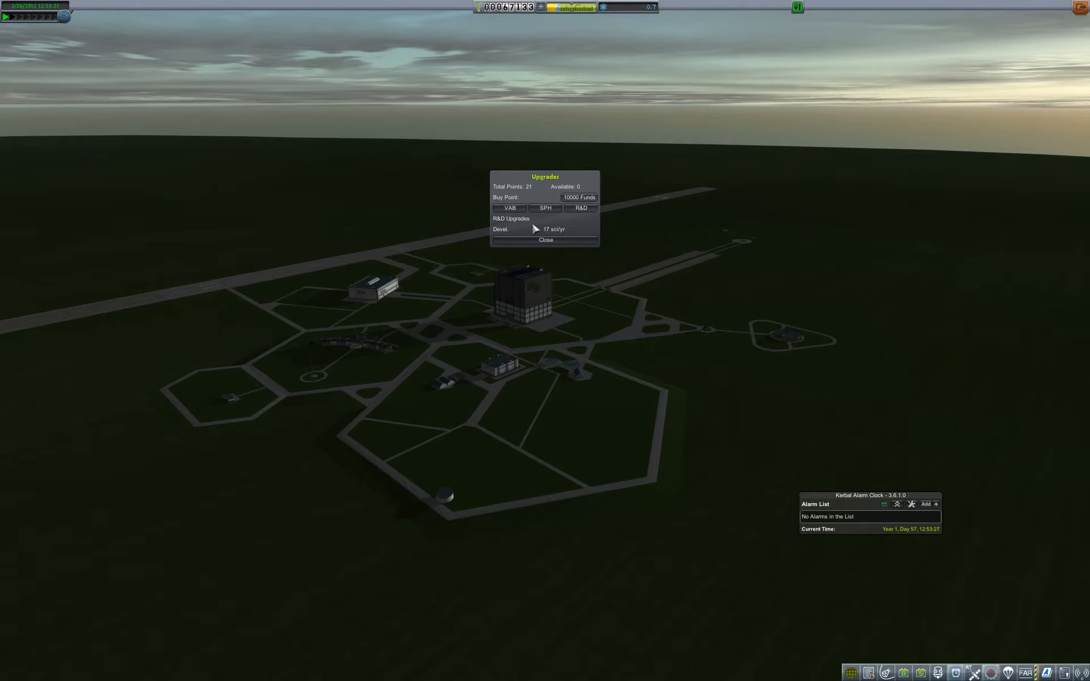
Close the Upgrades window to return to the Space Center overview
left_click(544, 239)
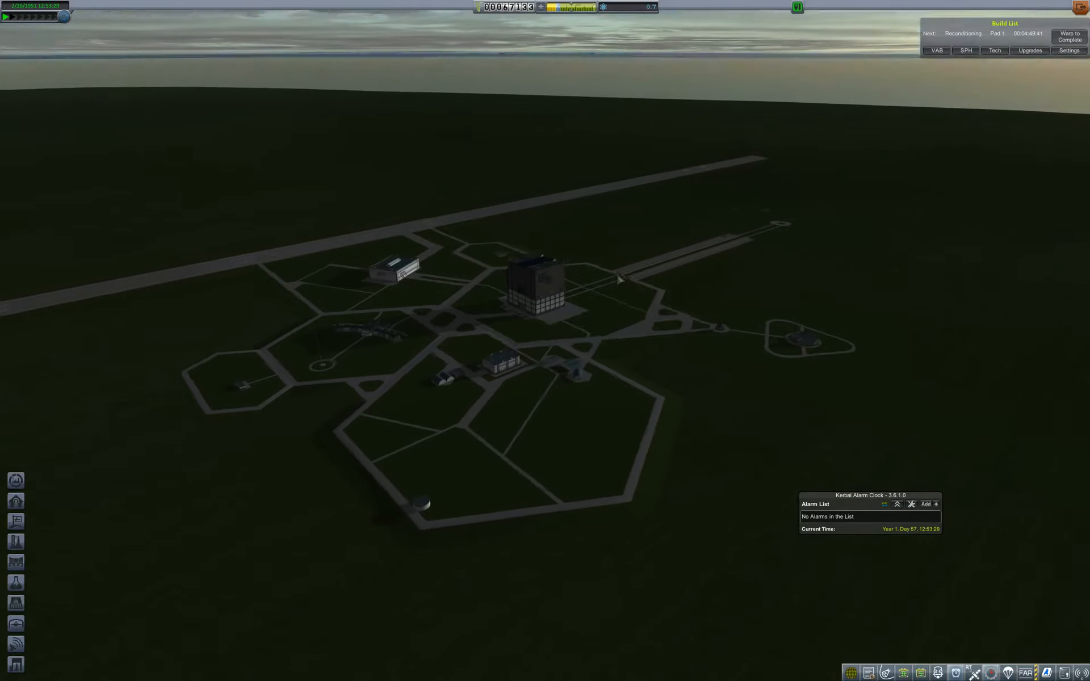
mouse_move(802, 227)
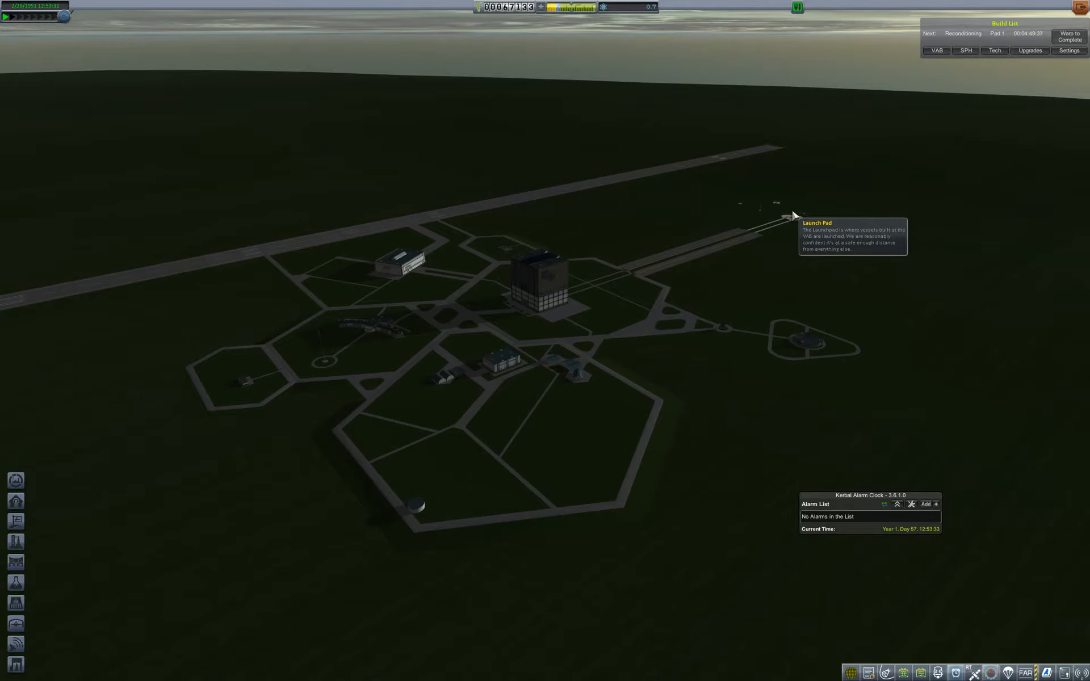
mouse_move(799, 351)
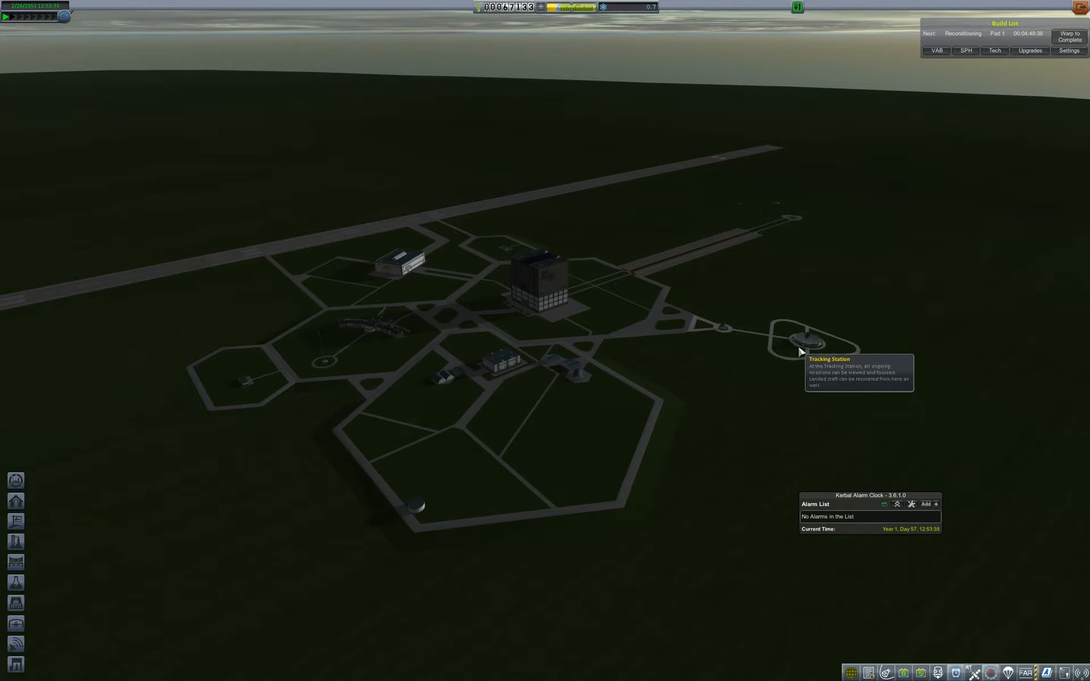
mouse_move(515, 259)
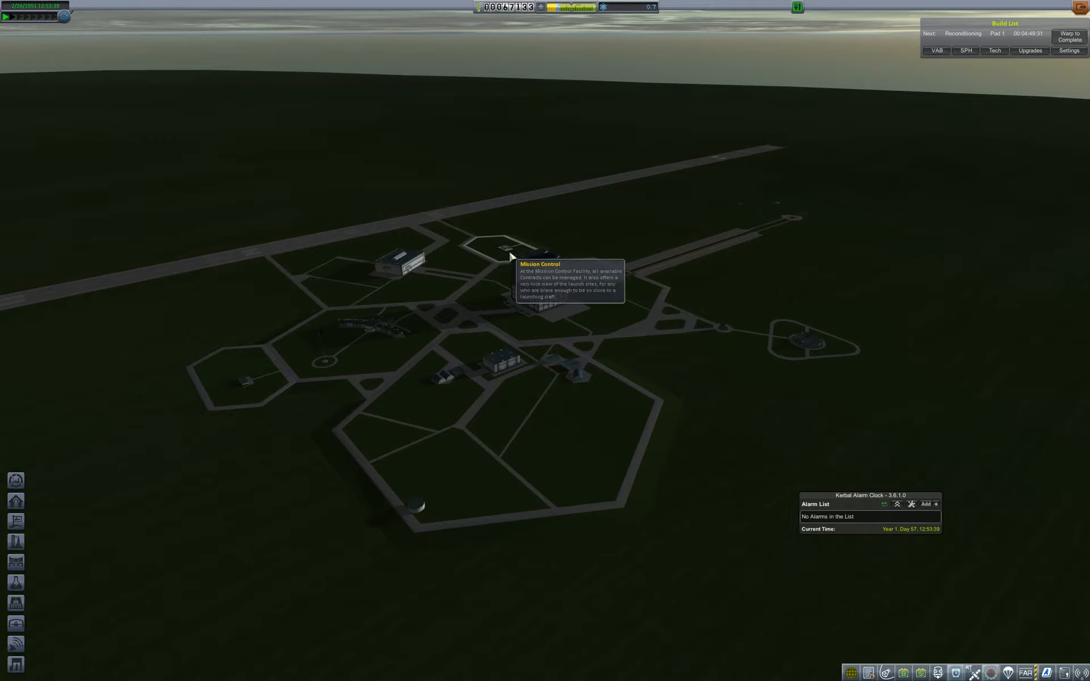
mouse_move(779, 231)
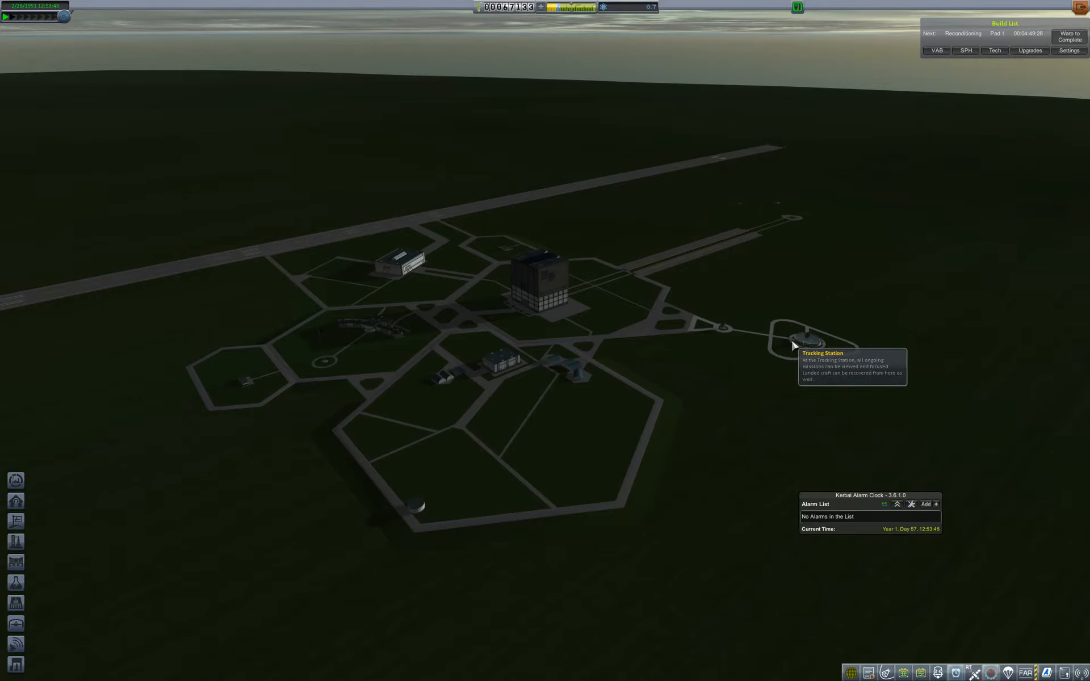
mouse_move(798, 347)
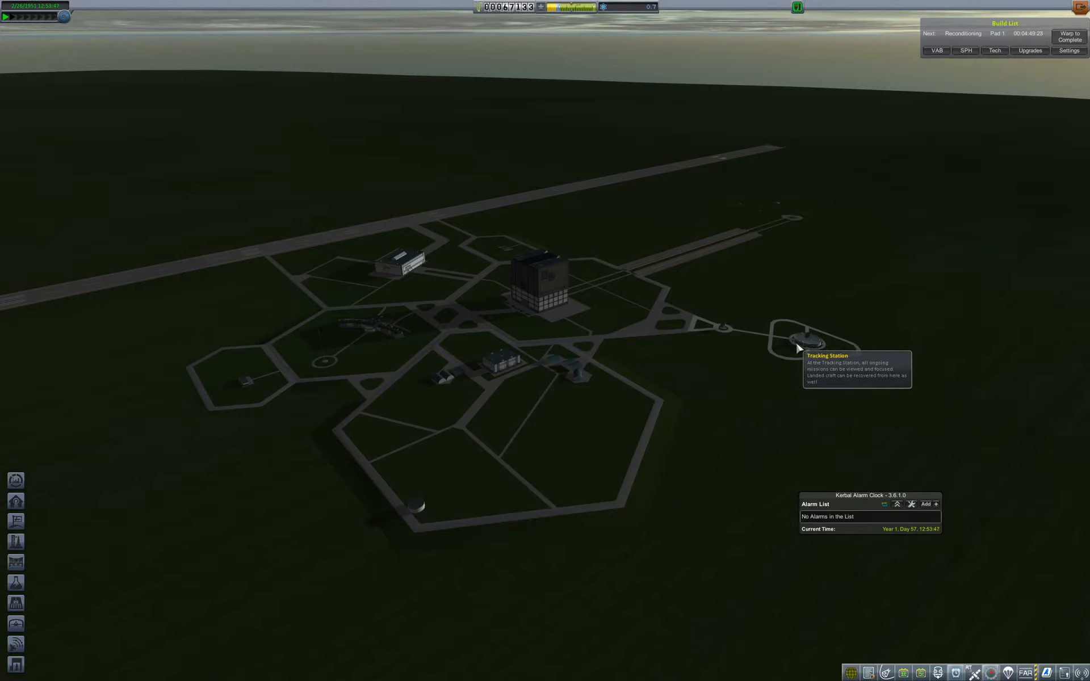
mouse_move(486, 258)
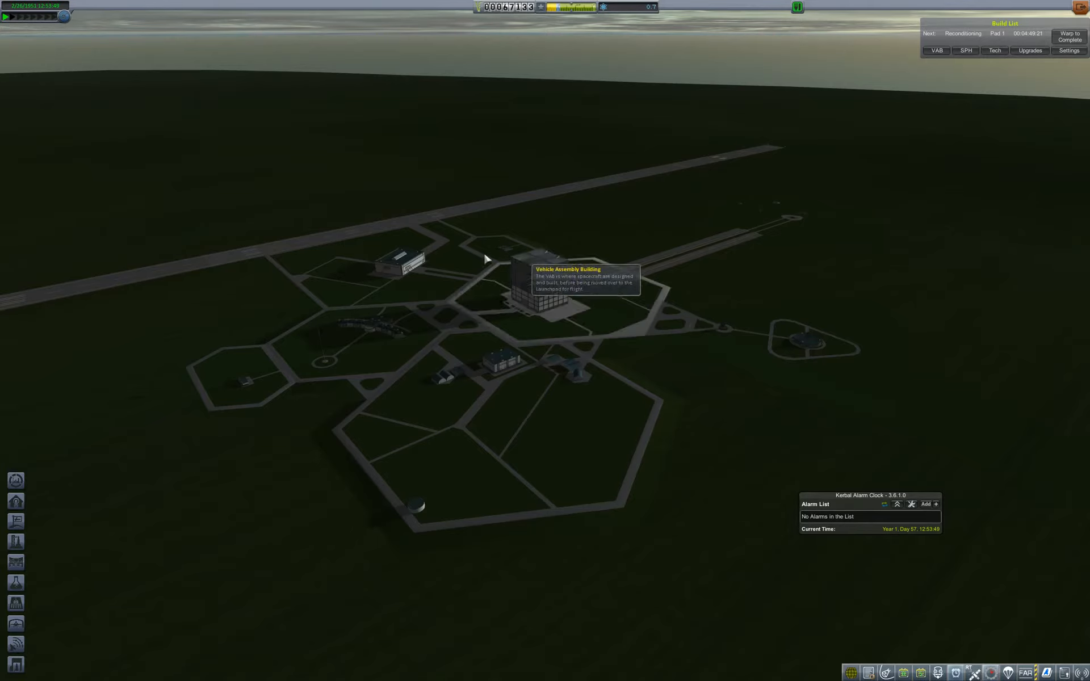
mouse_move(511, 255)
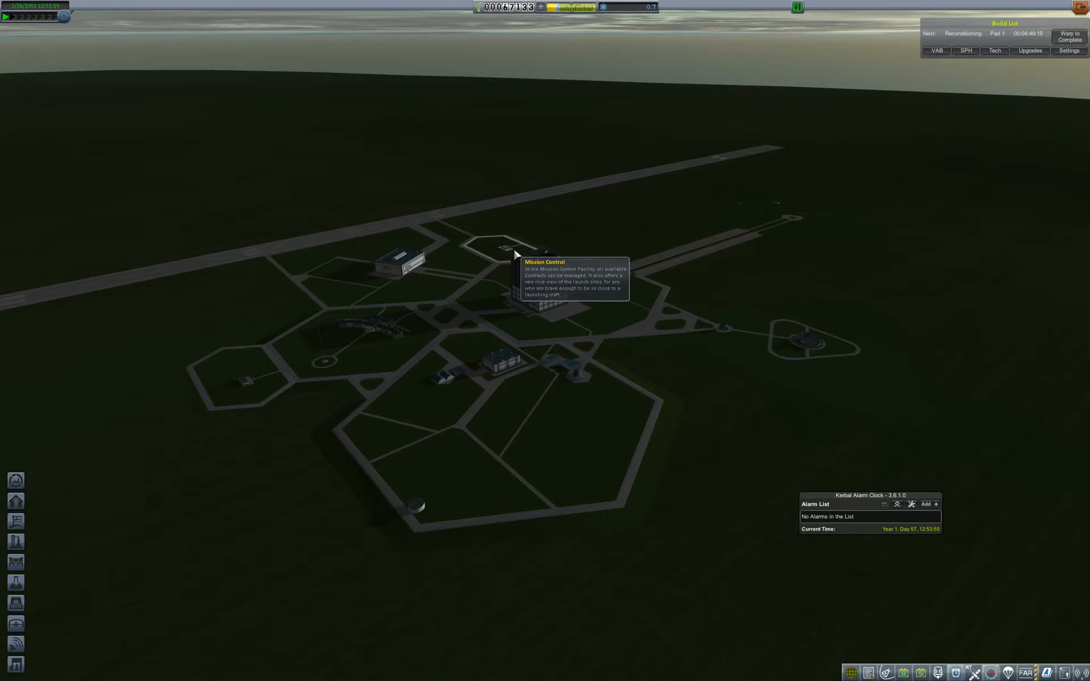
mouse_move(646, 229)
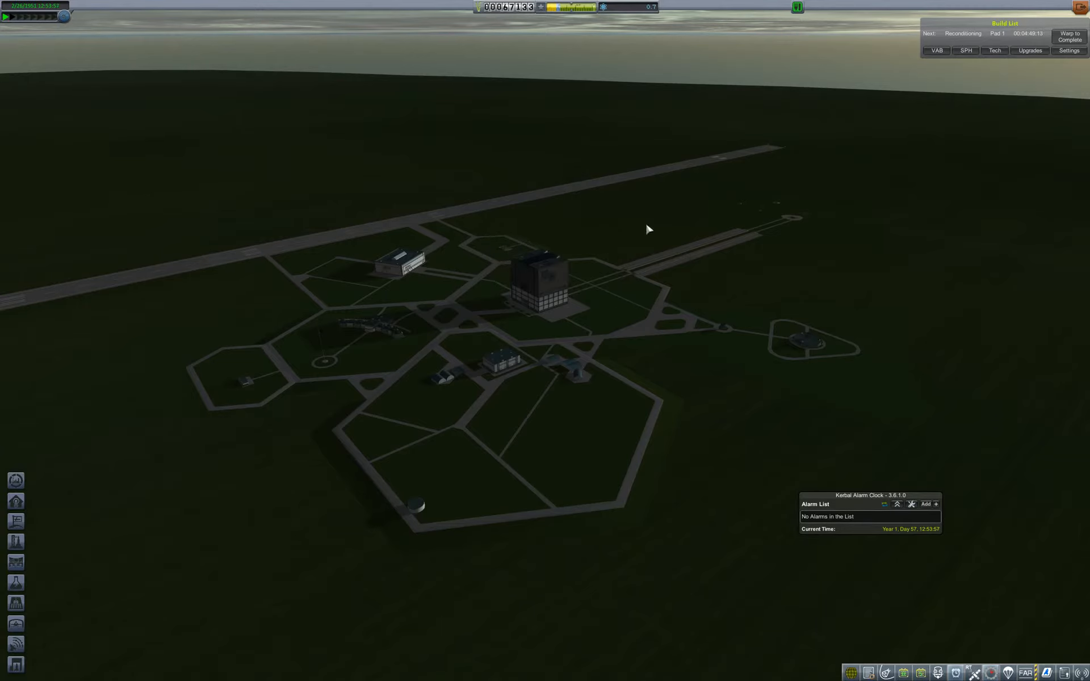
mouse_move(658, 223)
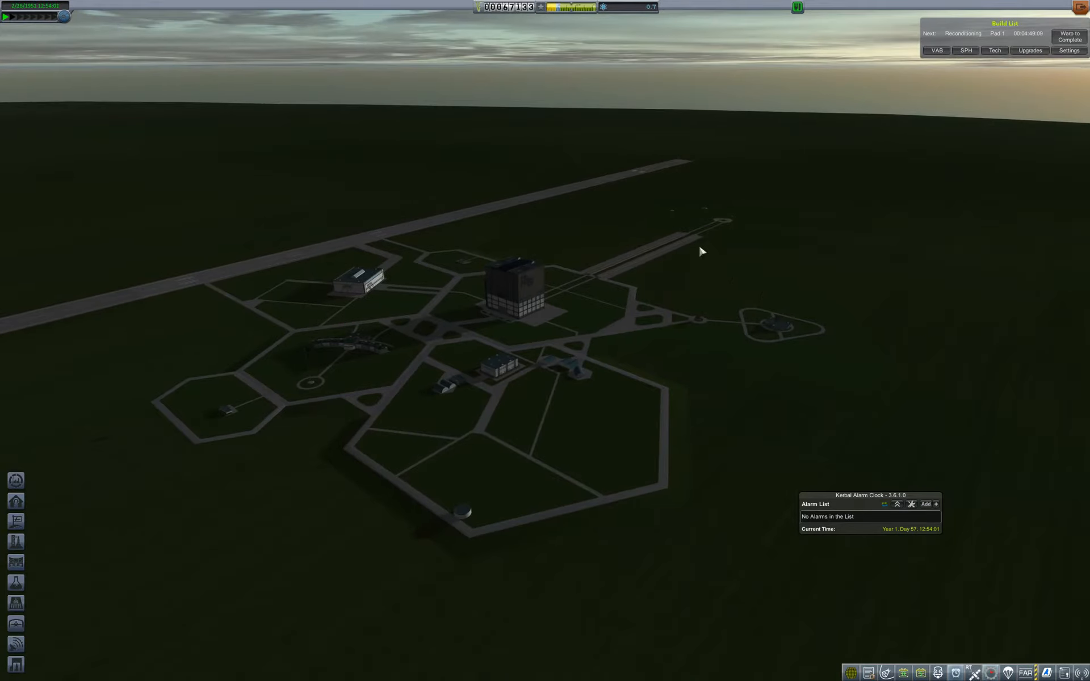
mouse_move(749, 313)
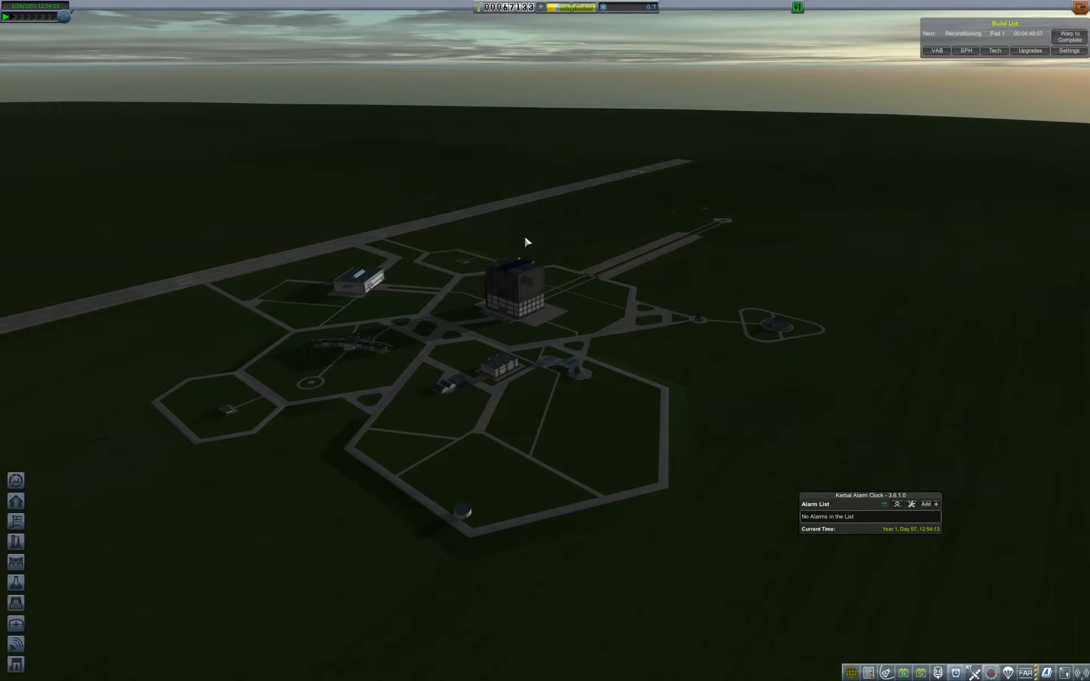
mouse_move(746, 274)
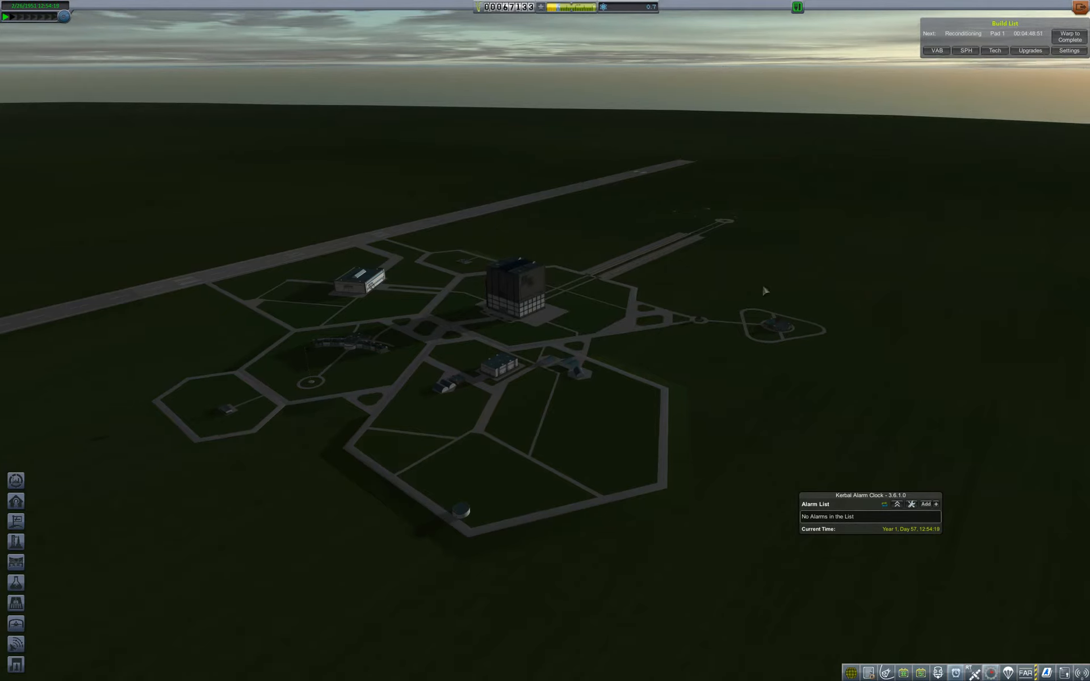
mouse_move(795, 337)
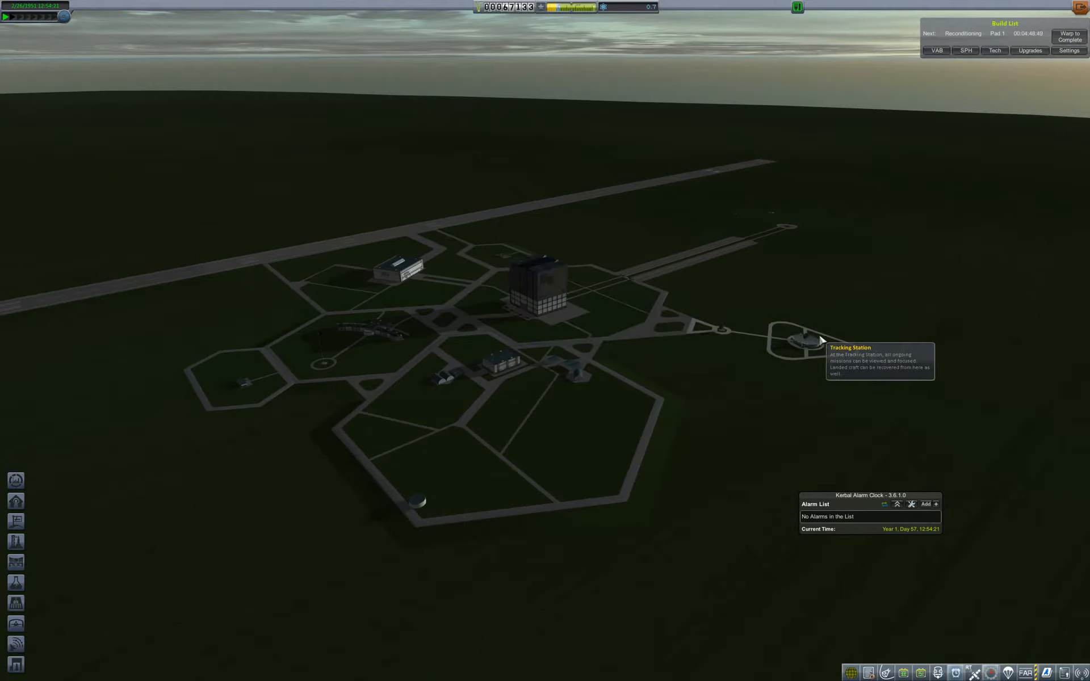
mouse_move(810, 300)
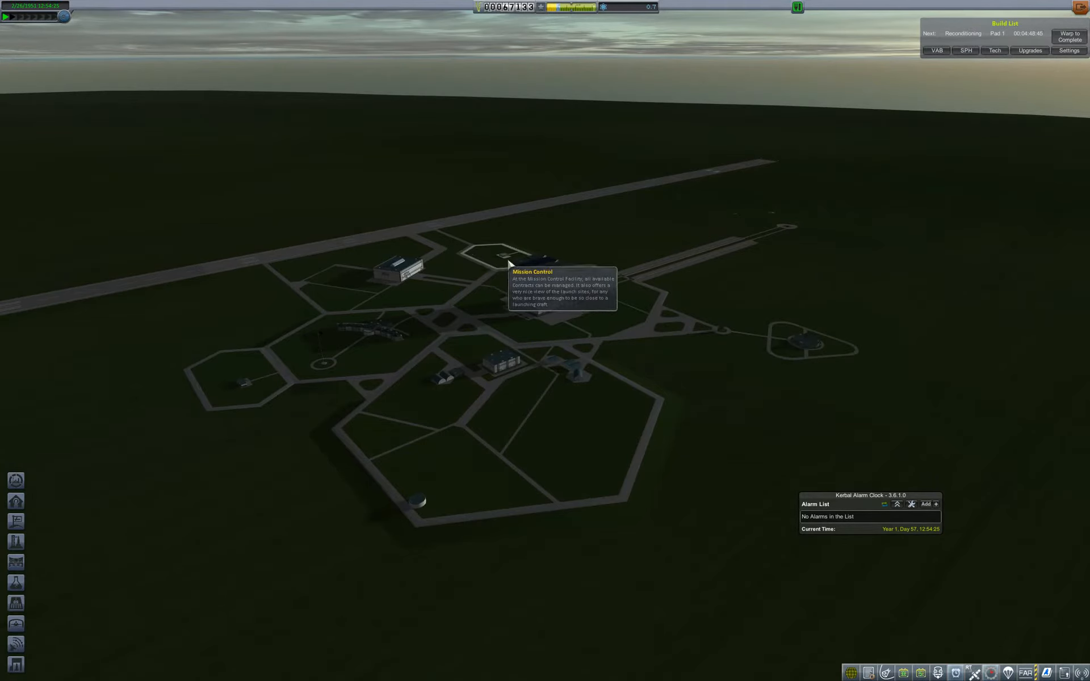
mouse_move(537, 318)
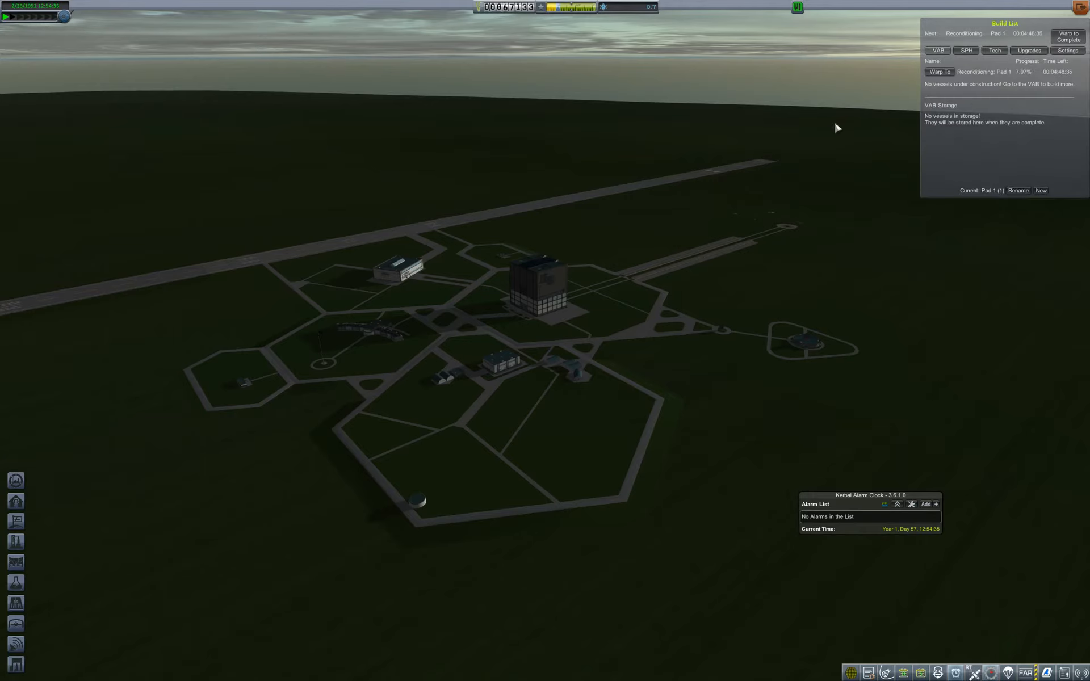
mouse_move(534, 278)
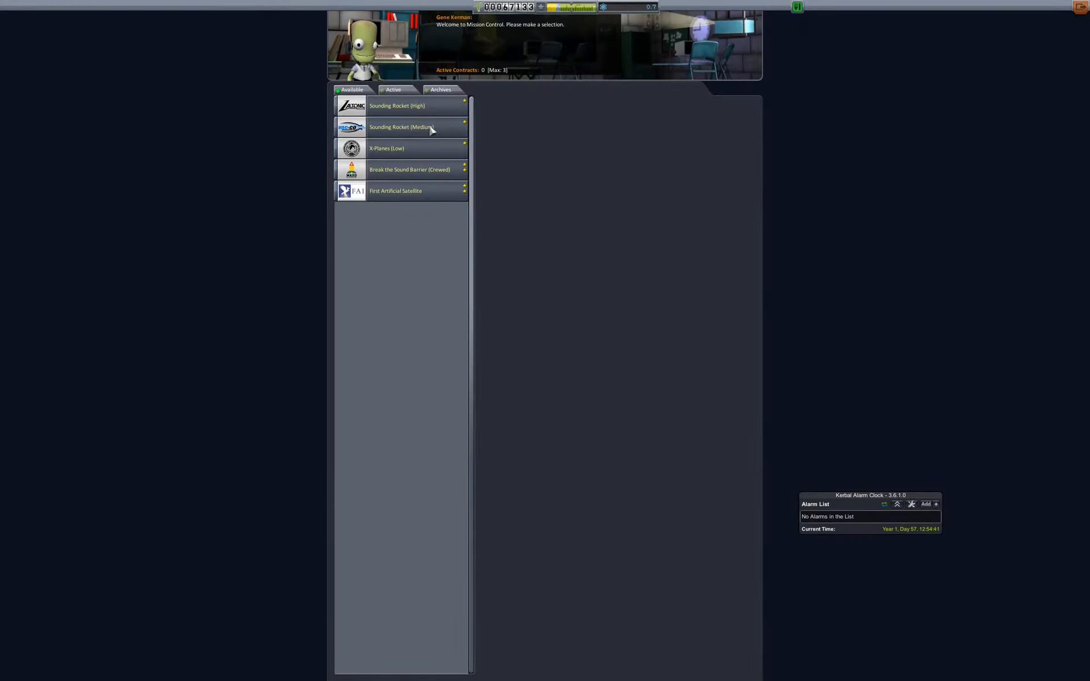
Leave Mission Control after viewing available contracts
left_click(401, 126)
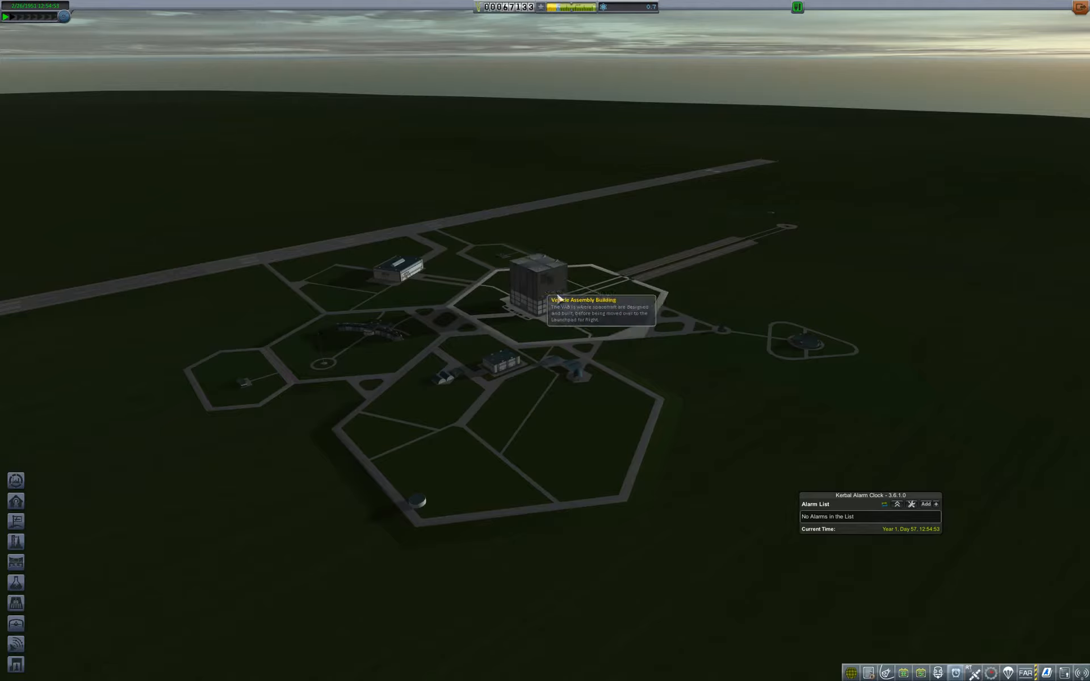
Enter the Vehicle Assembly Building to start a new craft
left_click(538, 281)
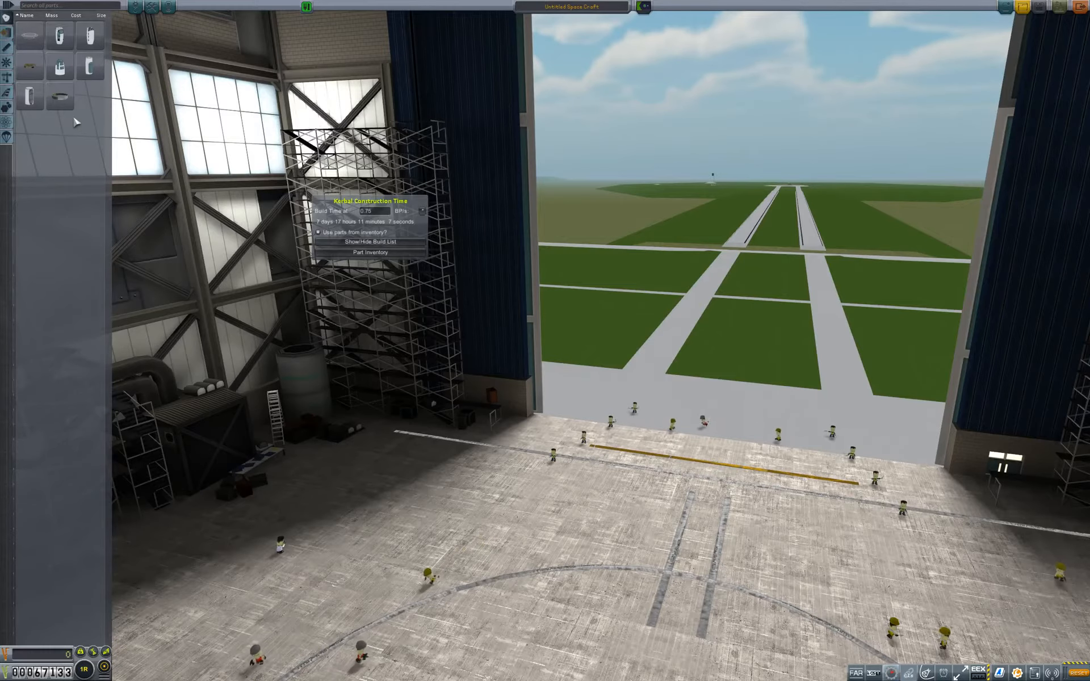
mouse_move(59, 96)
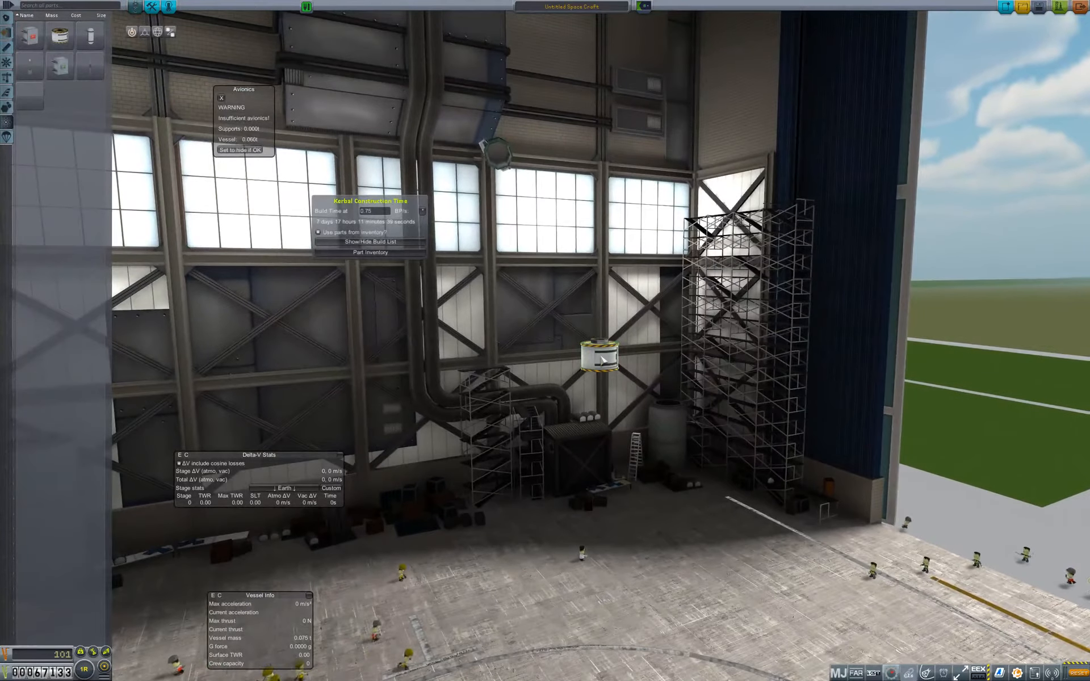
mouse_move(59, 66)
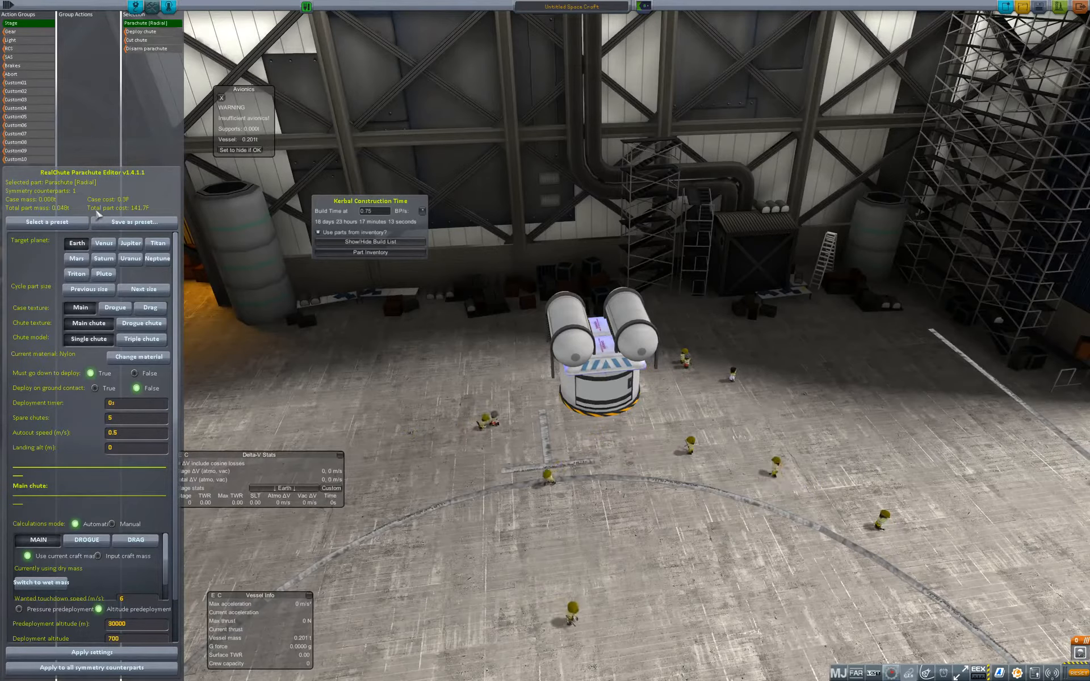
Shrink the radial parachute case to a smaller size and close the RealChute editor
left_click(88, 290)
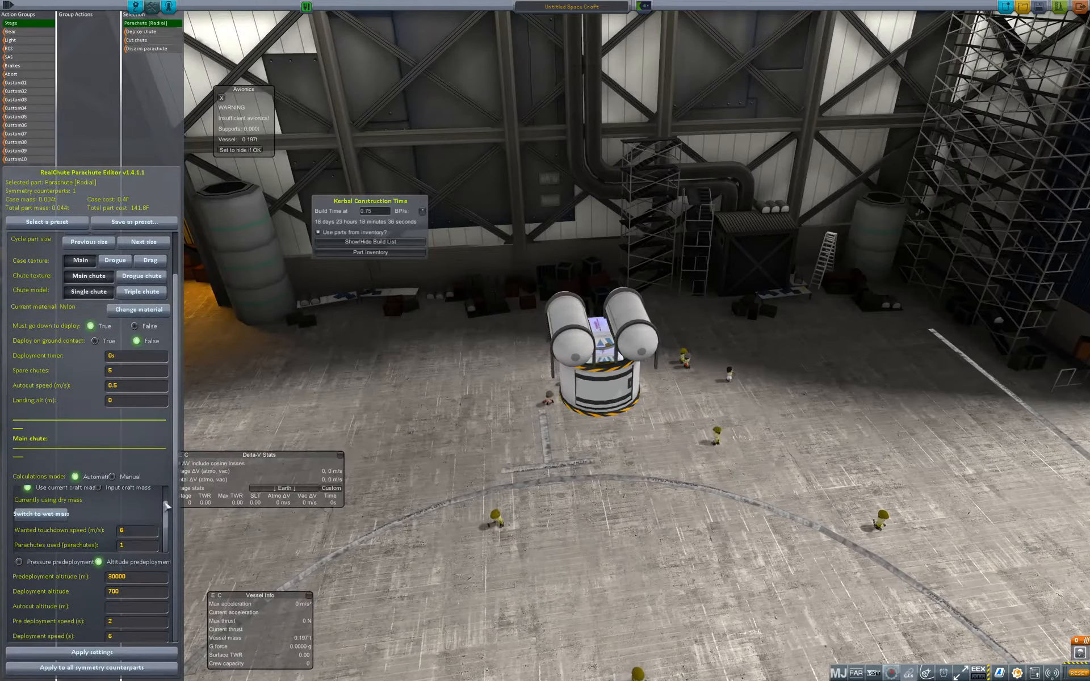
left_click(92, 652)
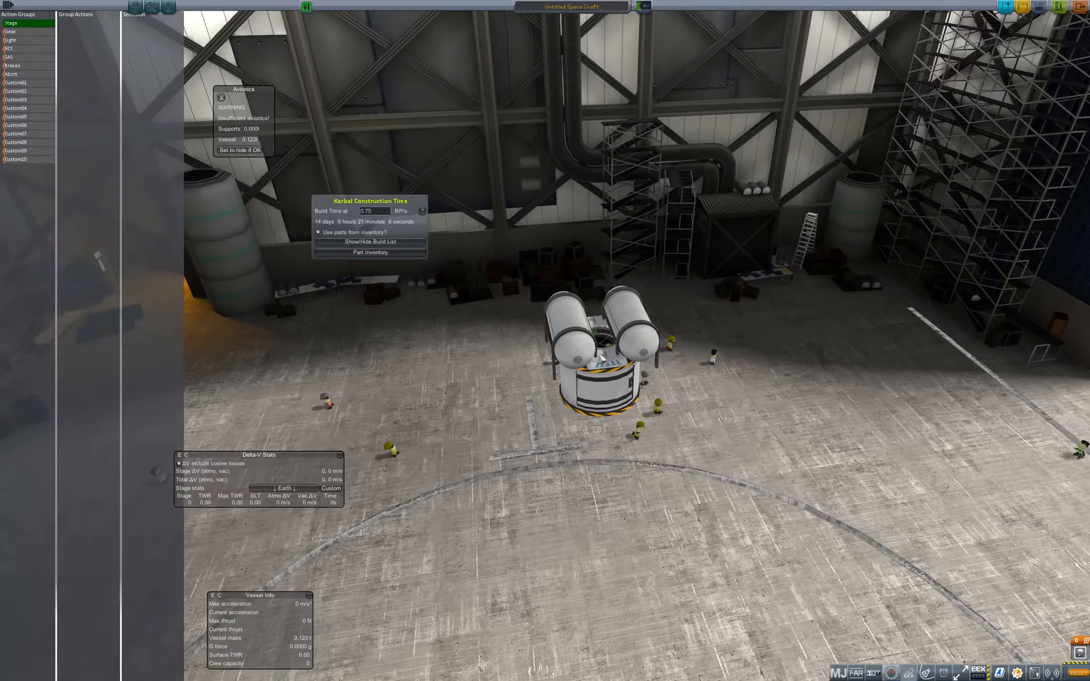
Set the radial parachute to predeploy at 2500 m and deploy at 1000 m
left_click(611, 361)
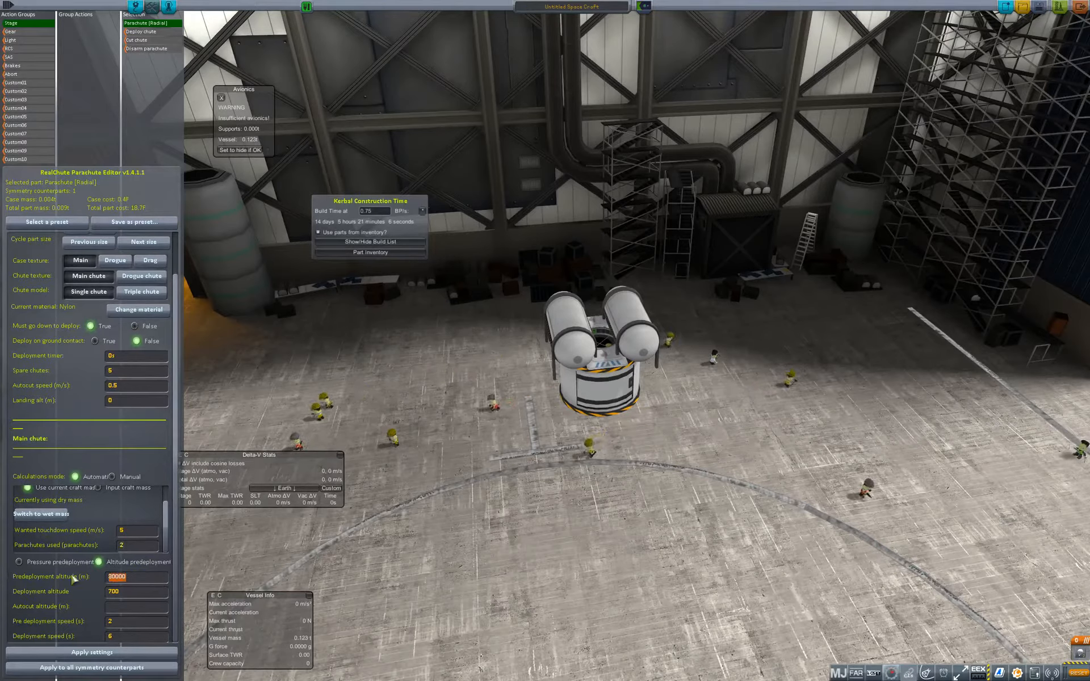
type("2500")
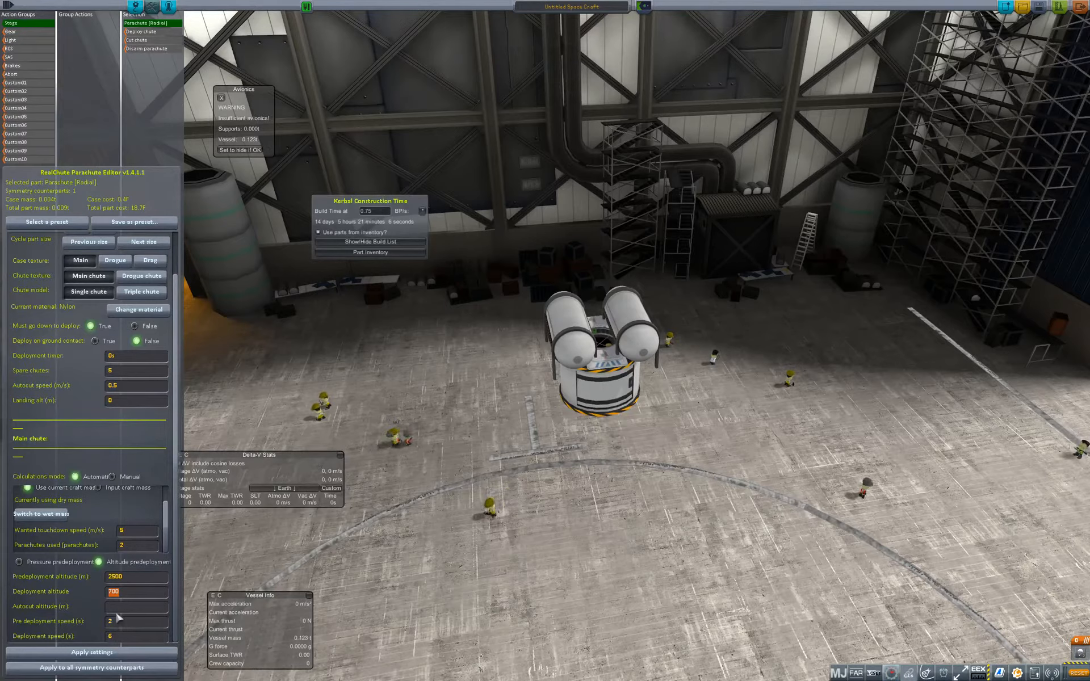
type("1000")
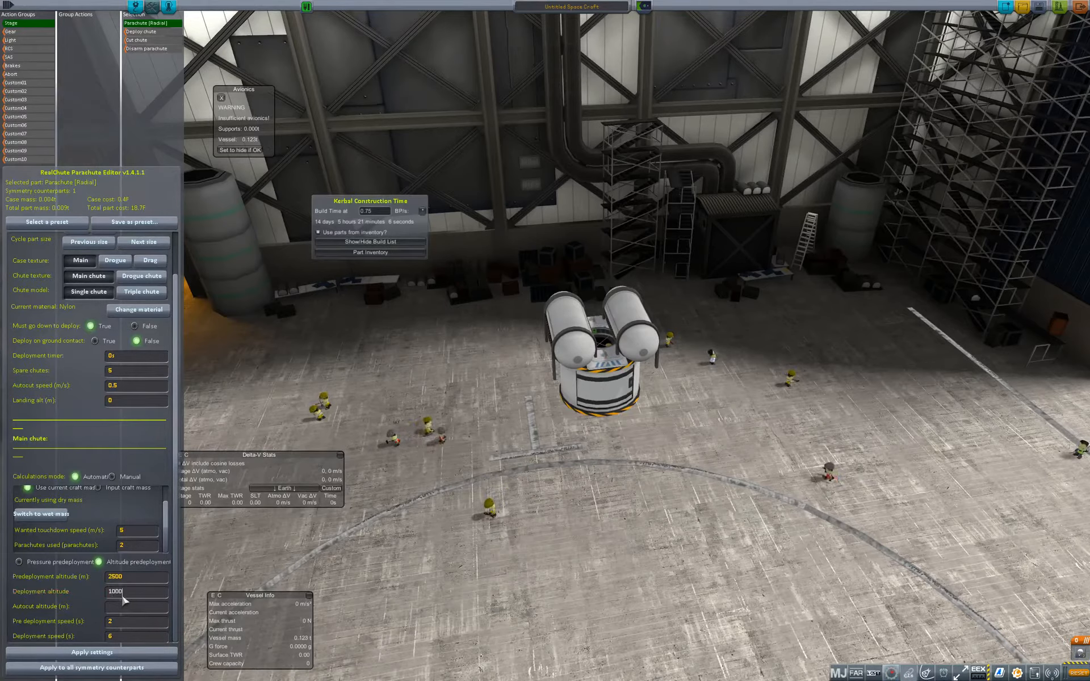
left_click(91, 652)
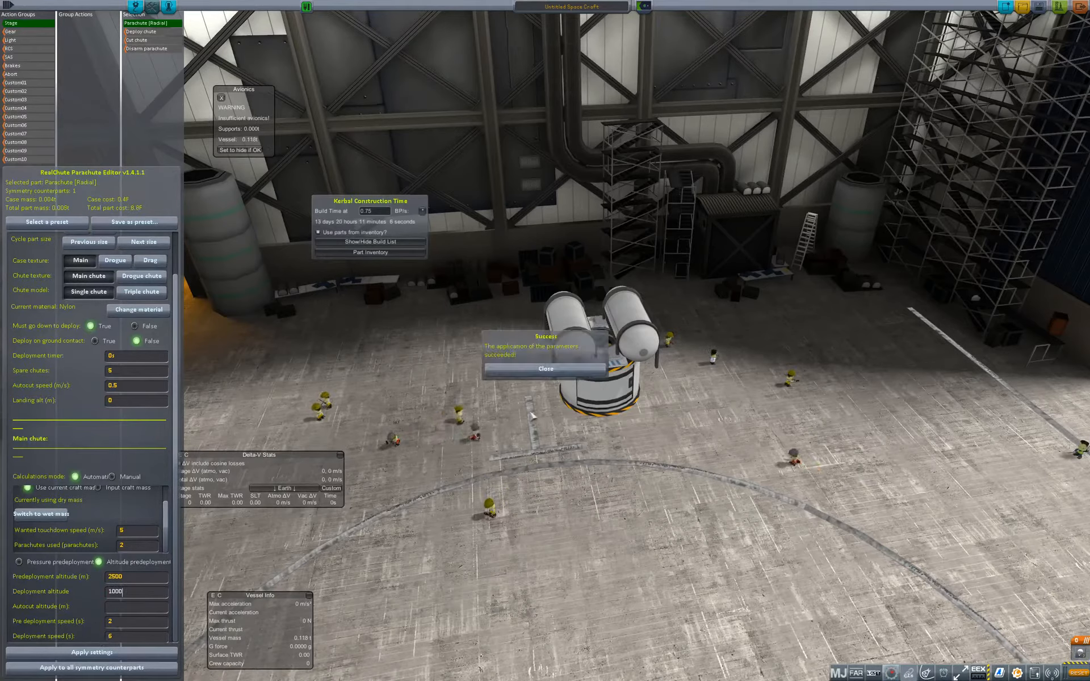
left_click(545, 368)
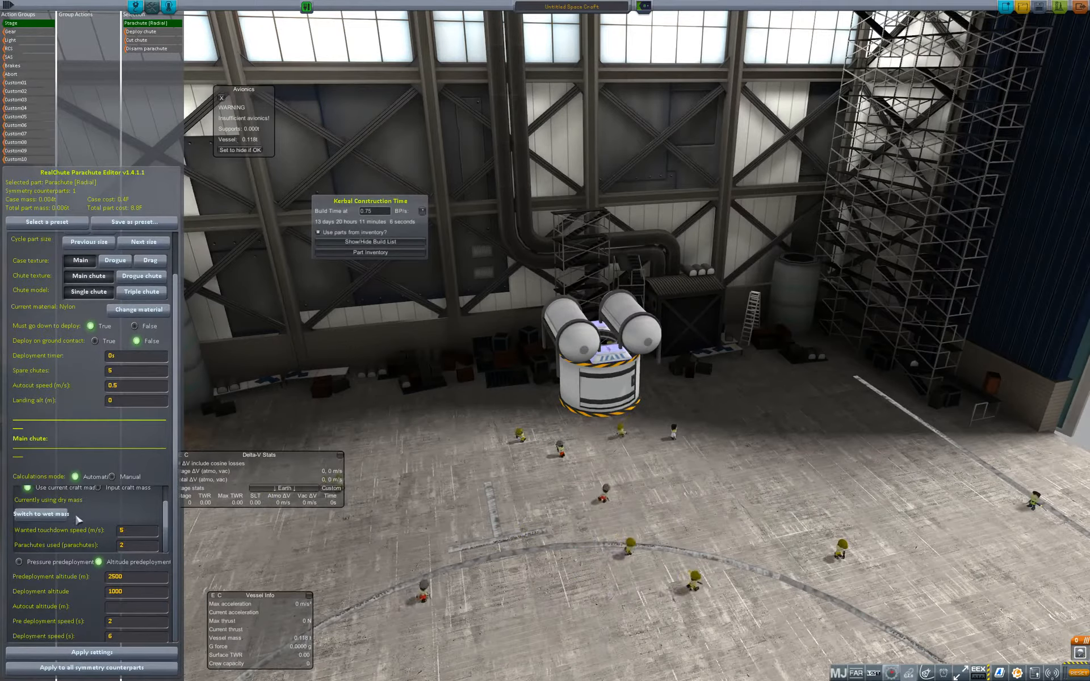
Size the chutes for wet mass and apply the settings to both symmetry counterparts
left_click(41, 513)
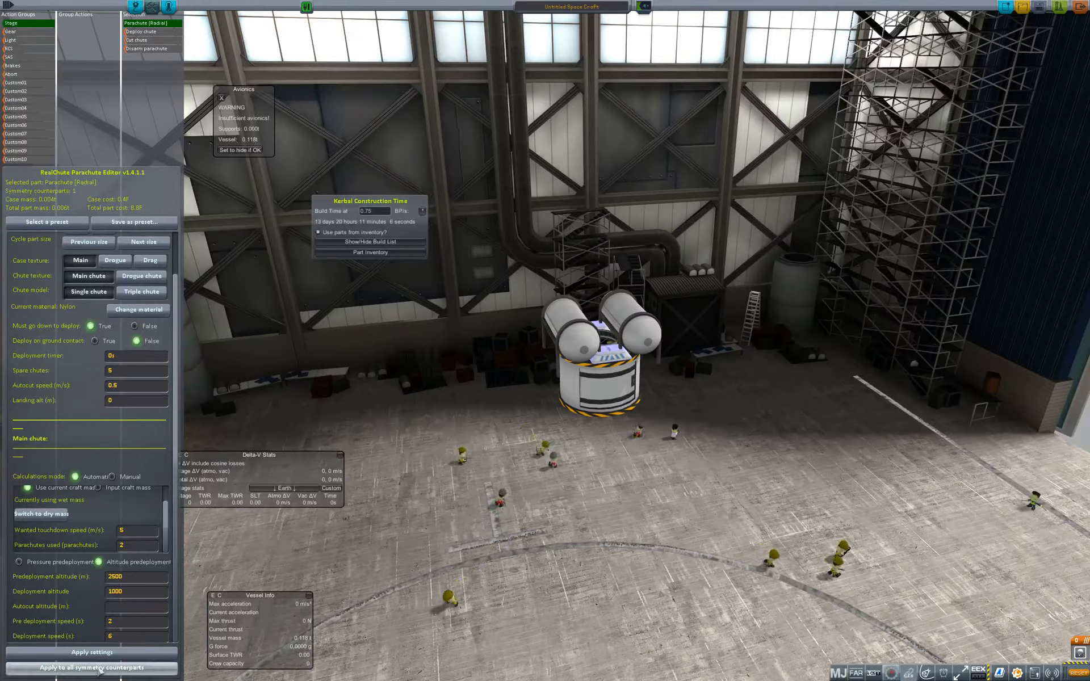
left_click(92, 652)
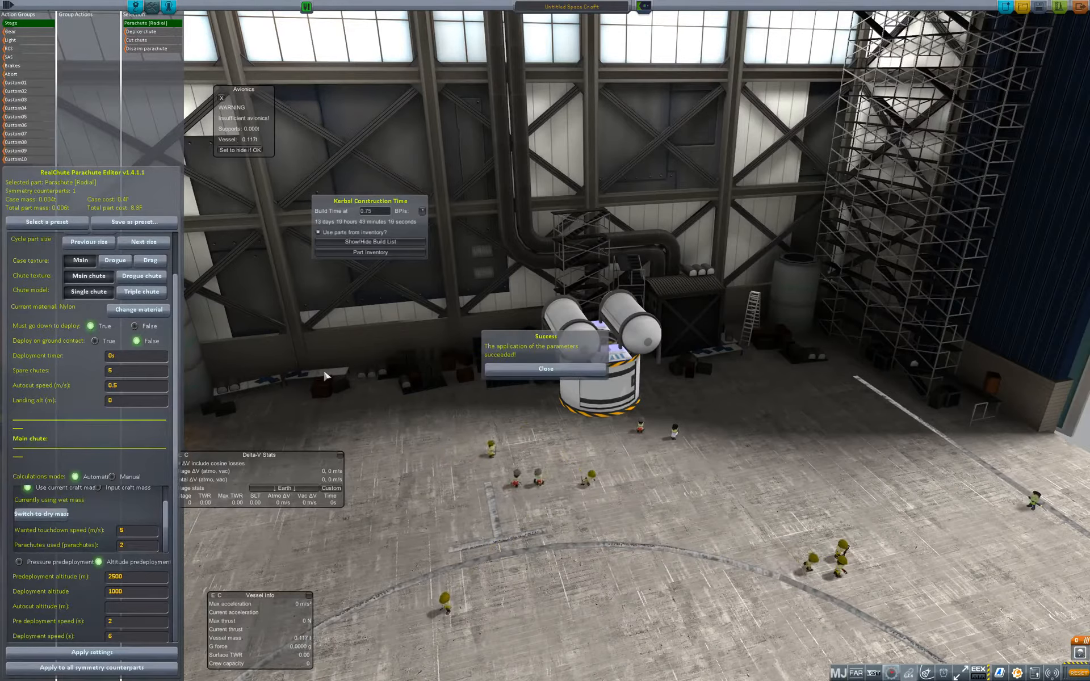
left_click(545, 368)
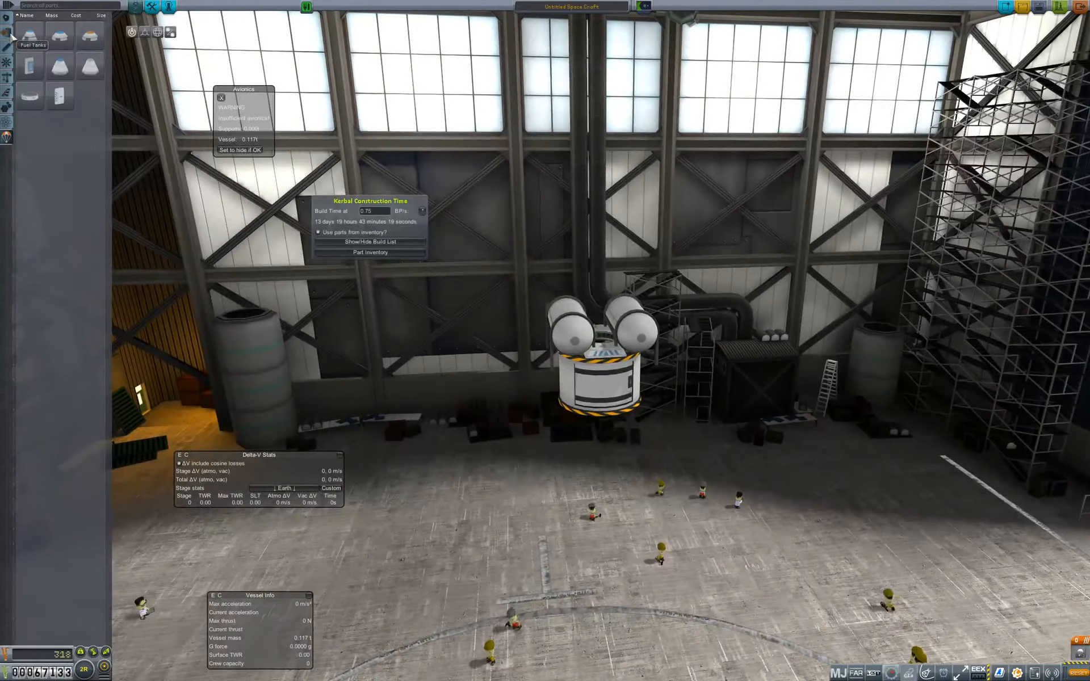
Attach an engine stage (about 639 m/s) and a wide base section below the capsule
left_click(7, 78)
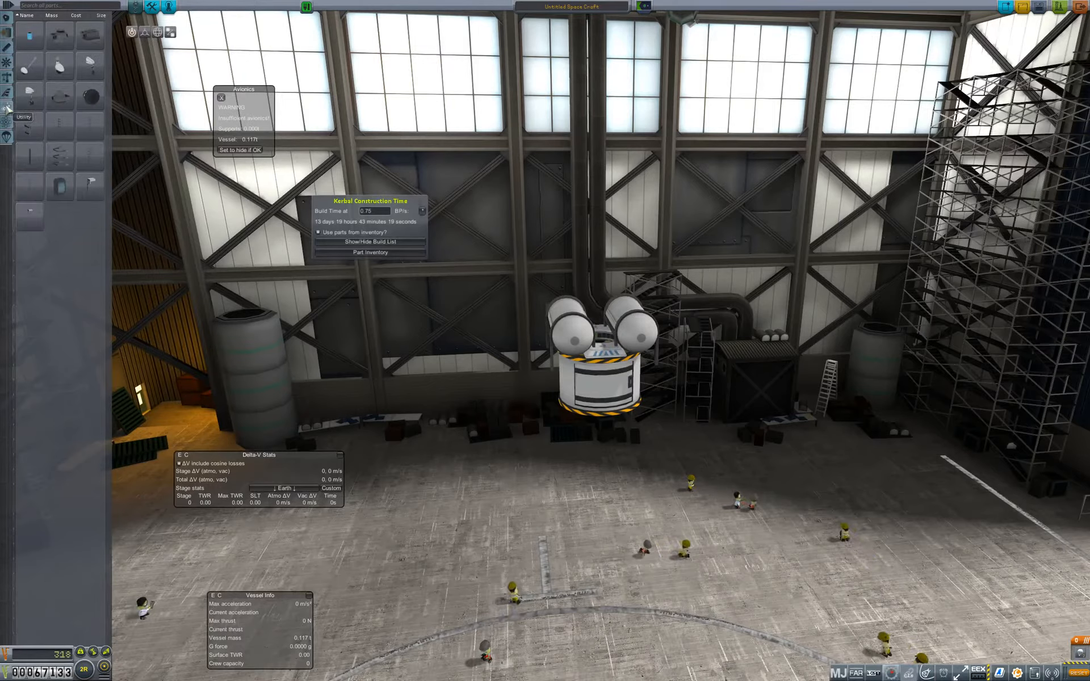
left_click(7, 61)
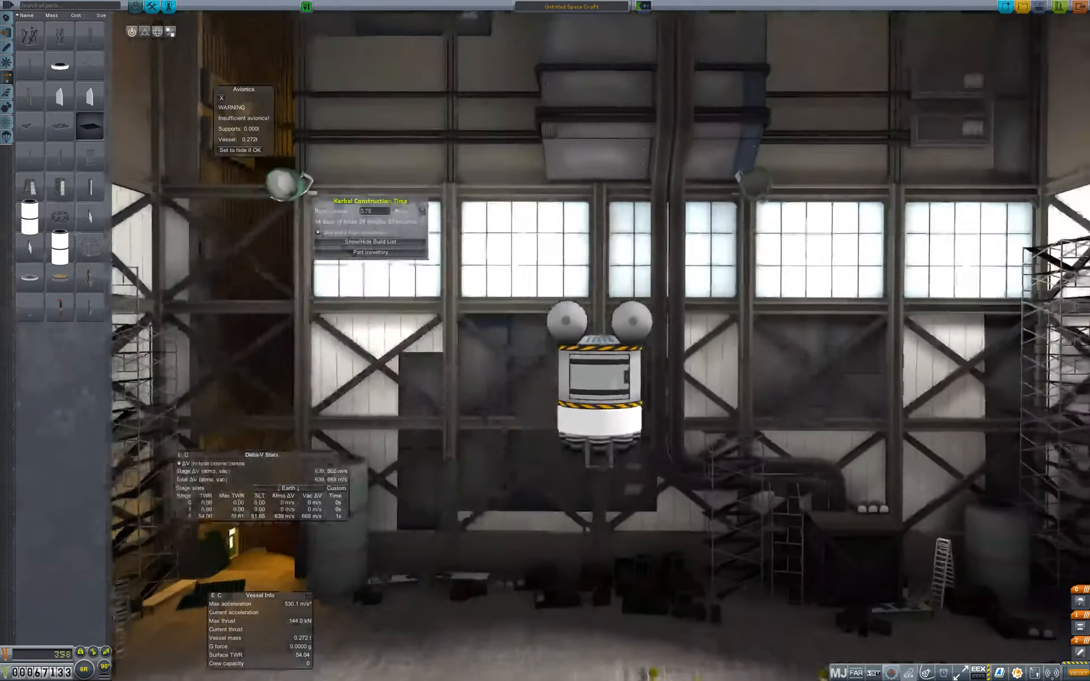
left_click(8, 95)
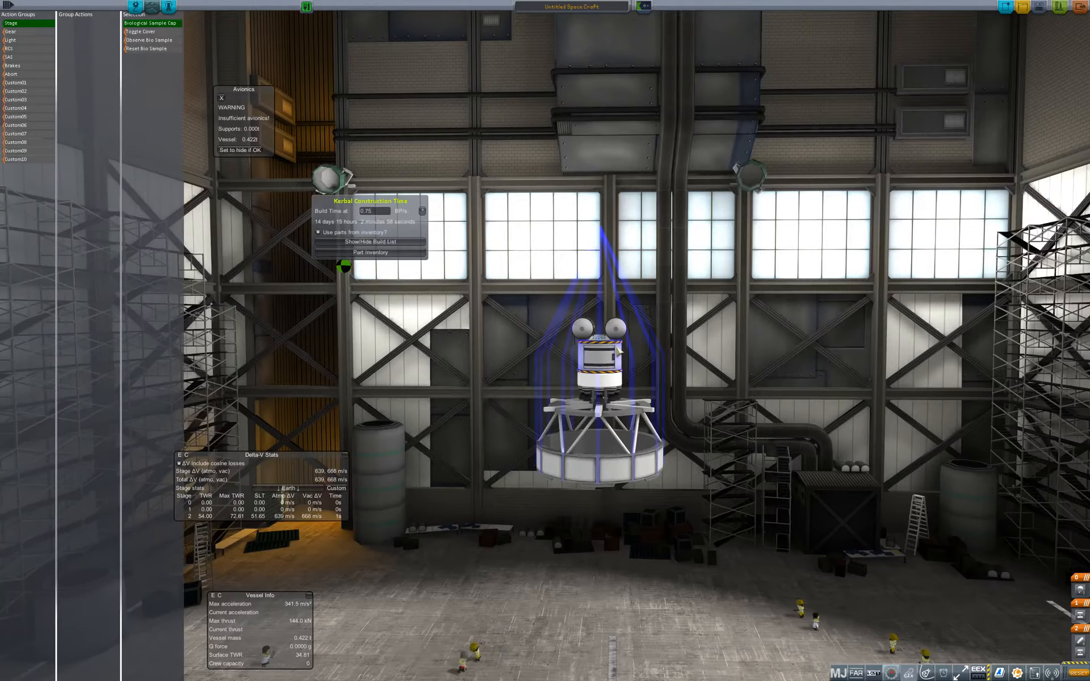
Exit the Biological Sample Cap's action groups view back to the parts list
left_click(21, 100)
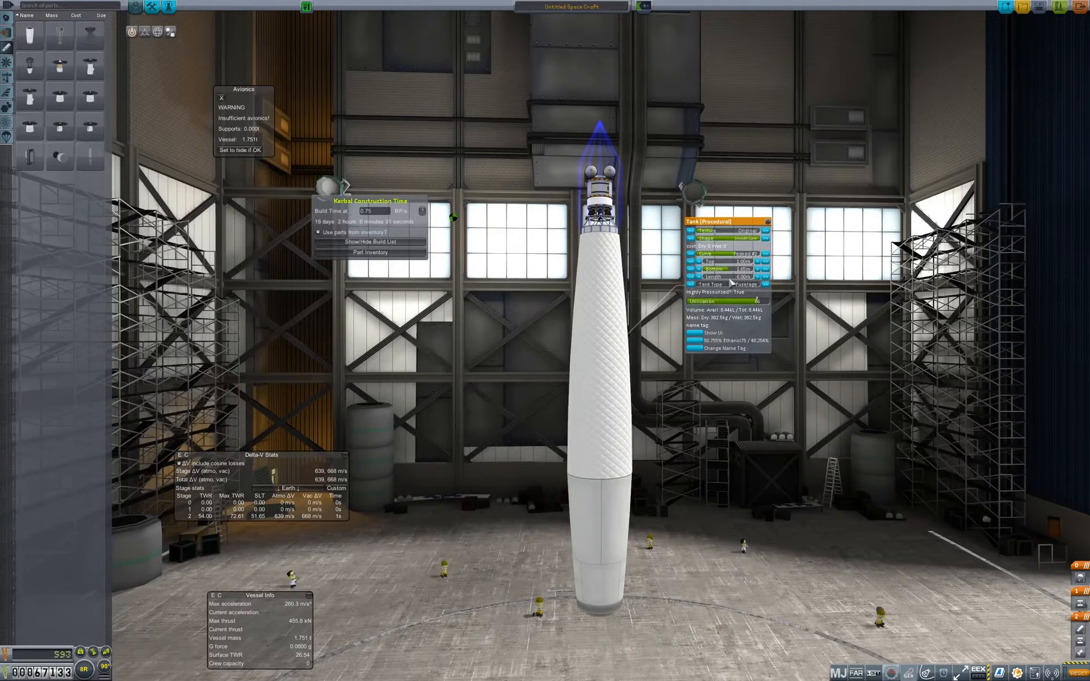
Fill the procedural tank with Ethanol75/LqdOxygen and stretch its length with the slider
left_click(743, 284)
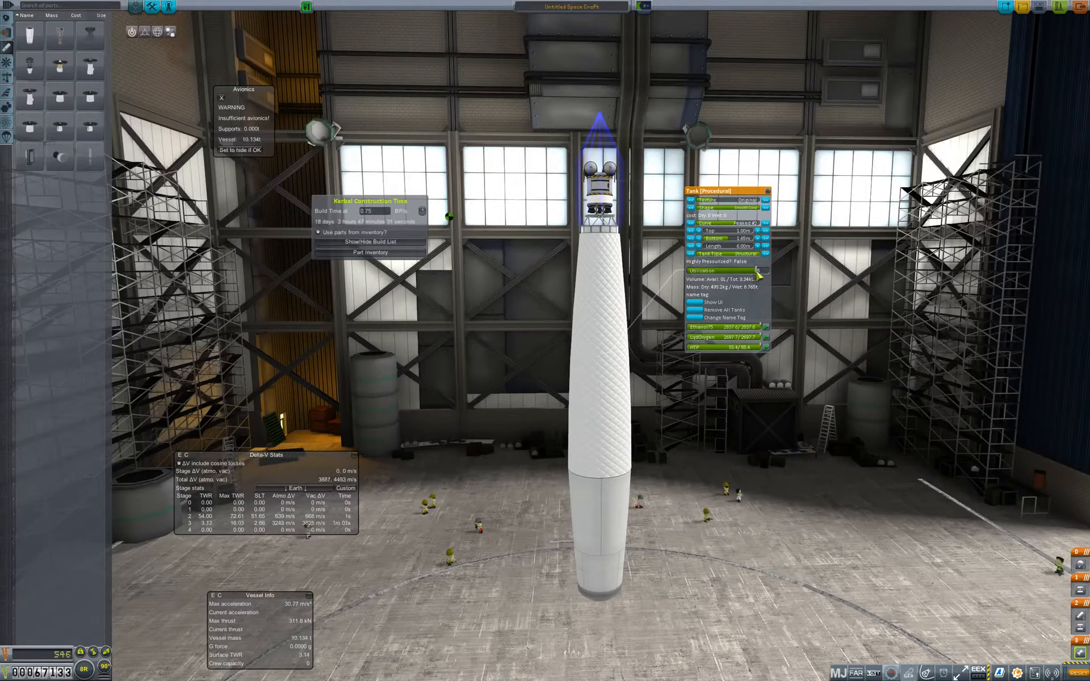
left_click_drag(698, 270, 757, 270)
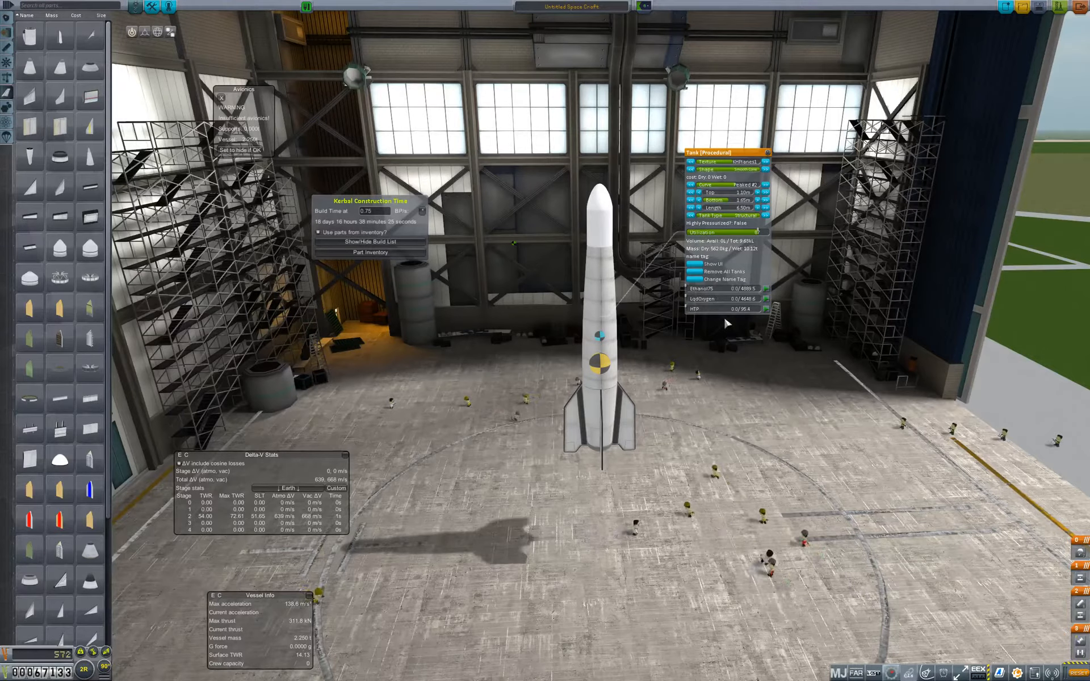
mouse_move(763, 379)
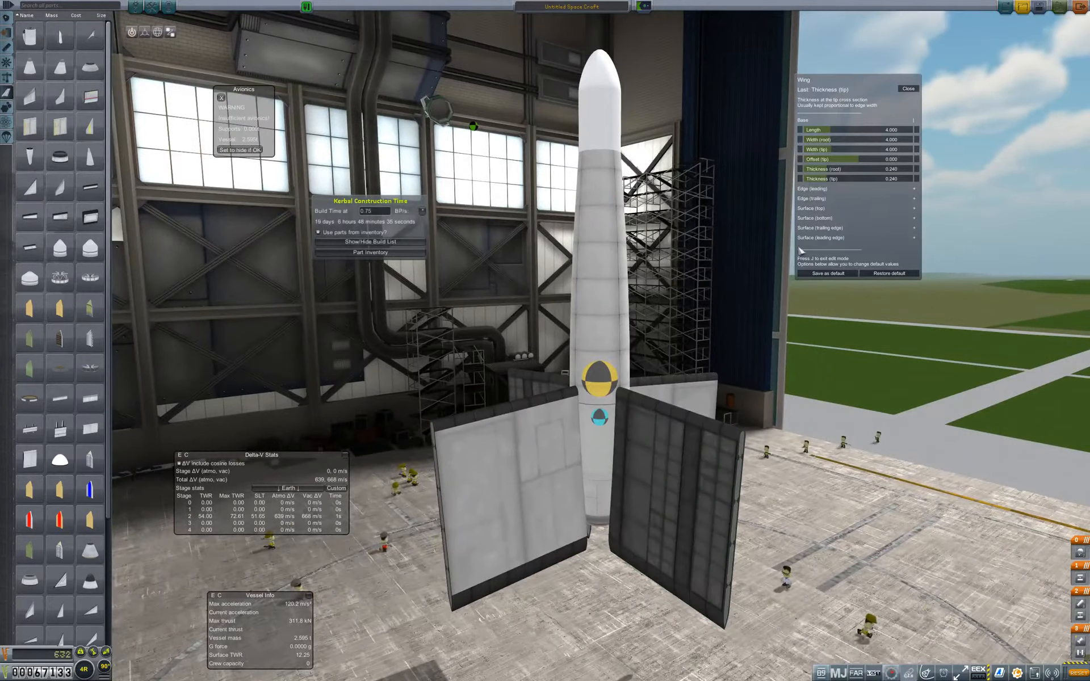
Shrink the procedural wing fins' length and width into smaller swept tail fins
left_click(912, 238)
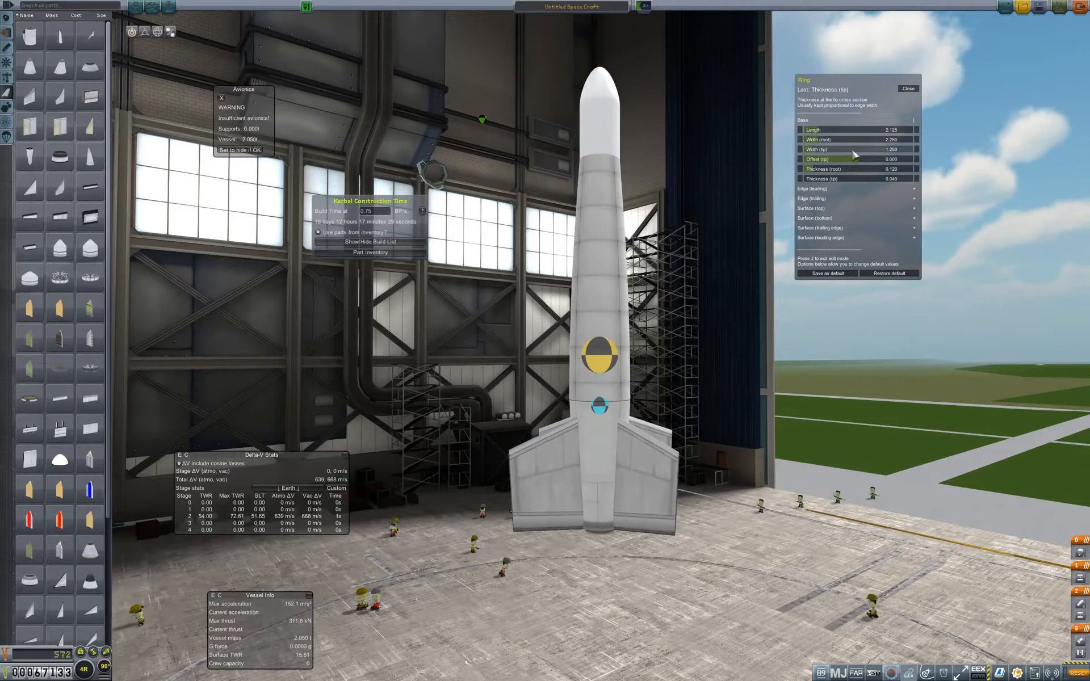
left_click_drag(820, 159, 865, 159)
type("Kite")
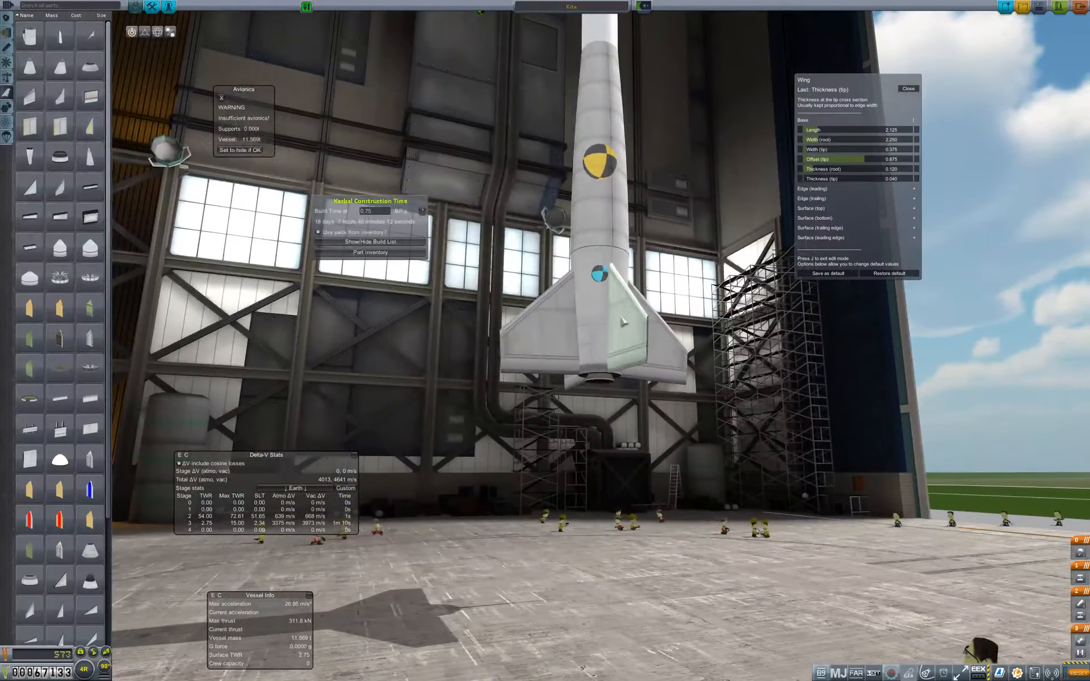
Expand the fins' Edge (leading) section and adjust the leading-edge thickness
left_click(812, 189)
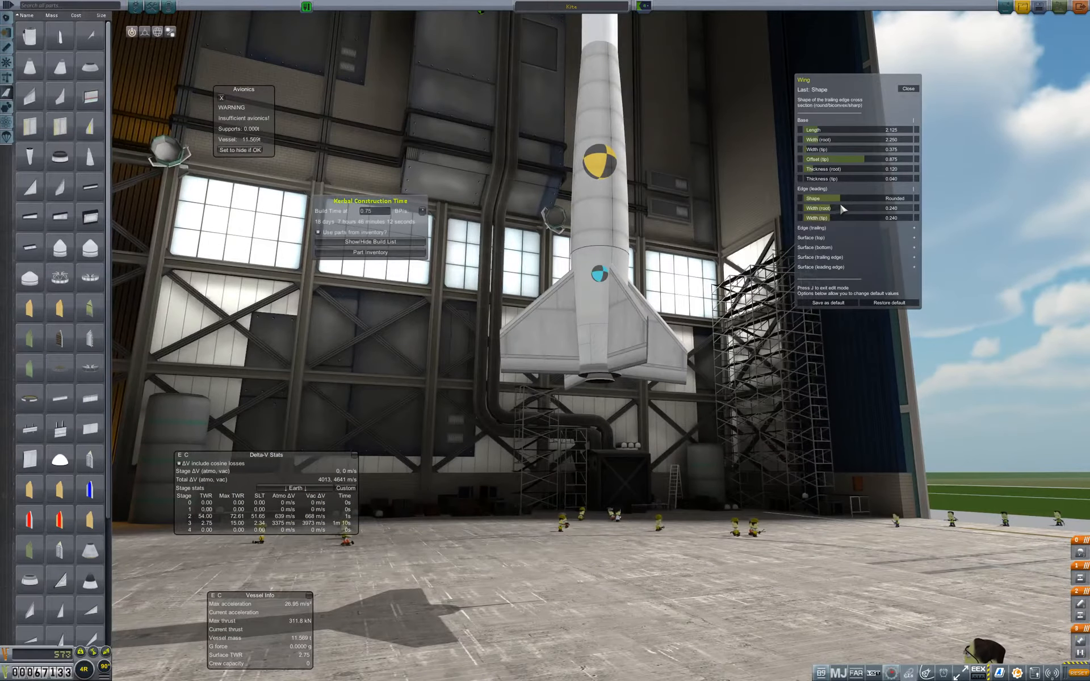
left_click_drag(824, 209, 841, 209)
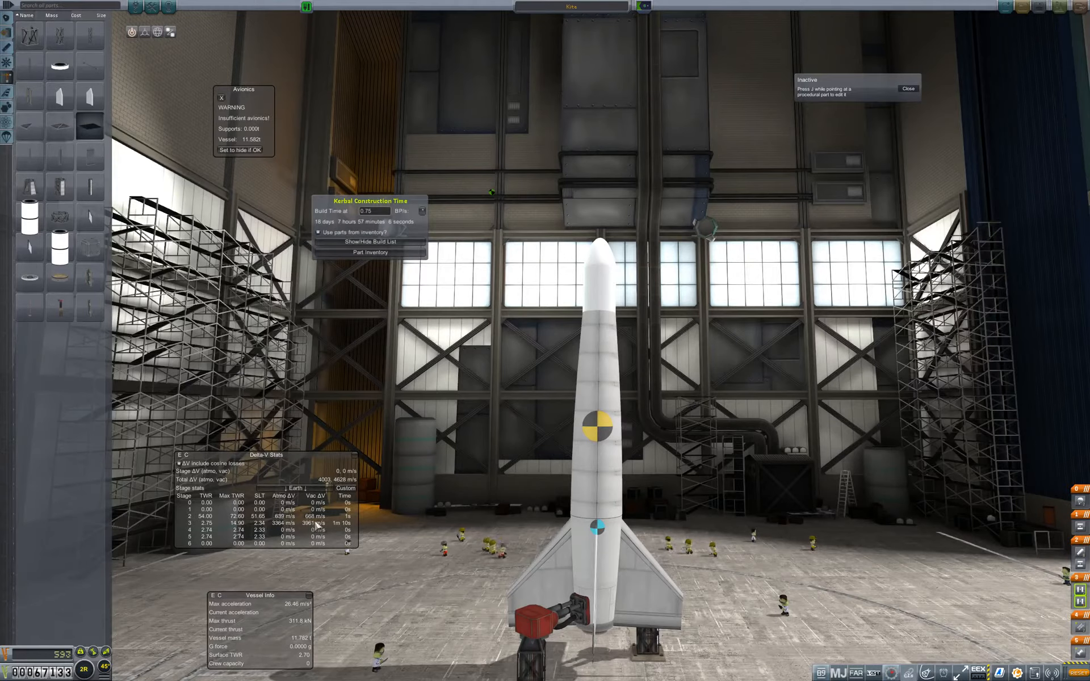
mouse_move(698, 440)
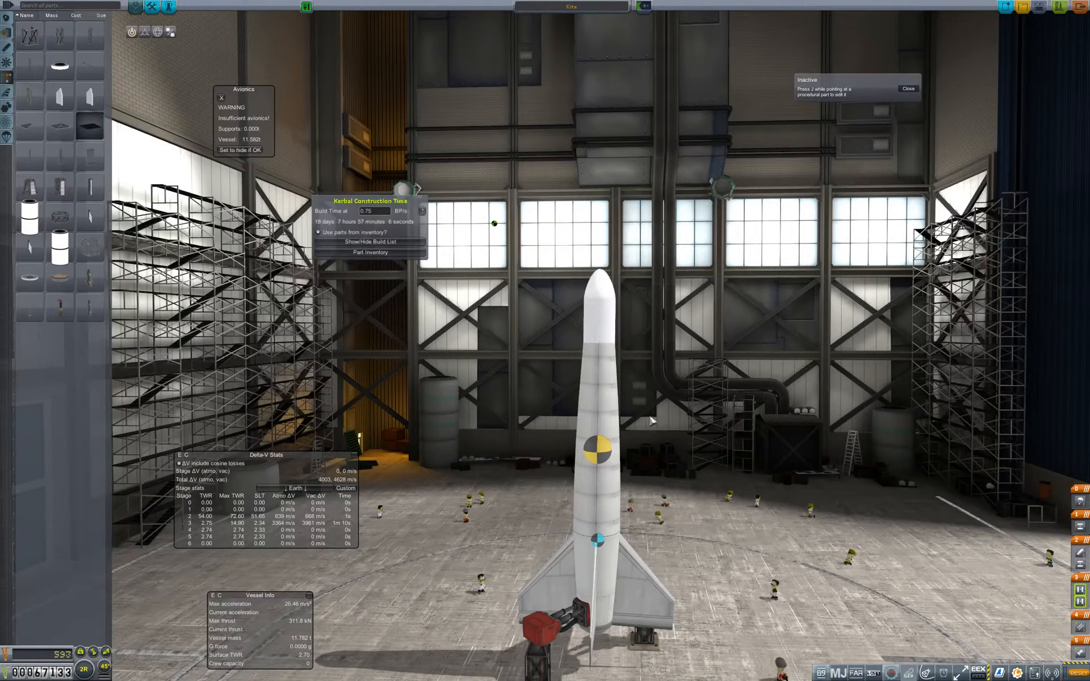
mouse_move(651, 320)
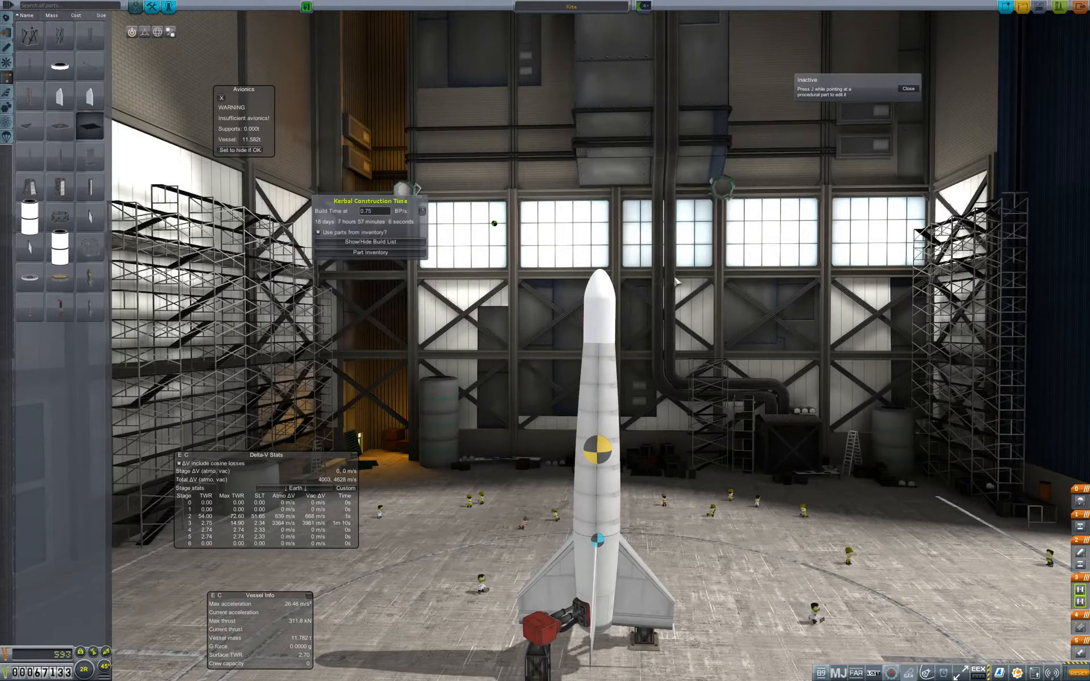
mouse_move(692, 278)
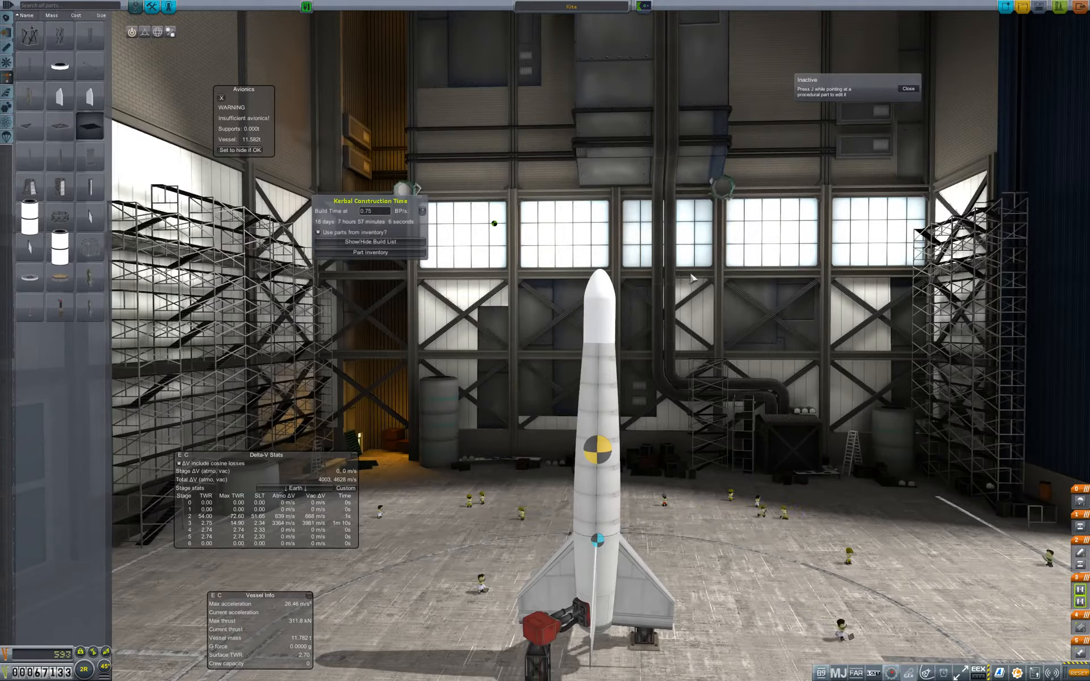
mouse_move(723, 313)
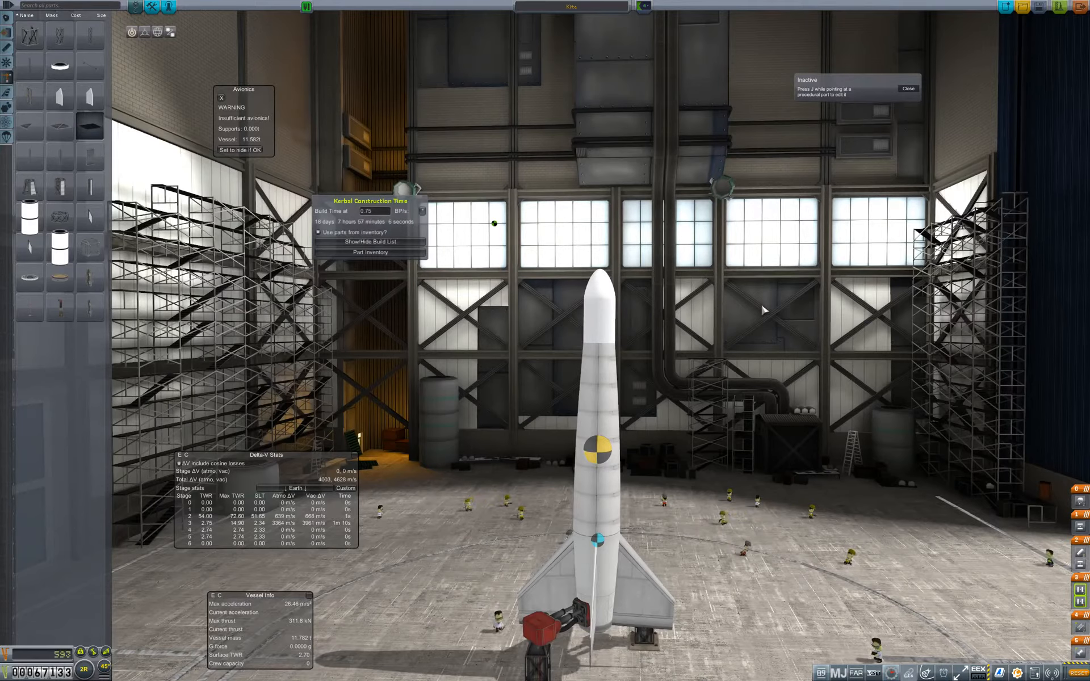
mouse_move(673, 331)
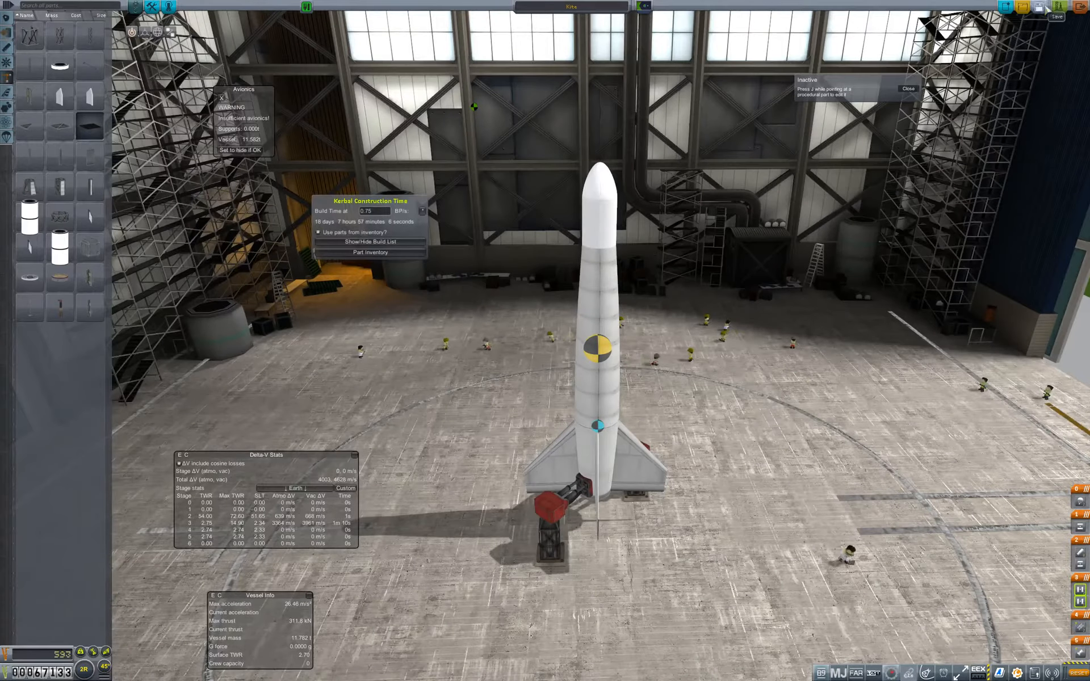
Queue the Kite rocket for construction via Build in KCT
left_click(1063, 14)
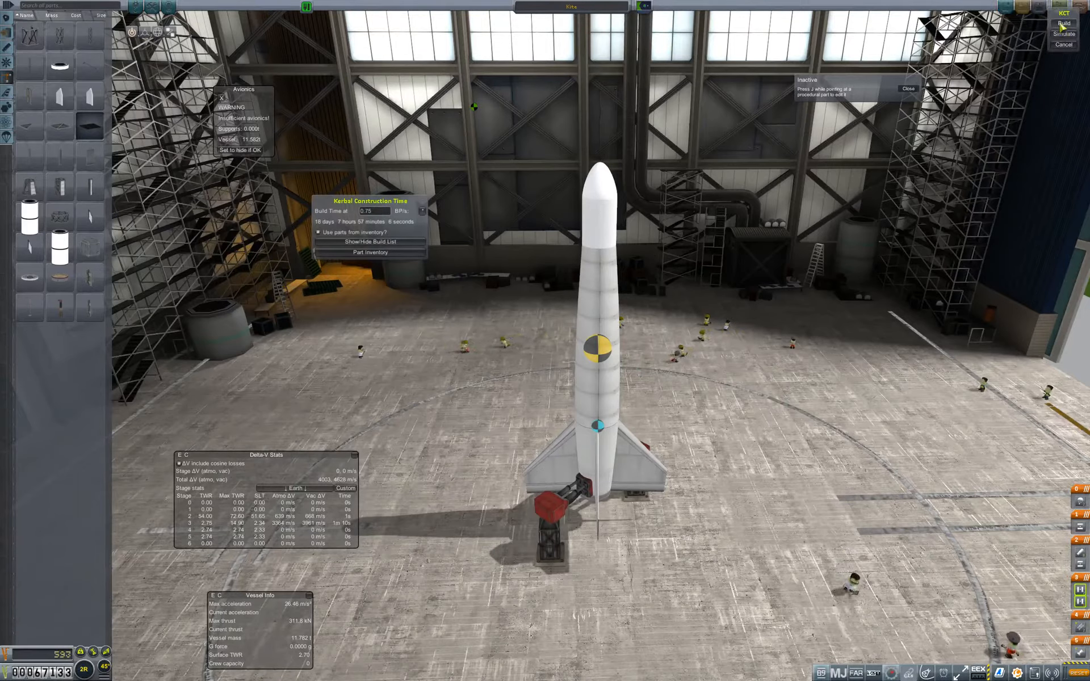
left_click(1063, 26)
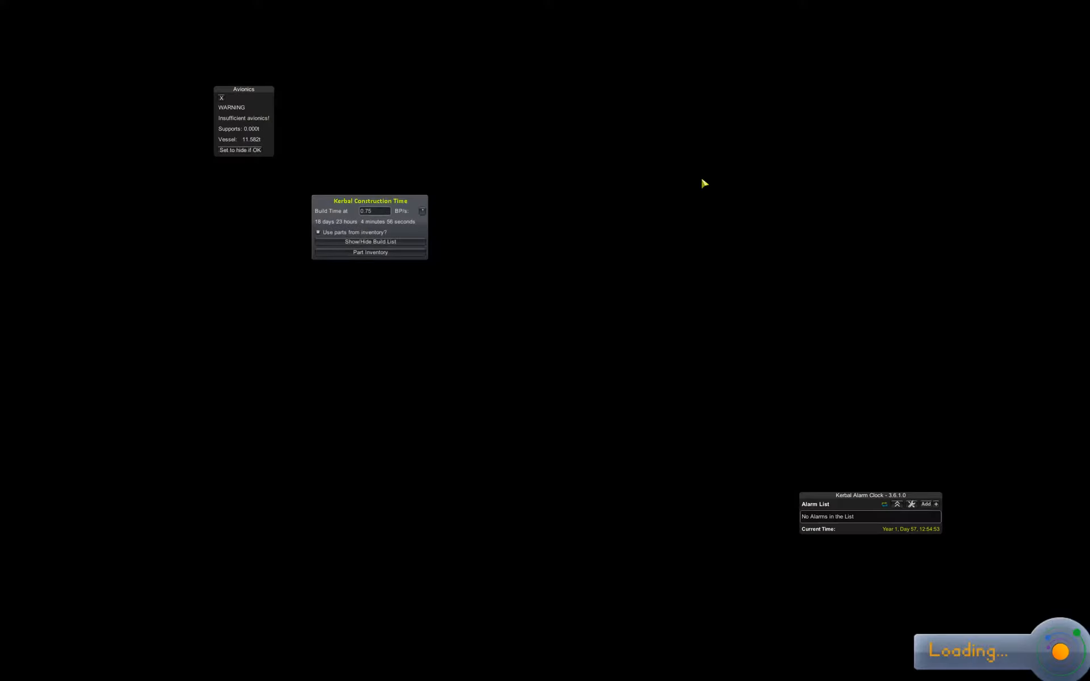
mouse_move(580, 233)
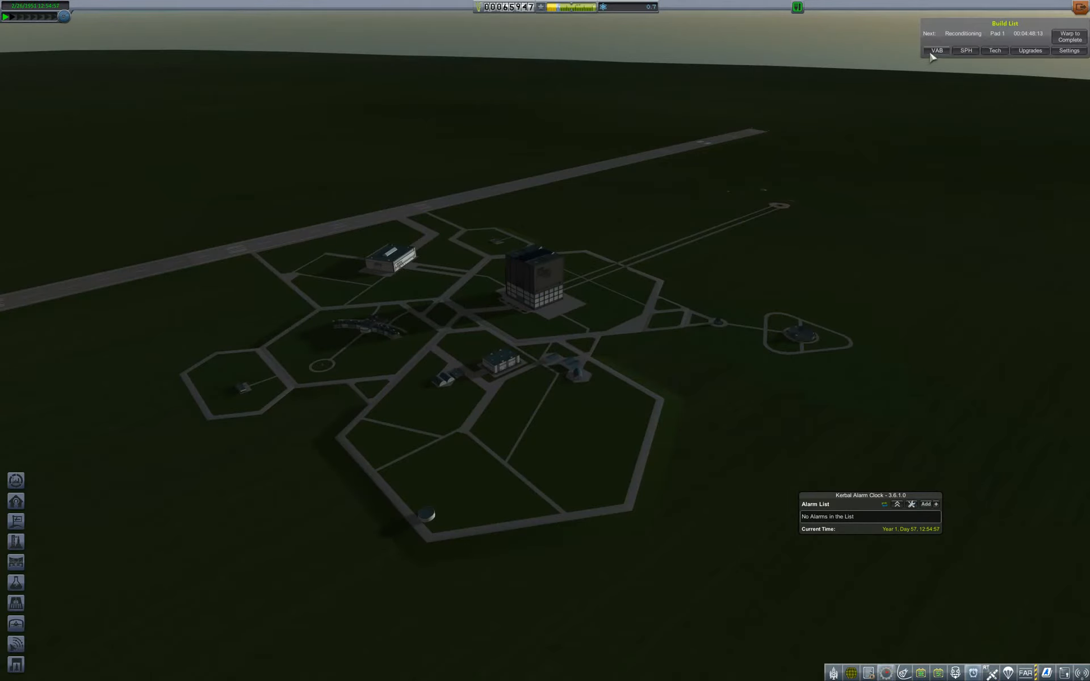
Warp to Complete in the VAB build queue, then leave Mission Control
left_click(936, 50)
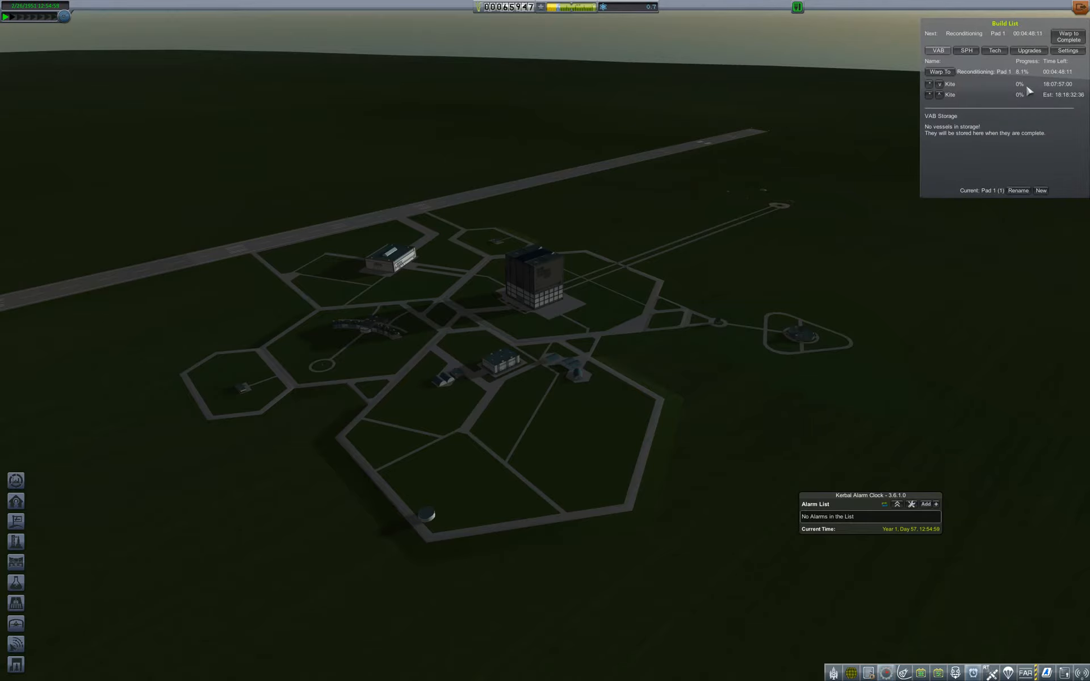
left_click(949, 83)
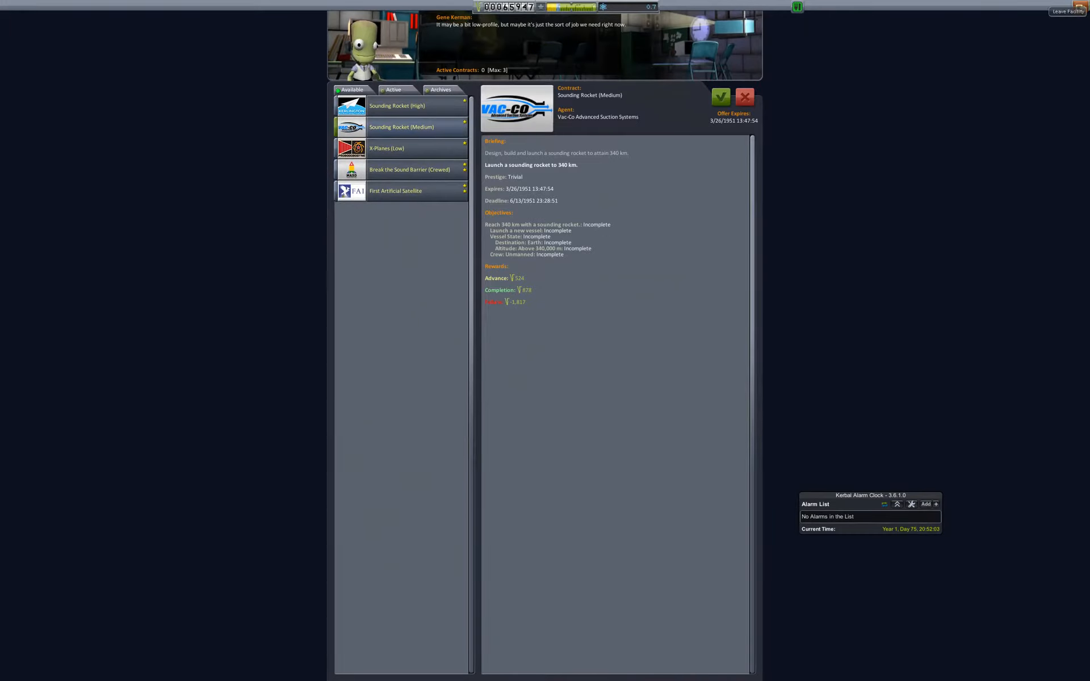
left_click(1066, 11)
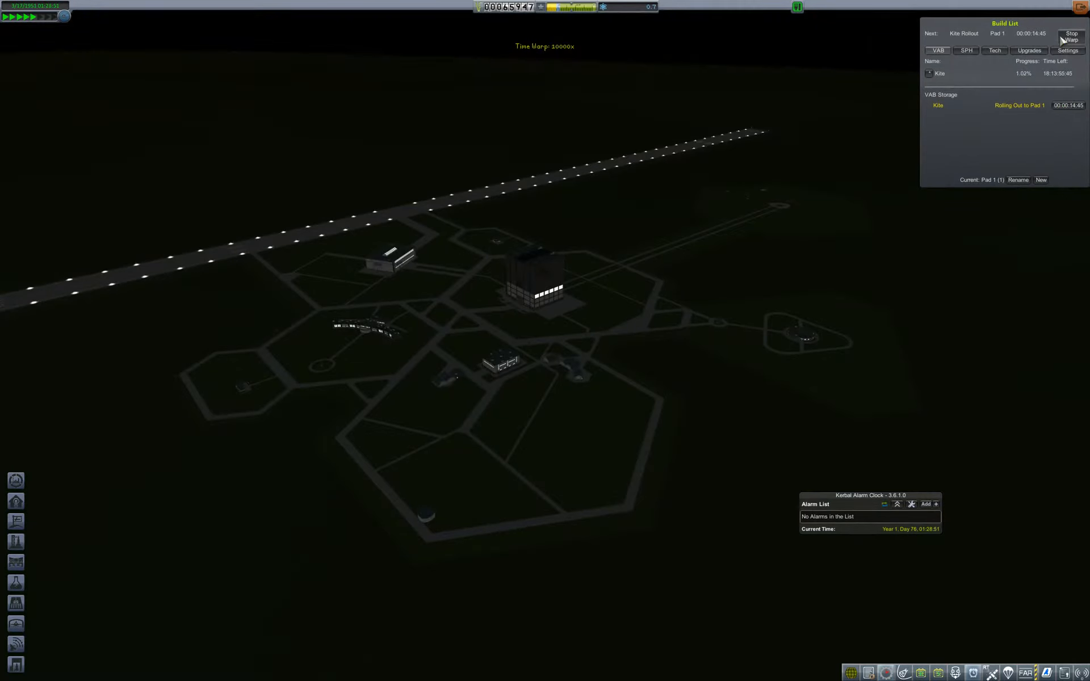
Stop time warp after rollout and launch the Kite from Pad 1
left_click(1070, 35)
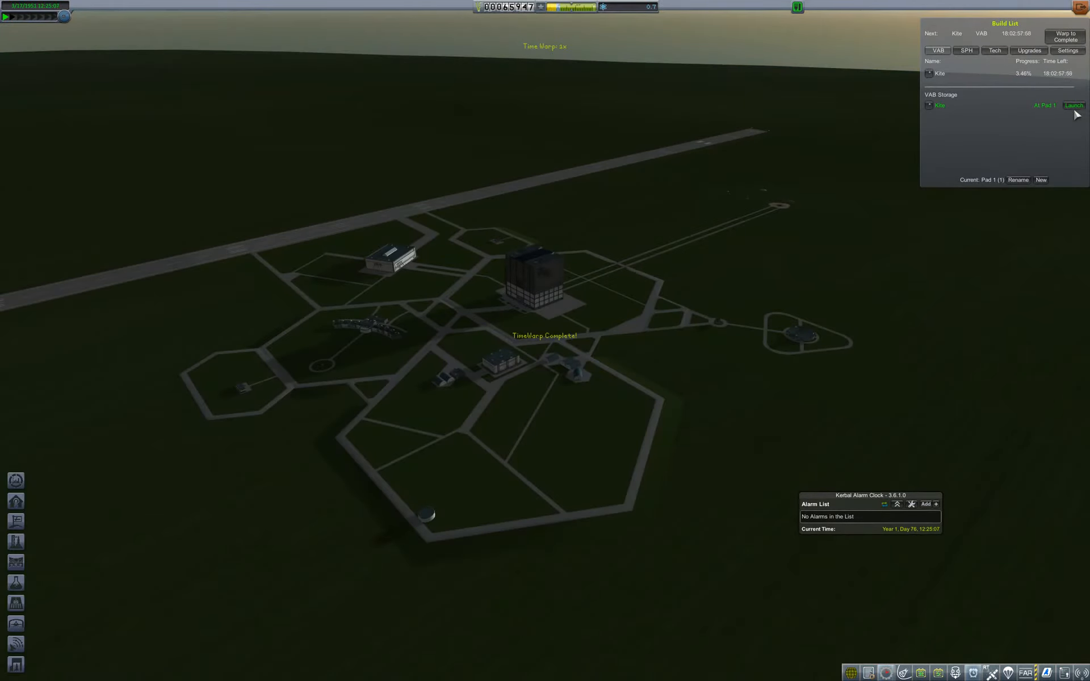
left_click(1073, 105)
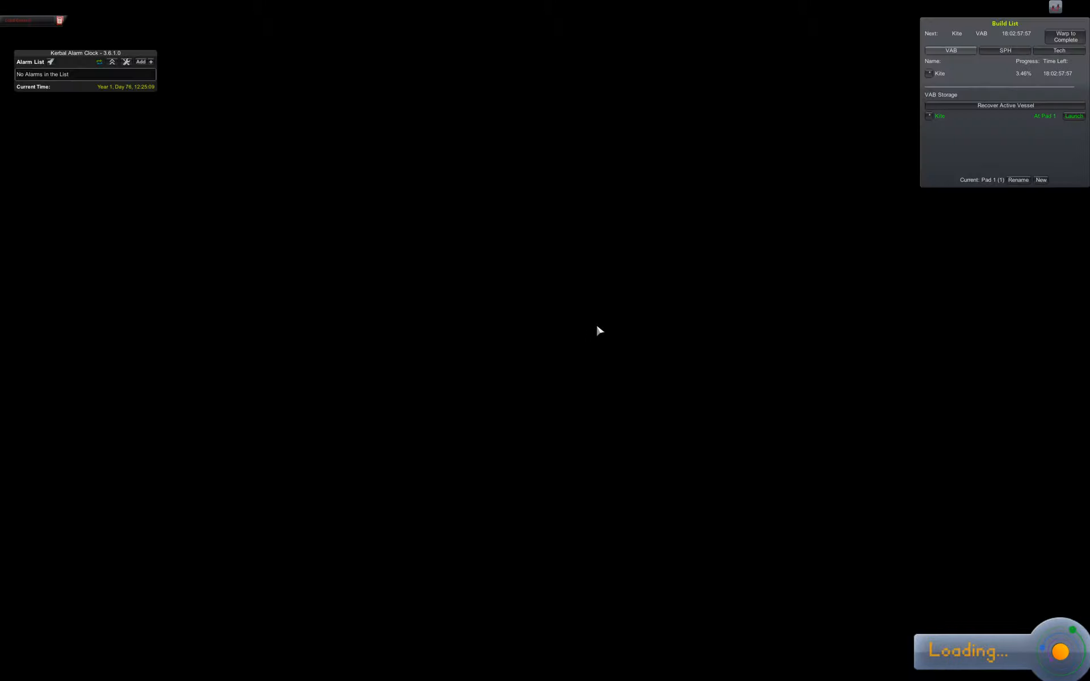
left_click(1072, 116)
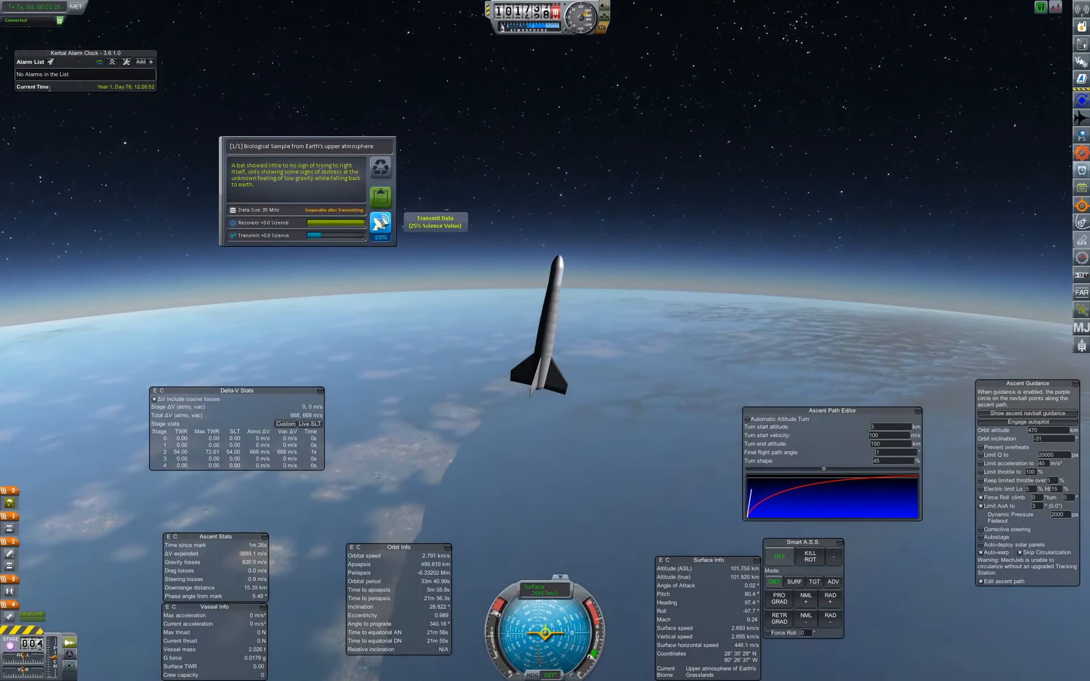
mouse_move(380, 196)
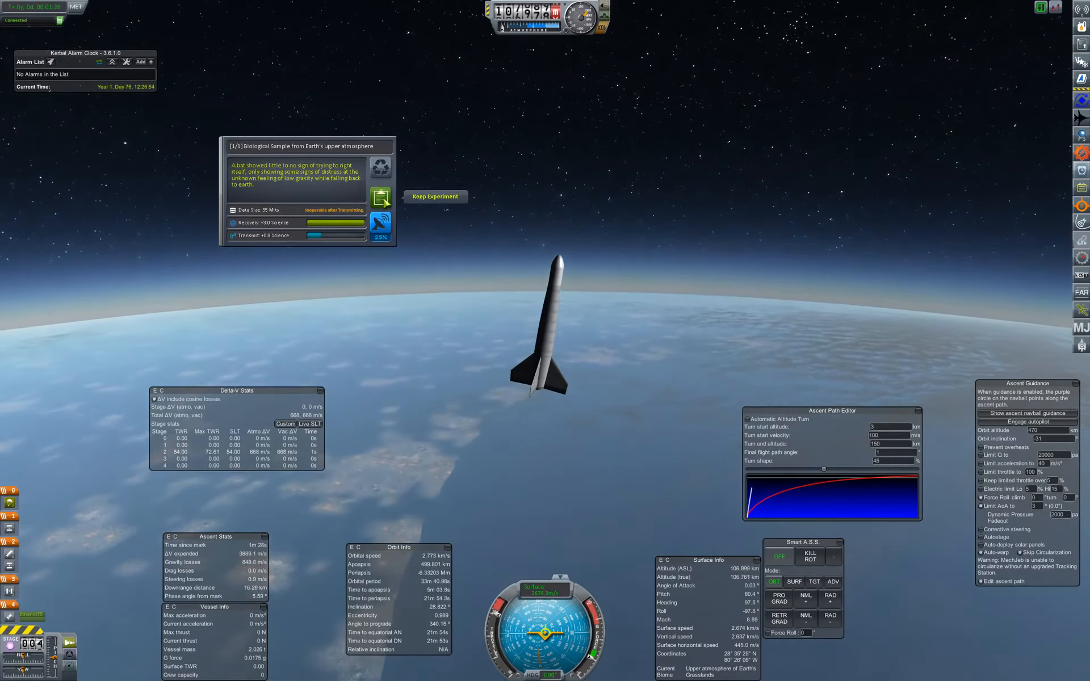
Keep the upper-atmosphere biological sample experiment data
left_click(434, 196)
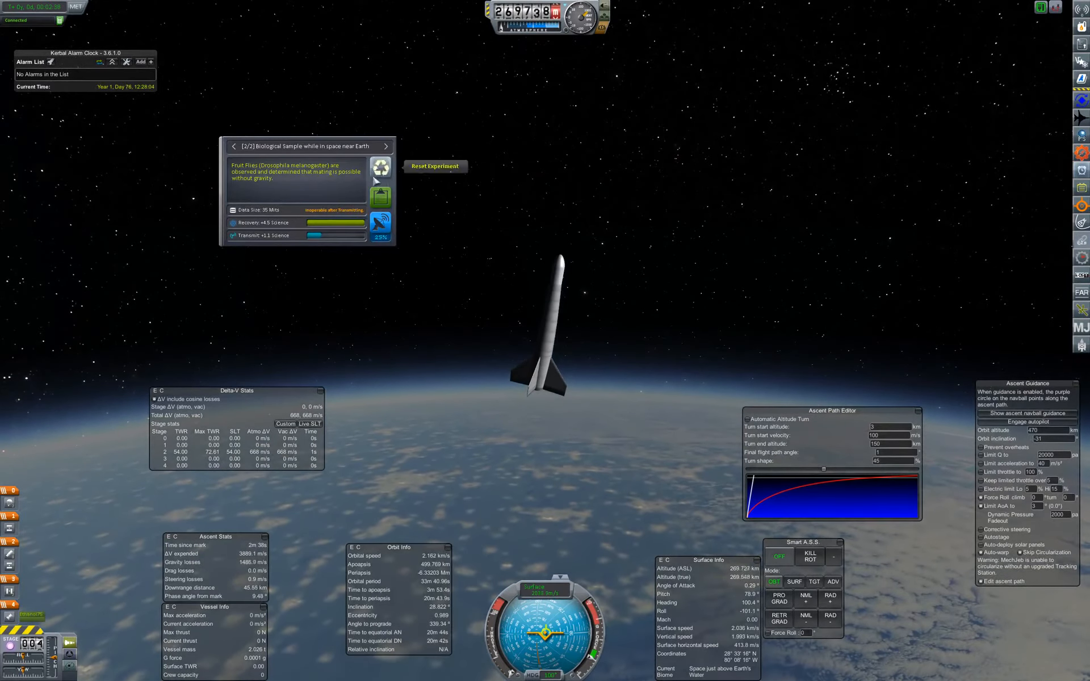
mouse_move(381, 197)
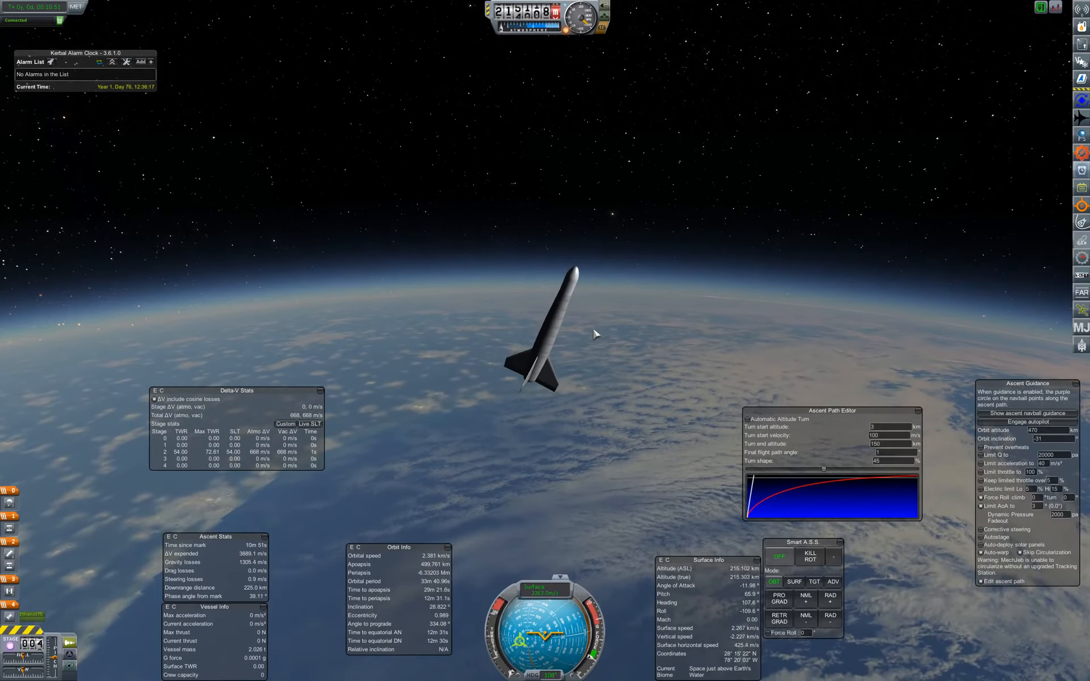
mouse_move(207, 500)
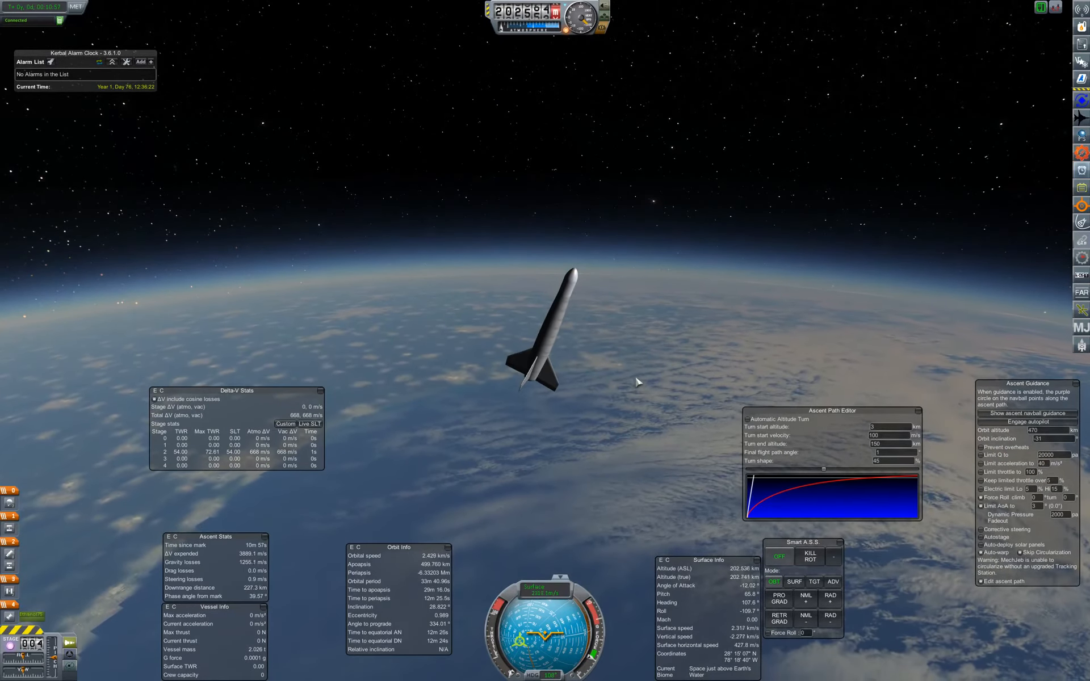
key("space")
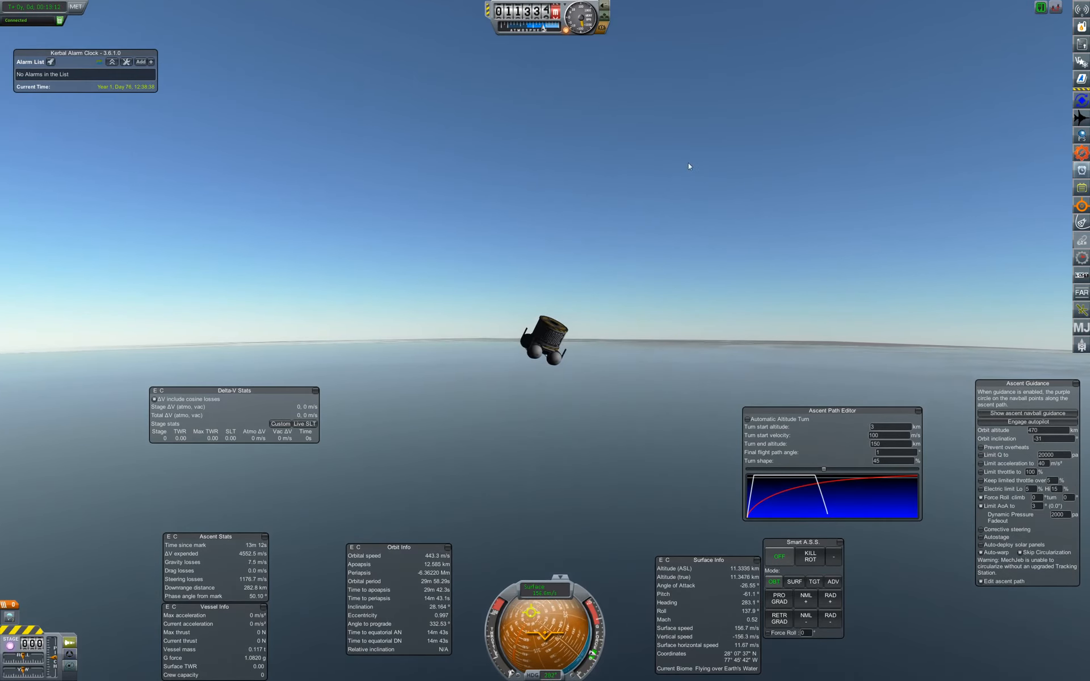
mouse_move(490, 128)
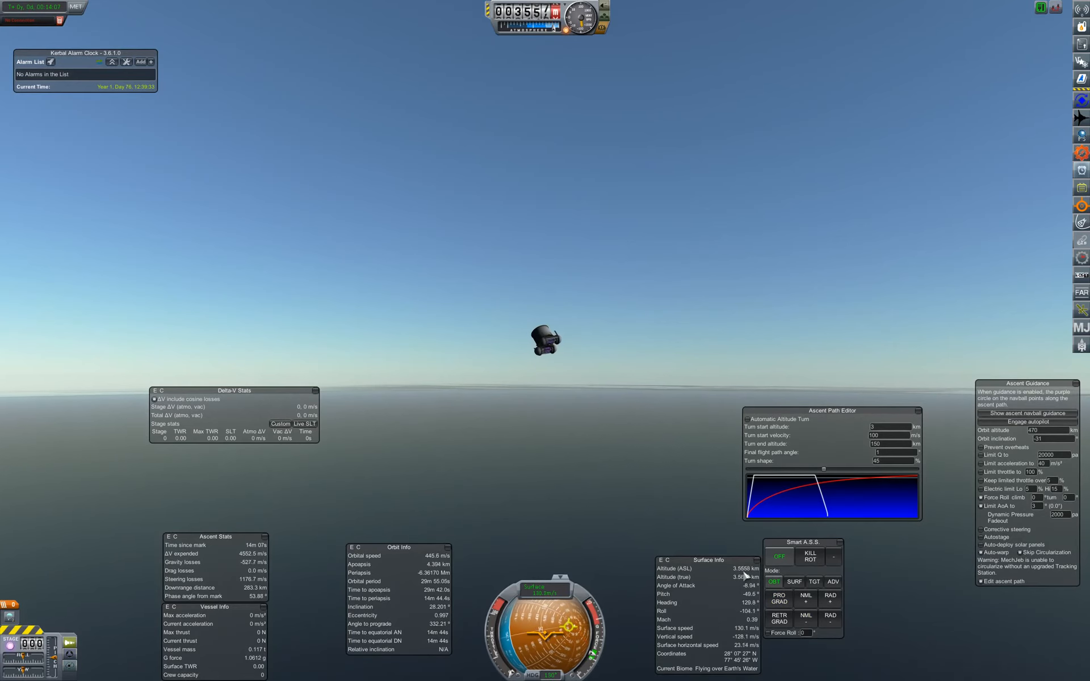
mouse_move(549, 436)
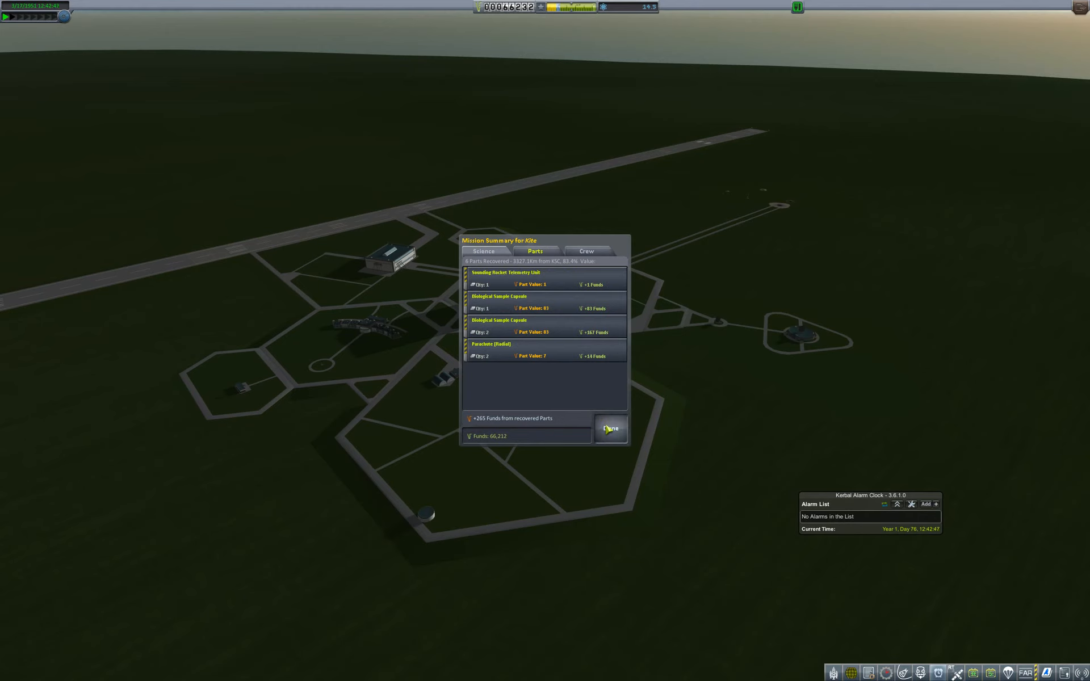
Close the Mission Summary for Kite dialog
left_click(609, 428)
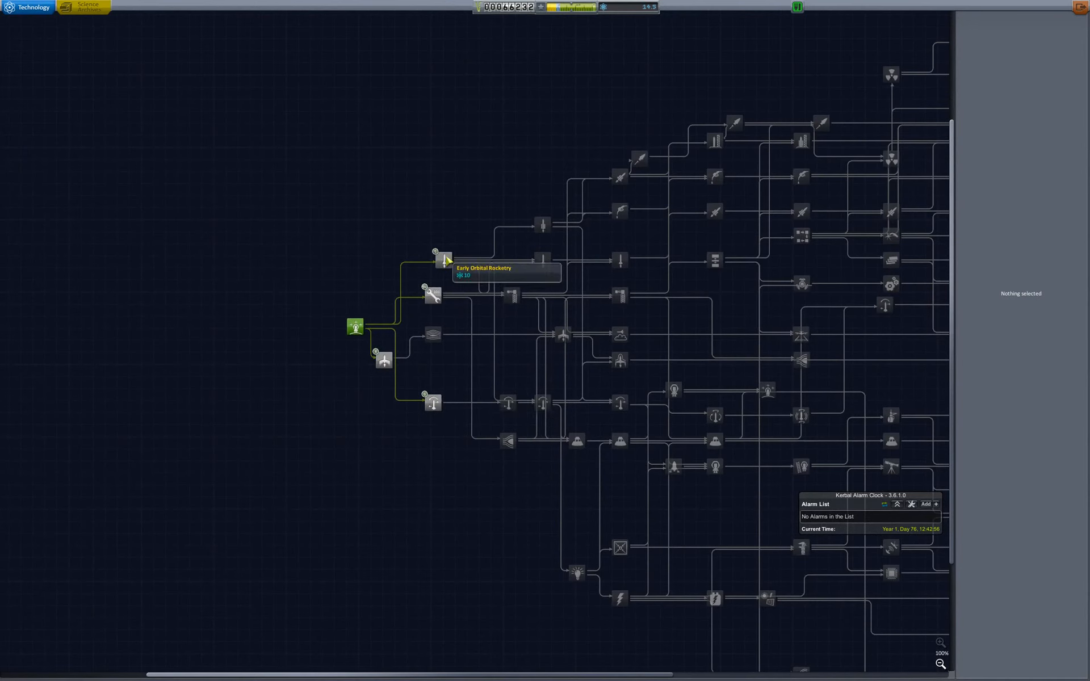
Select the Basic Orbital Rocketry node and queue its research for 10 Science
left_click(442, 259)
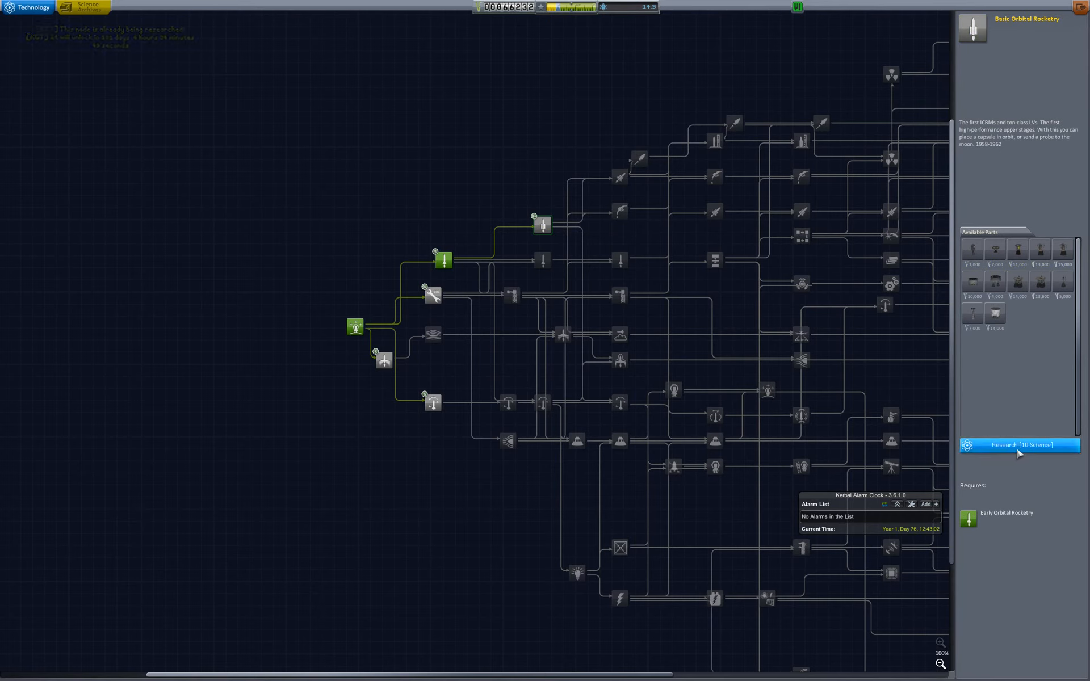
left_click(1019, 445)
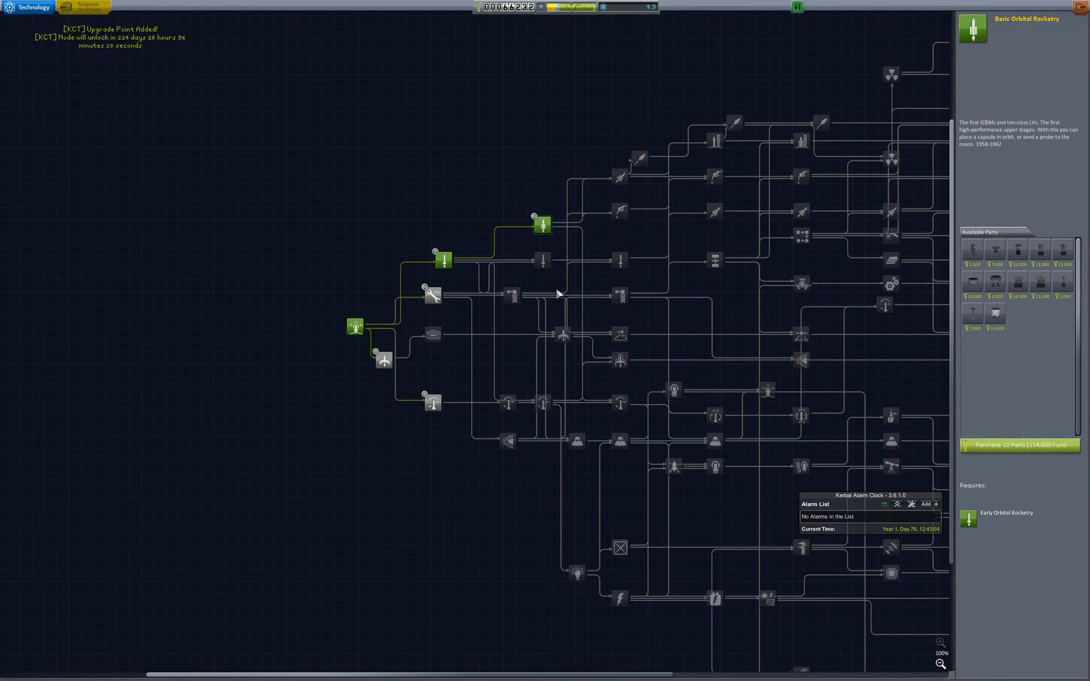
mouse_move(474, 287)
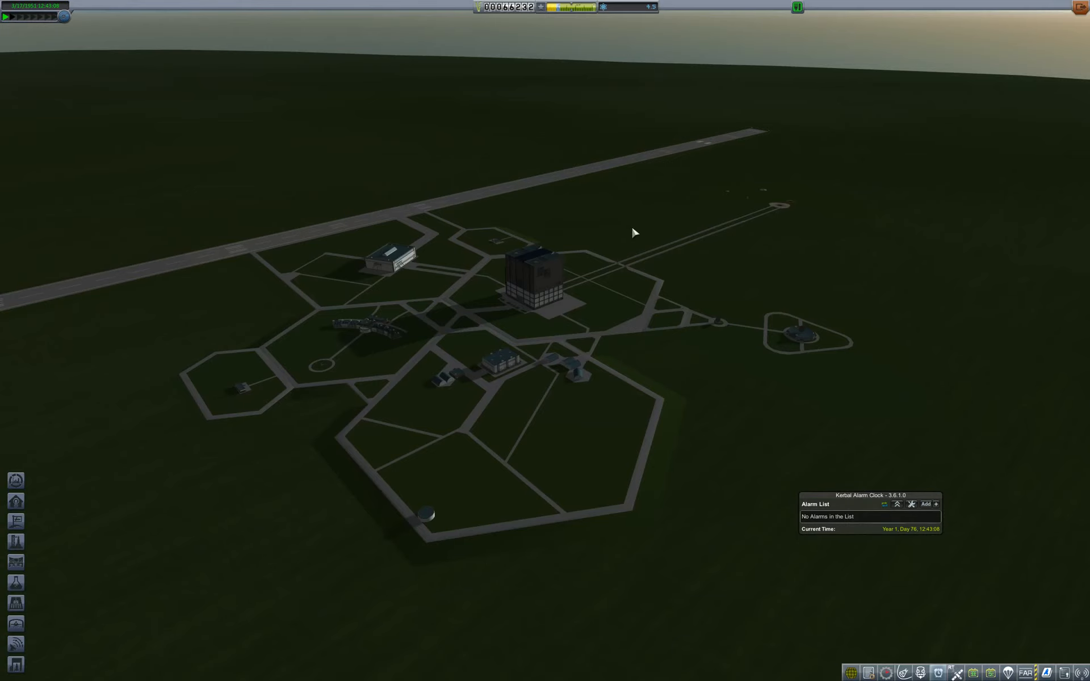
mouse_move(689, 349)
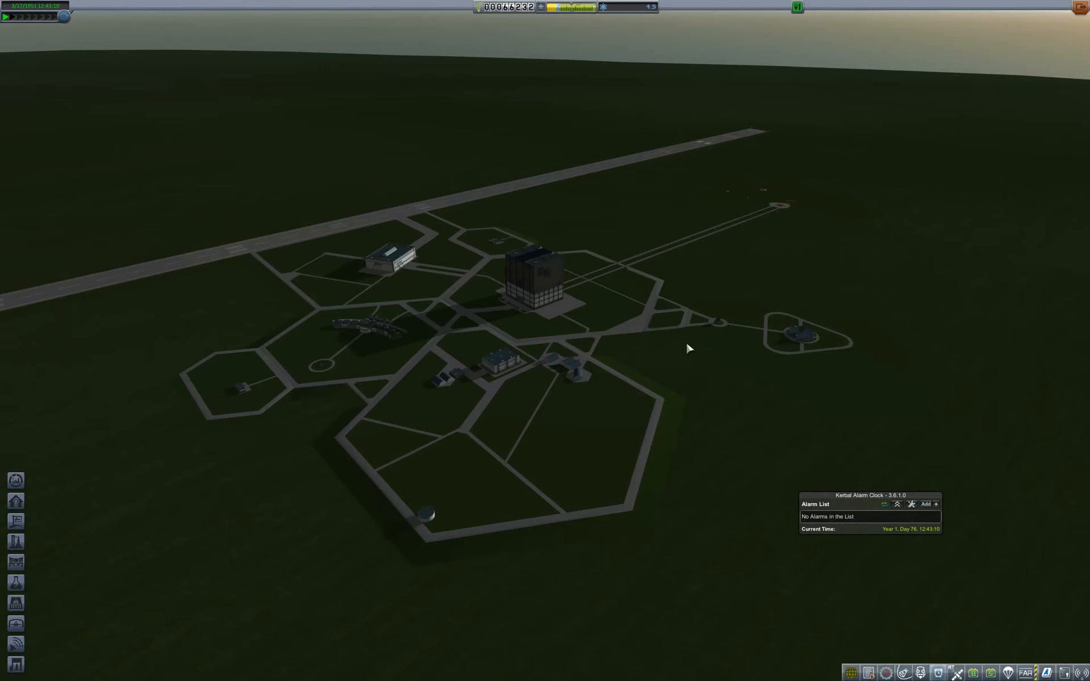
mouse_move(799, 336)
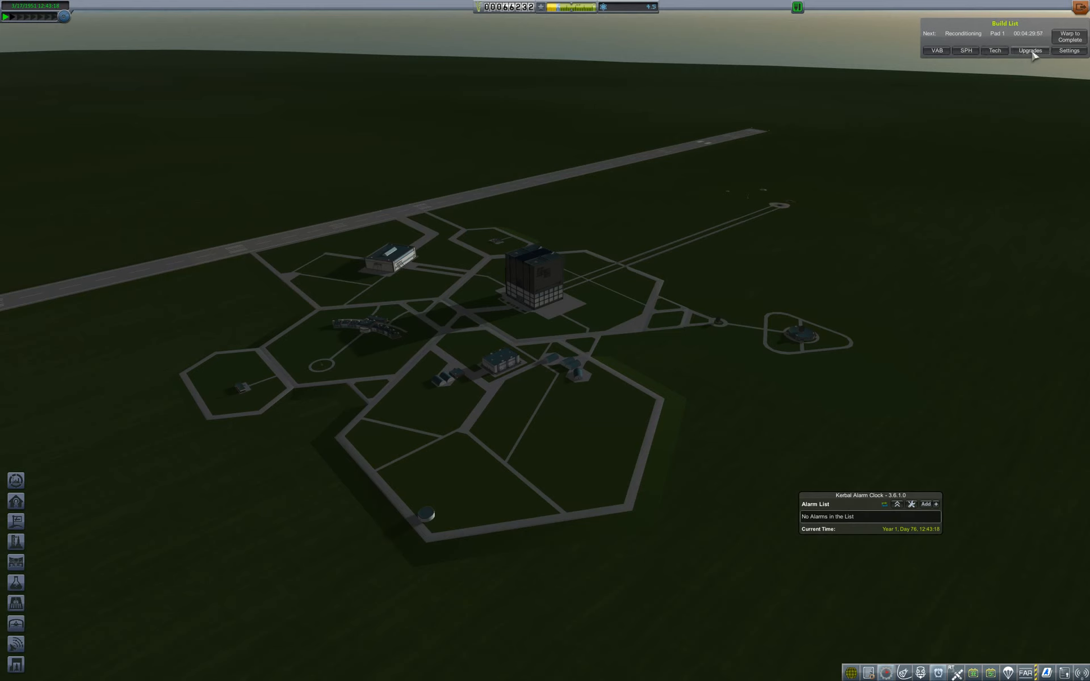
Put the last upgrade point into R&D development (18.5 sci/yr) and show the six-item research queue
left_click(1029, 50)
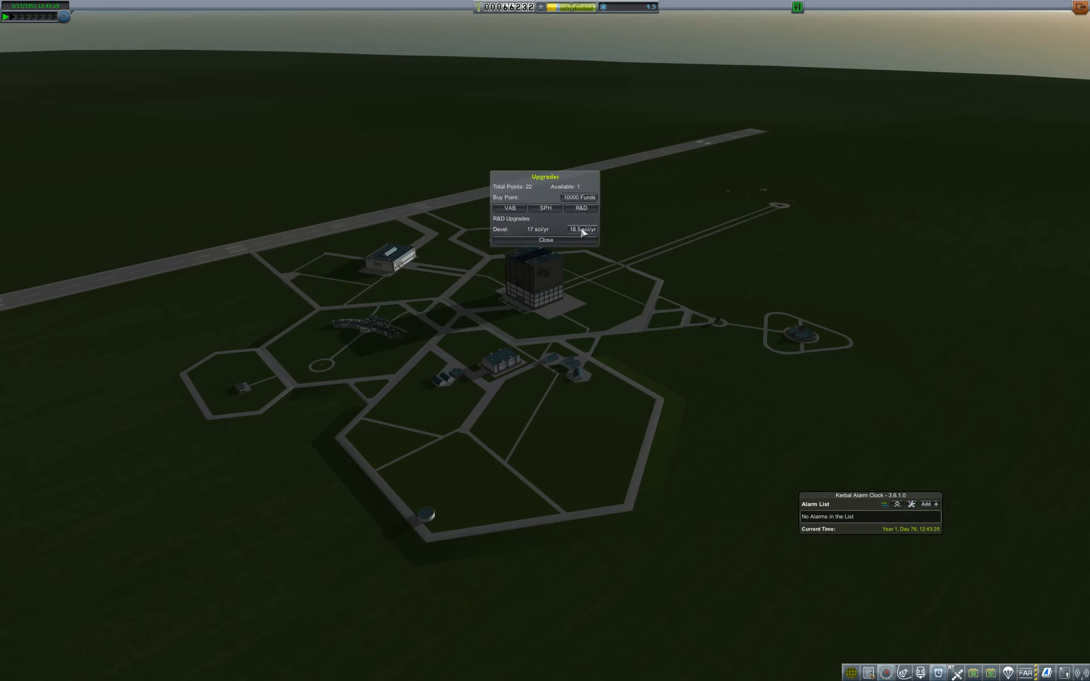
left_click(545, 240)
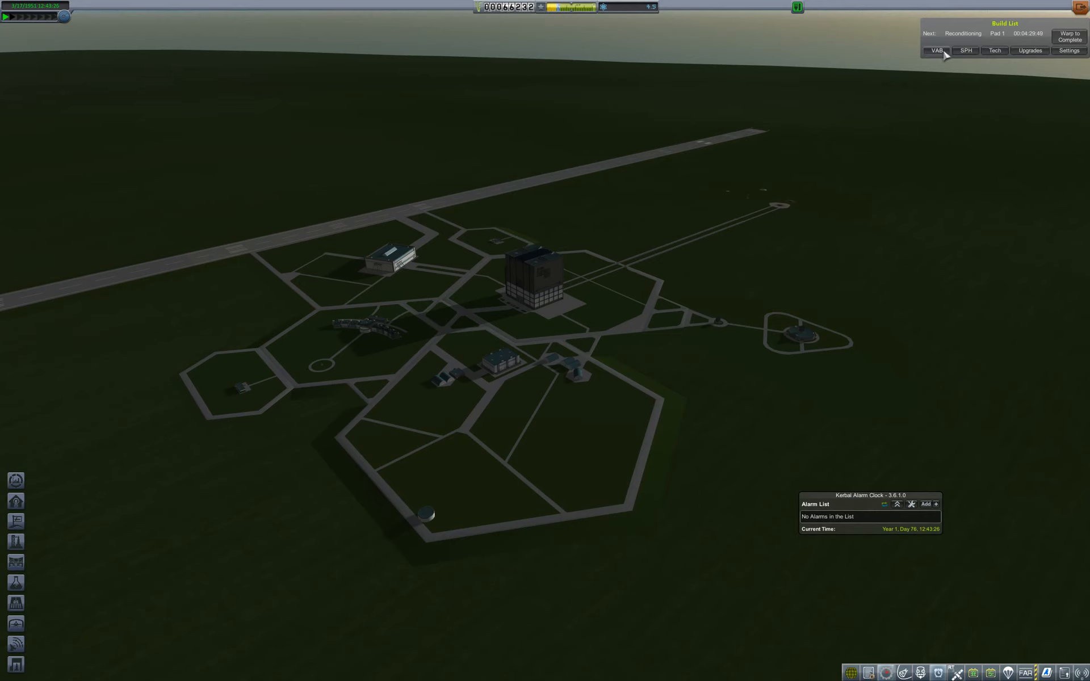
left_click(1029, 50)
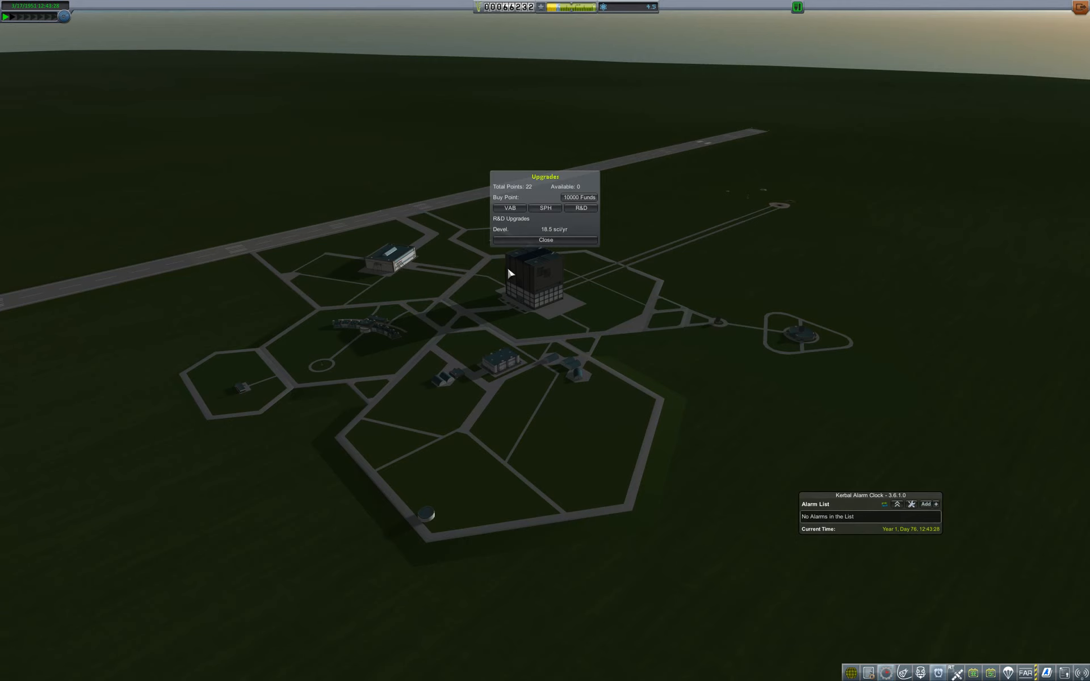
left_click(545, 239)
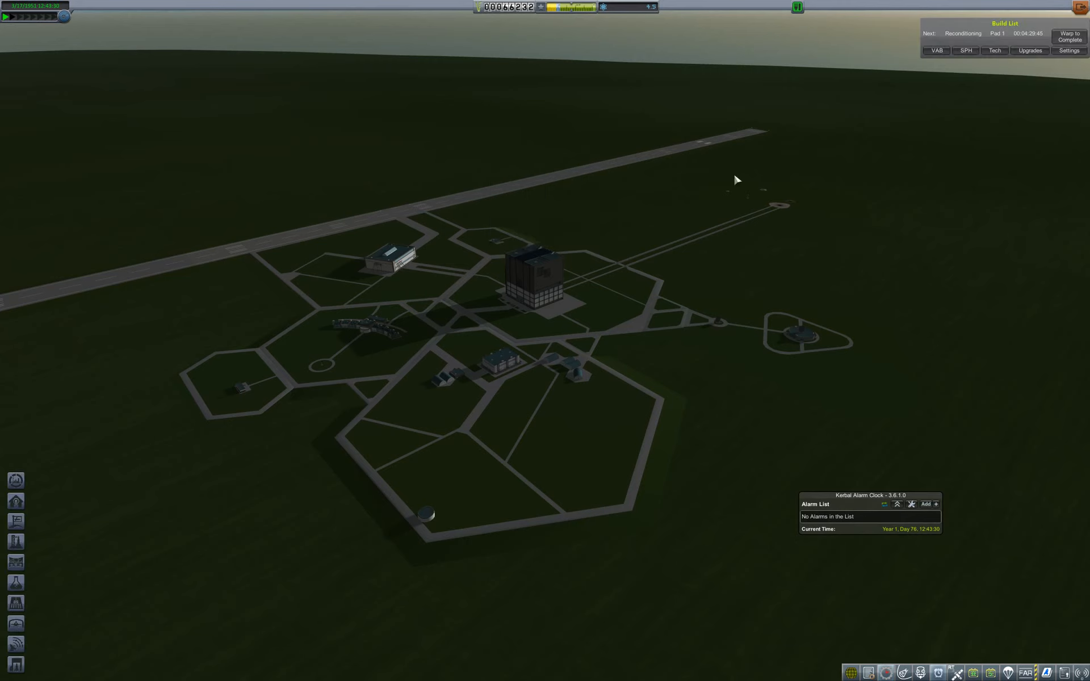
left_click(993, 50)
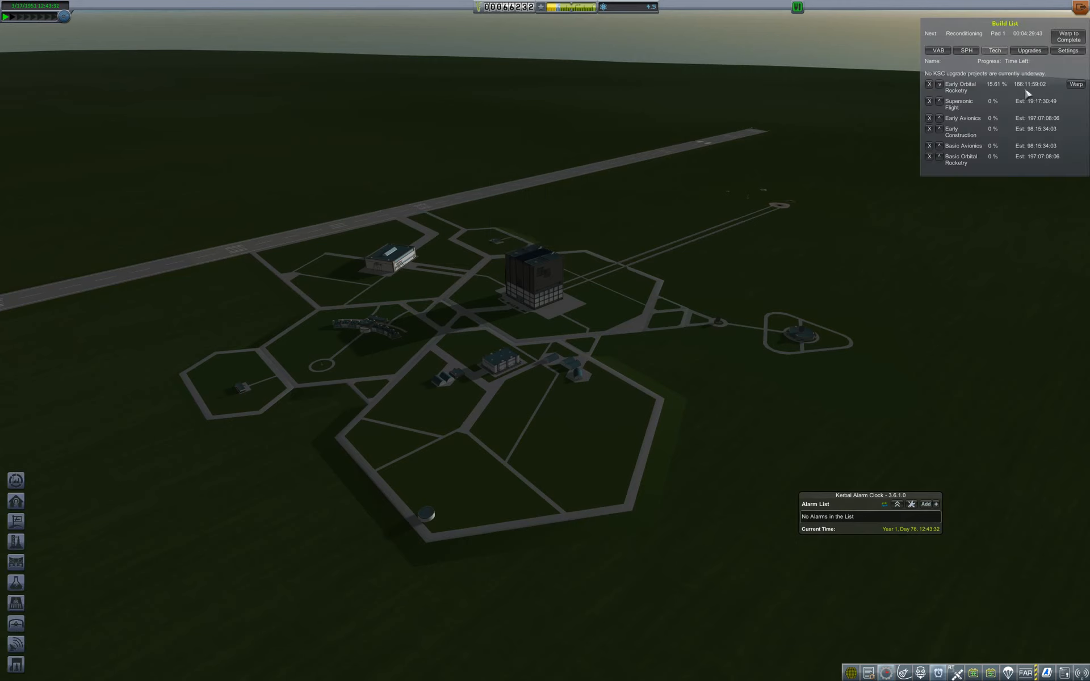
mouse_move(577, 243)
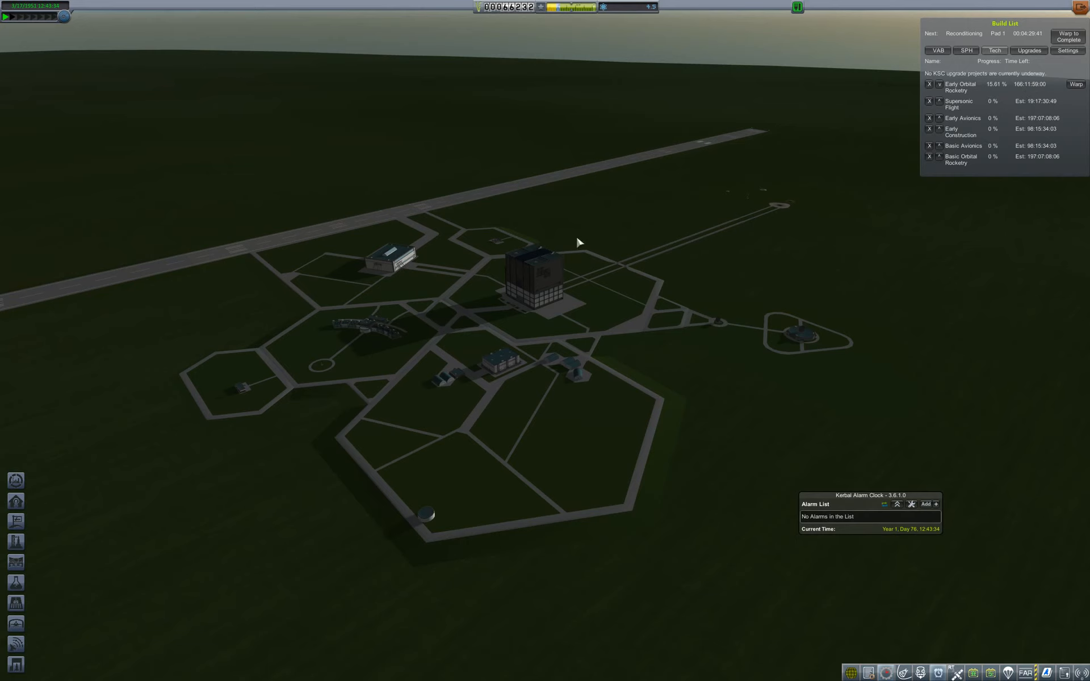
Quicksave the game at the space center under the name 'bef orbit'
key("F5")
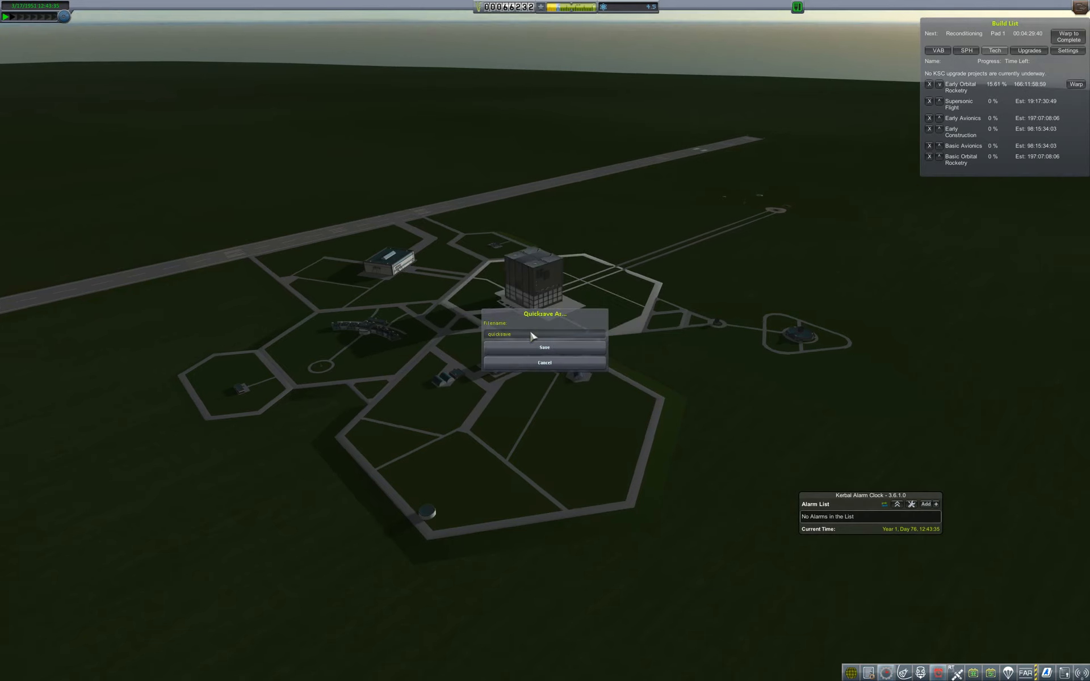
type("bef orbit")
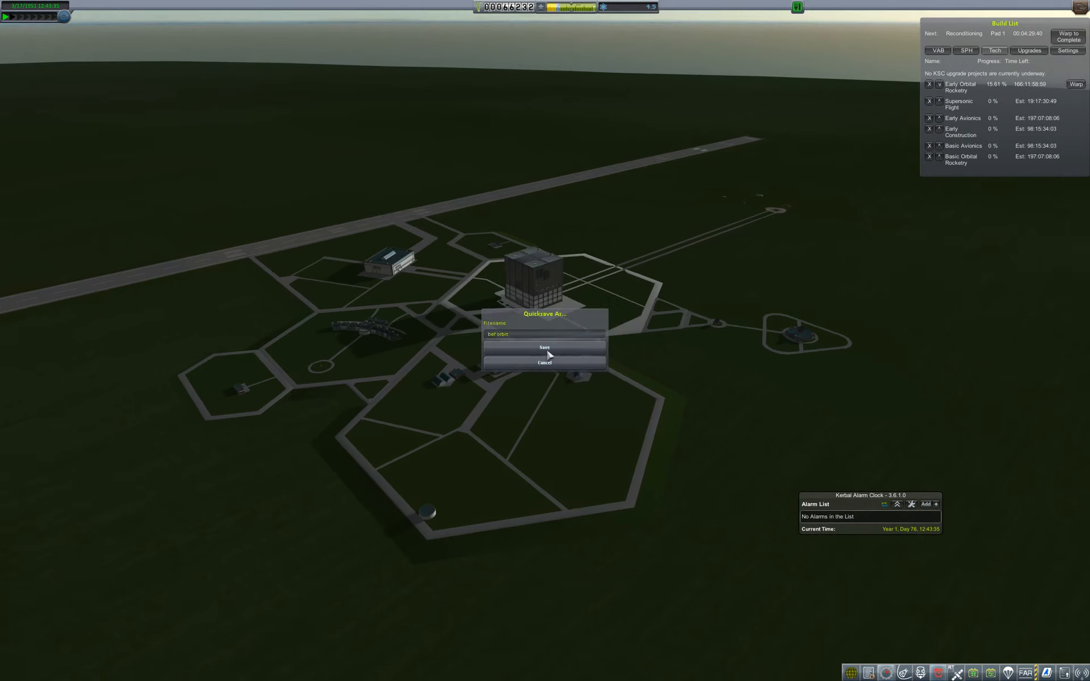
left_click(544, 348)
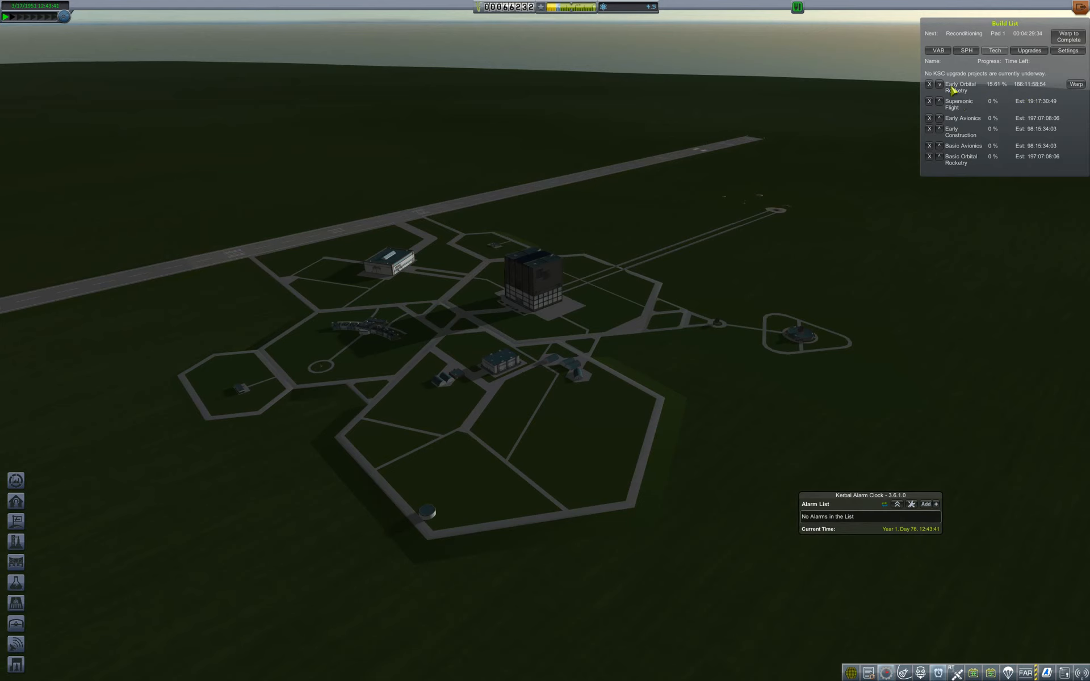
mouse_move(1024, 139)
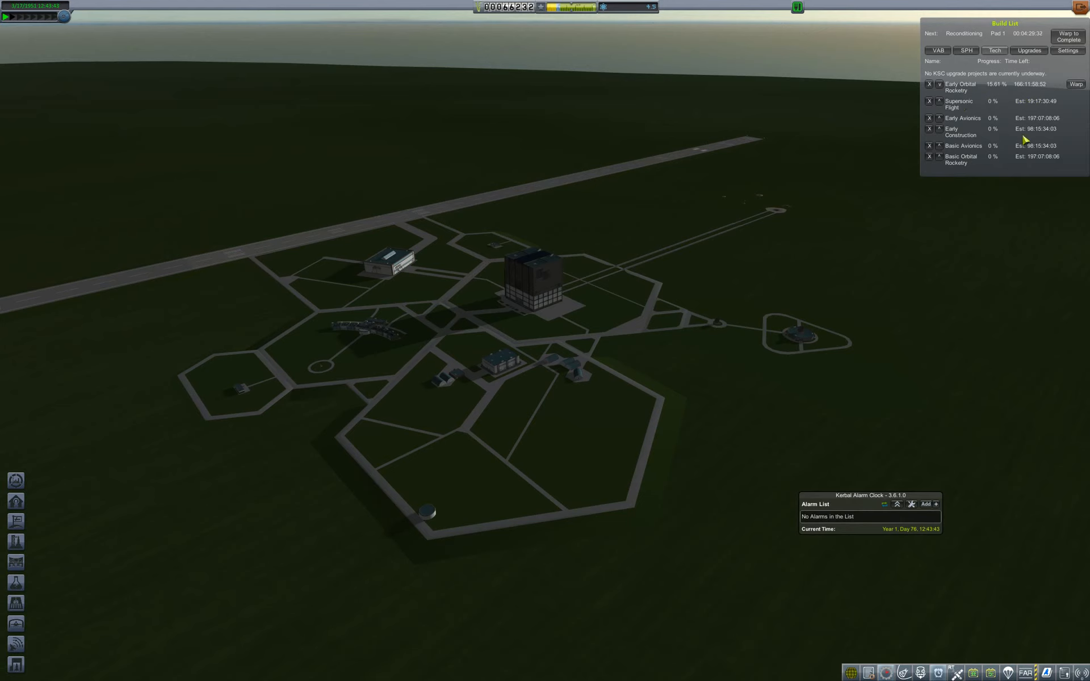